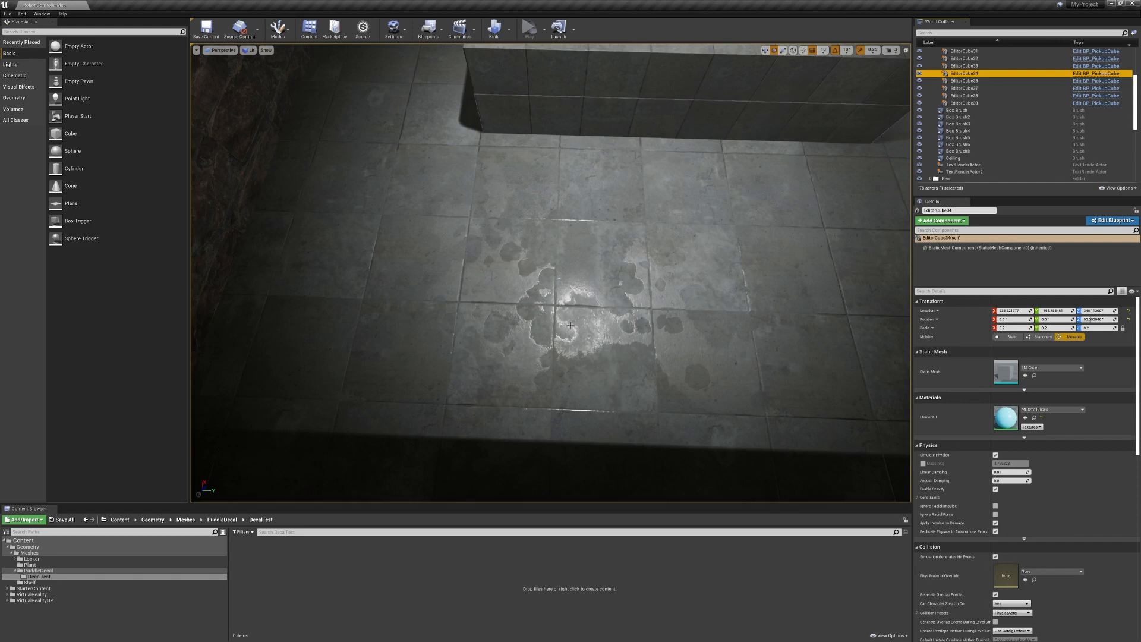
mouse_move(570, 333)
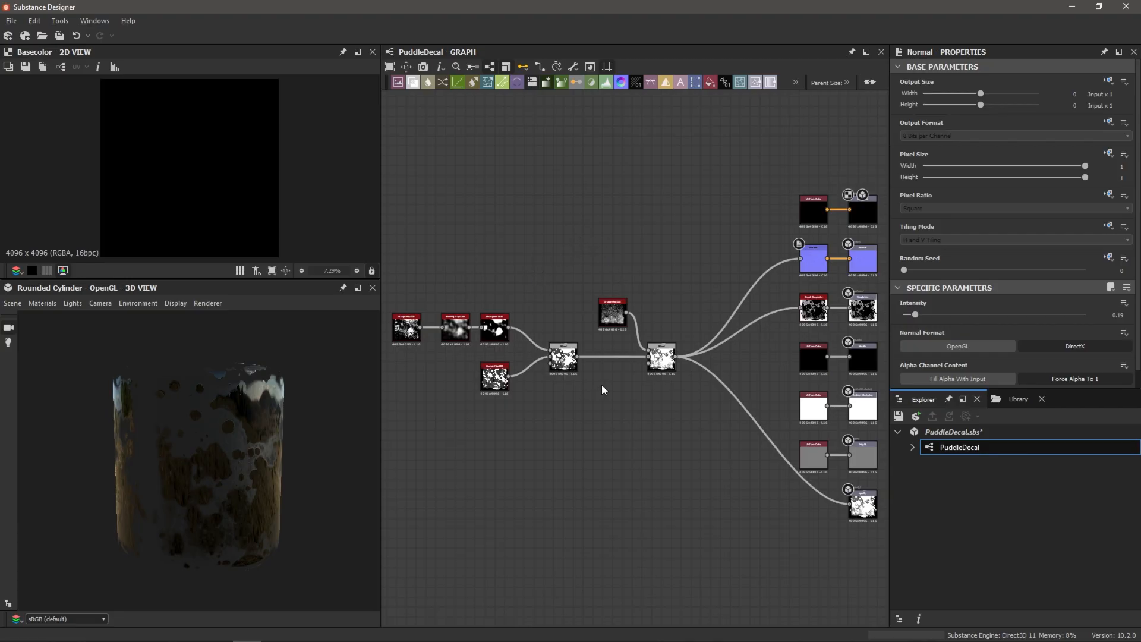
mouse_move(557, 408)
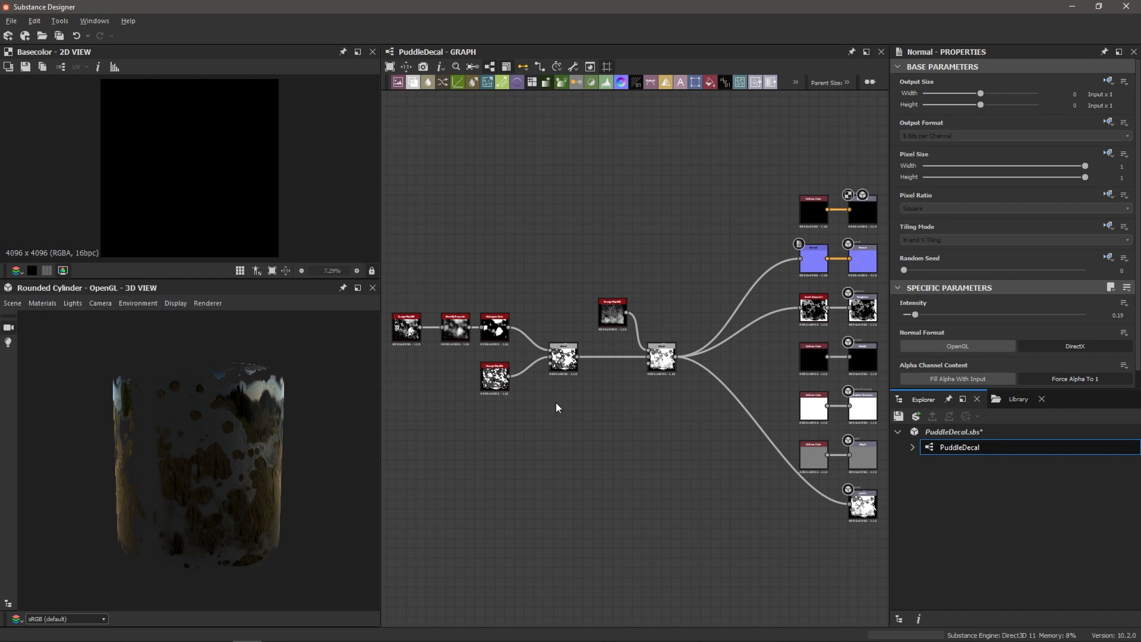
mouse_move(539, 388)
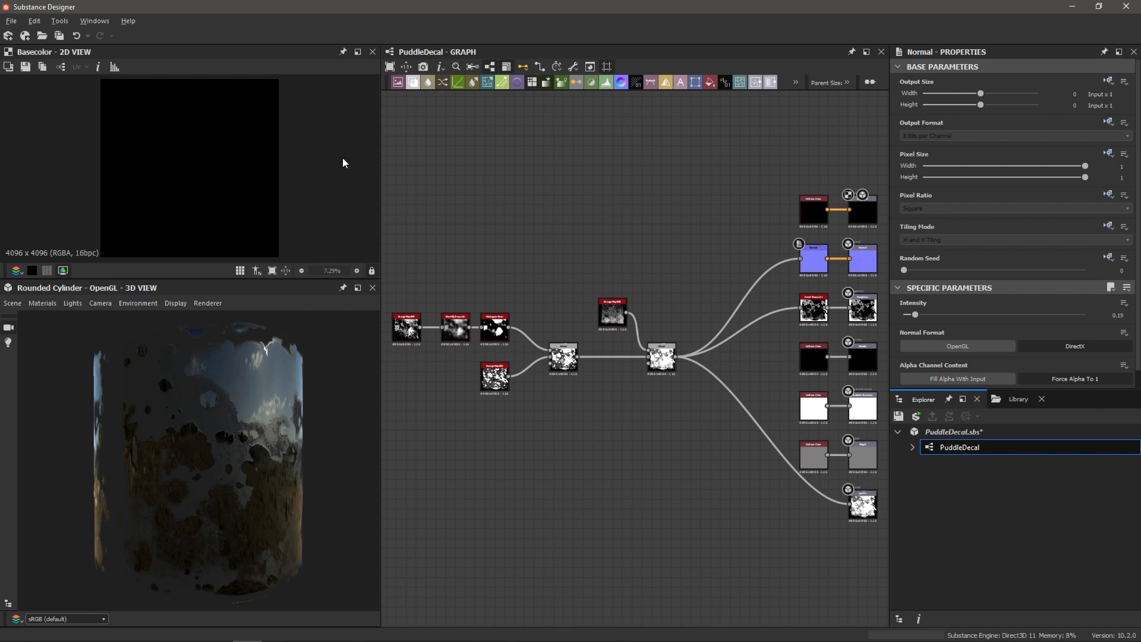
Step: Start a new substance named PuddleFloorDecal using PBR Metallic/Roughness at 4096 px
click(11, 20)
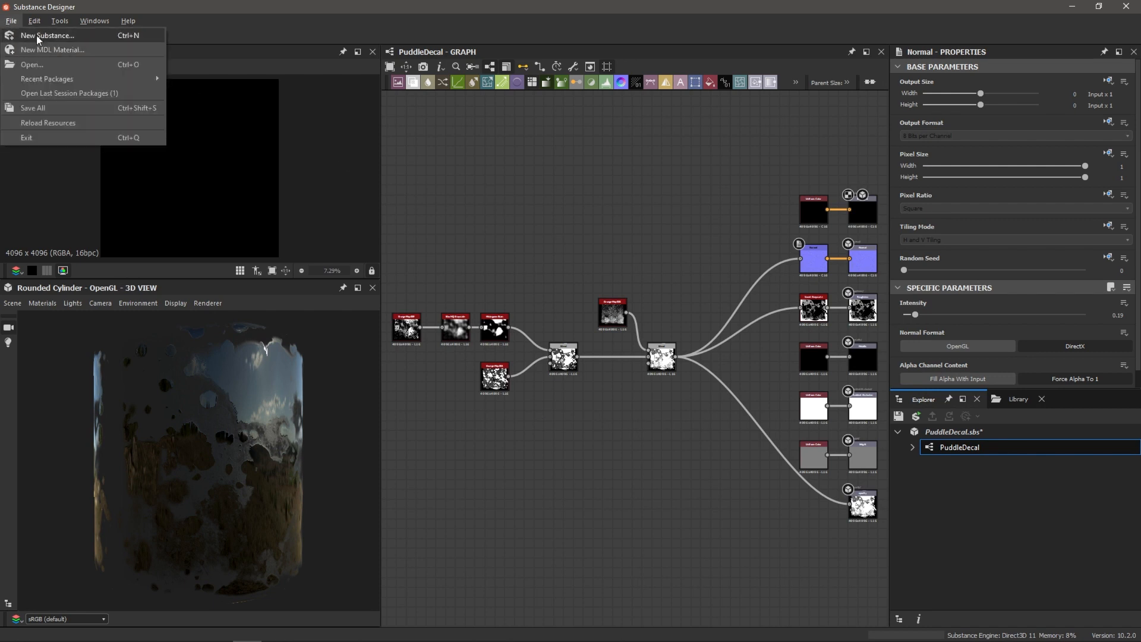
click(48, 35)
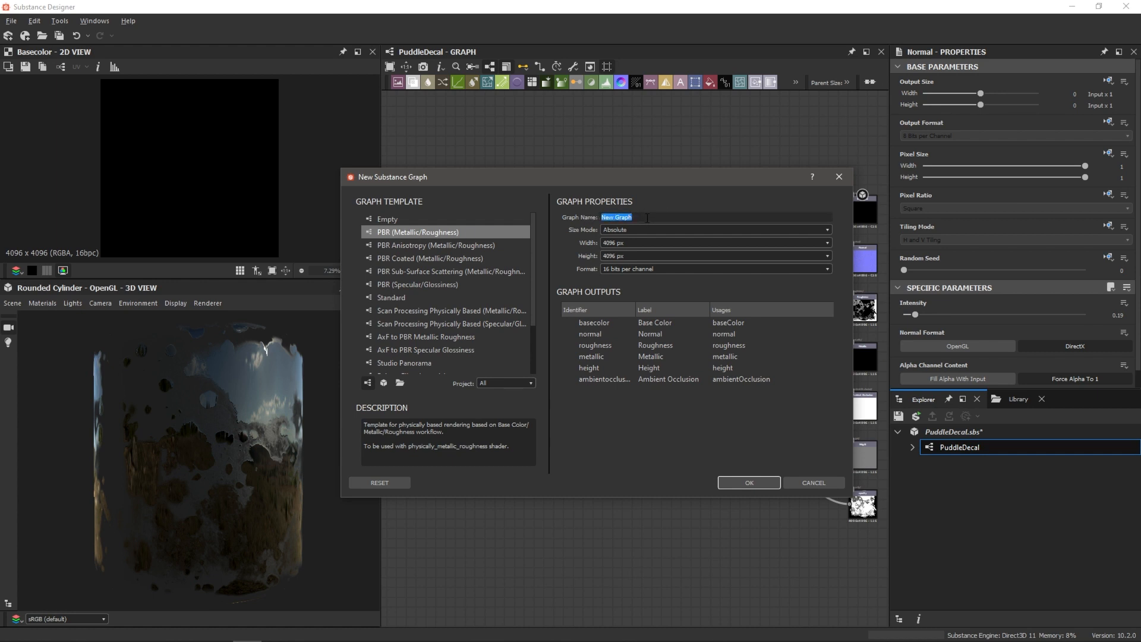
text(PuddleFloorDecal)
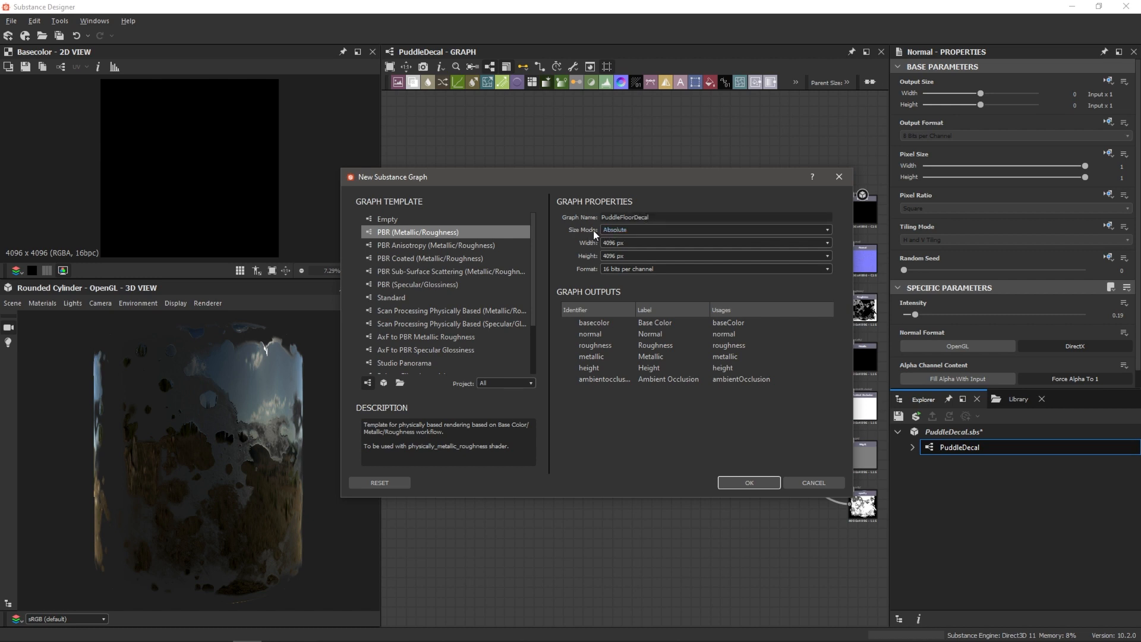
click(713, 255)
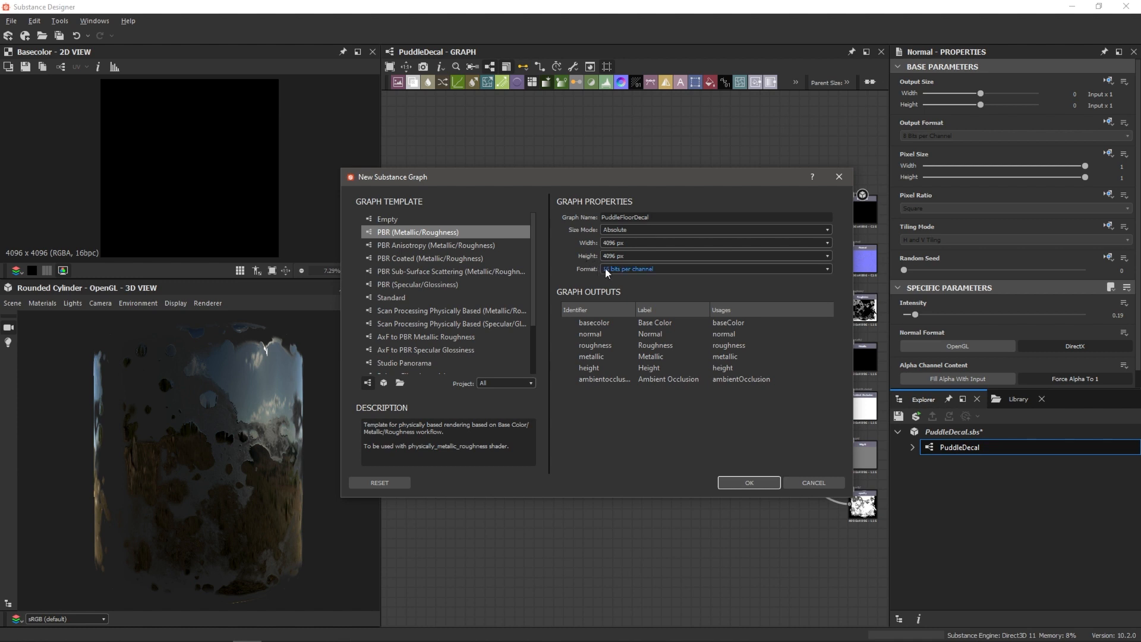
click(748, 483)
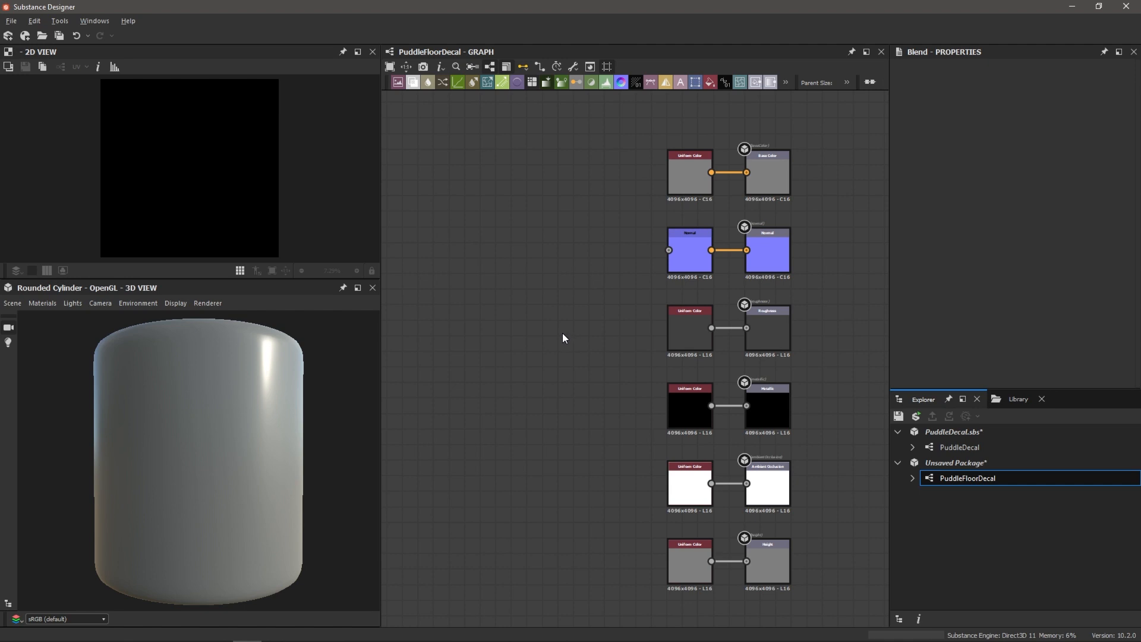
mouse_move(630, 405)
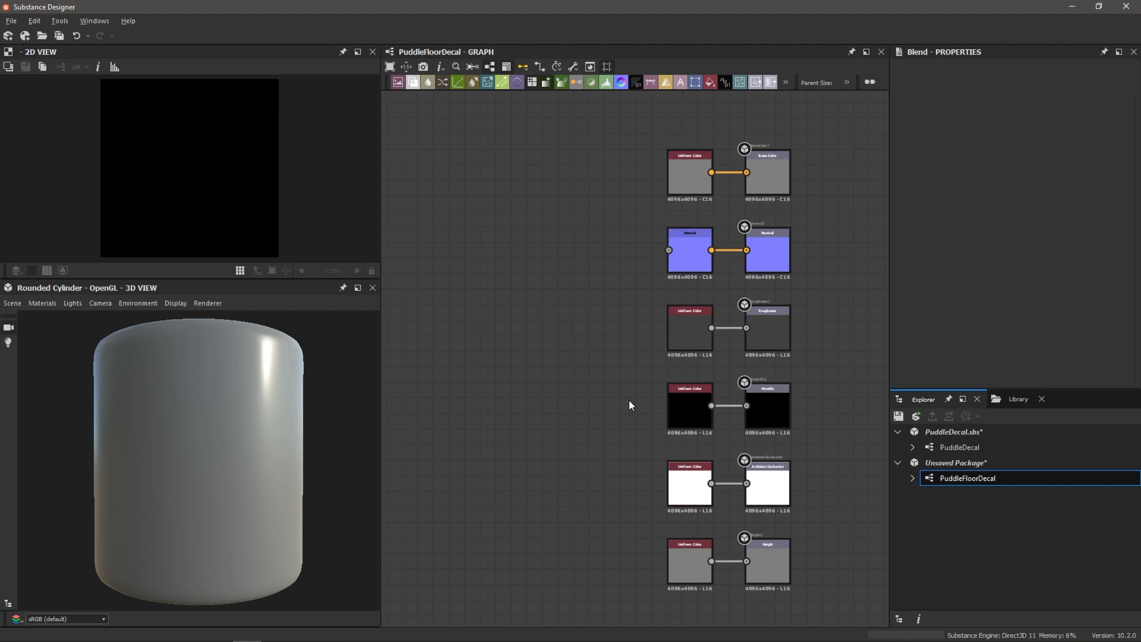
mouse_move(568, 359)
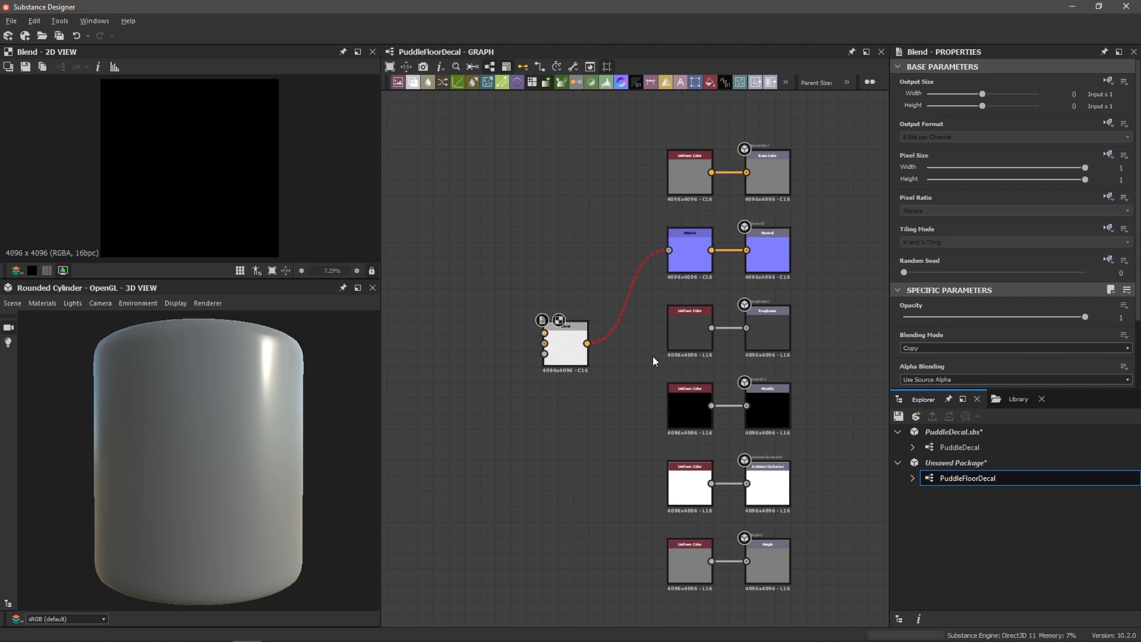
Step: Link the Blend node to Normal and add an Invert Grayscale node for roughness
click(684, 324)
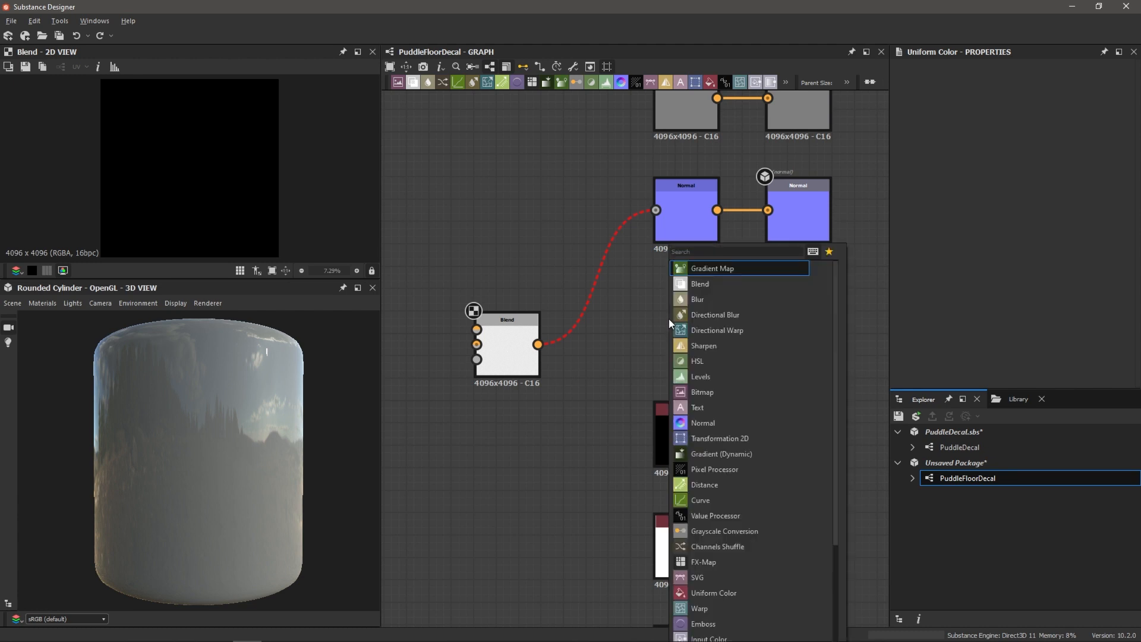
text(invert)
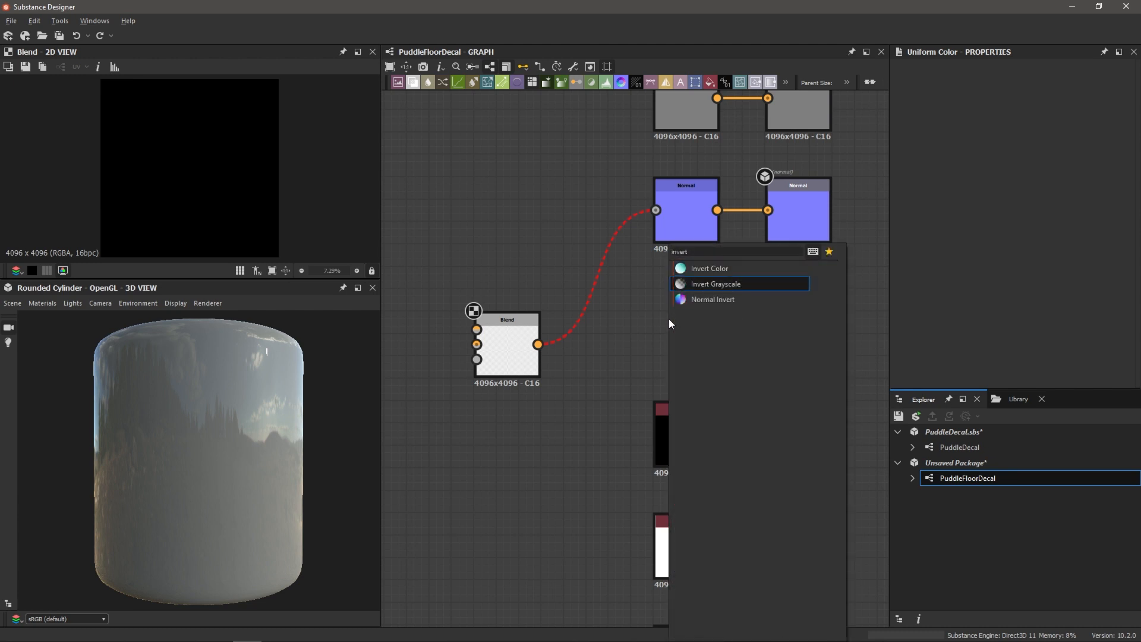
click(715, 283)
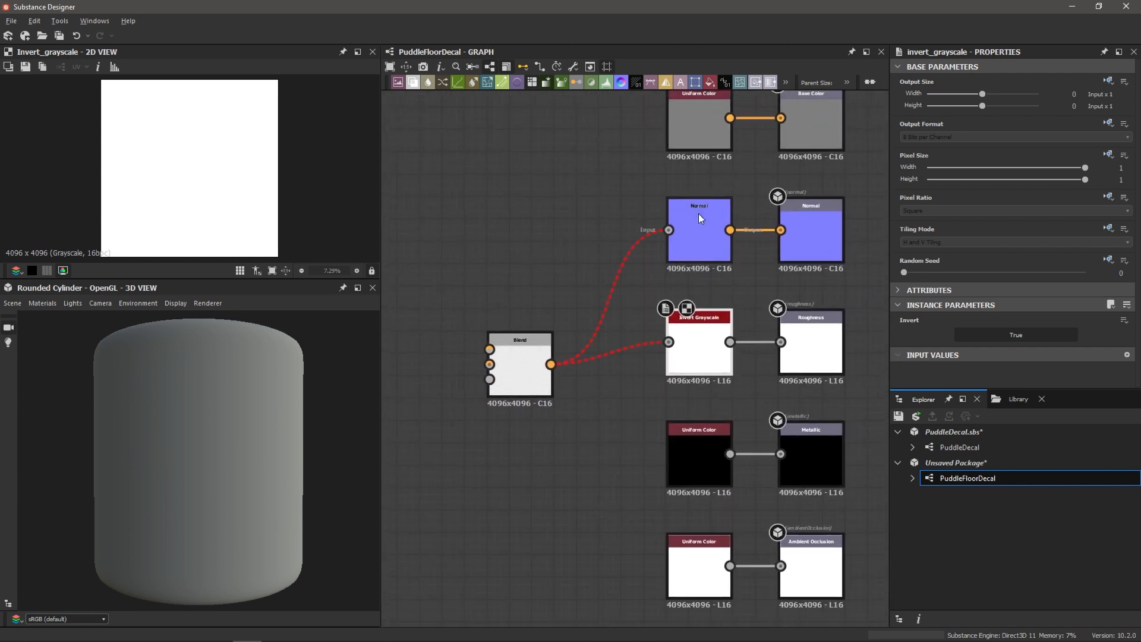
mouse_move(641, 383)
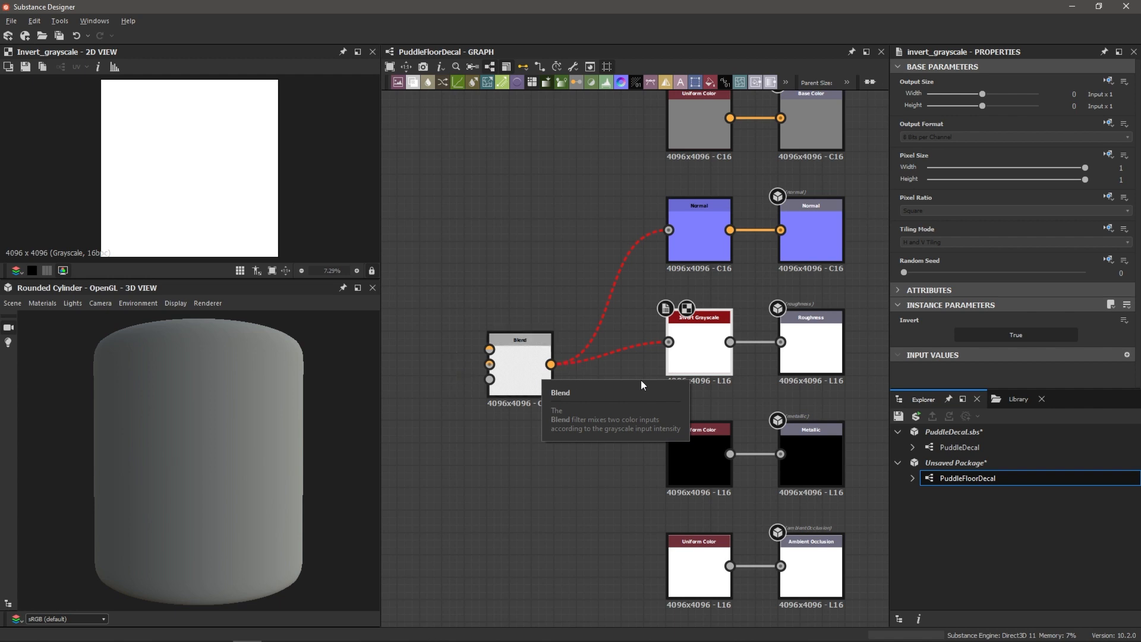
mouse_move(807, 353)
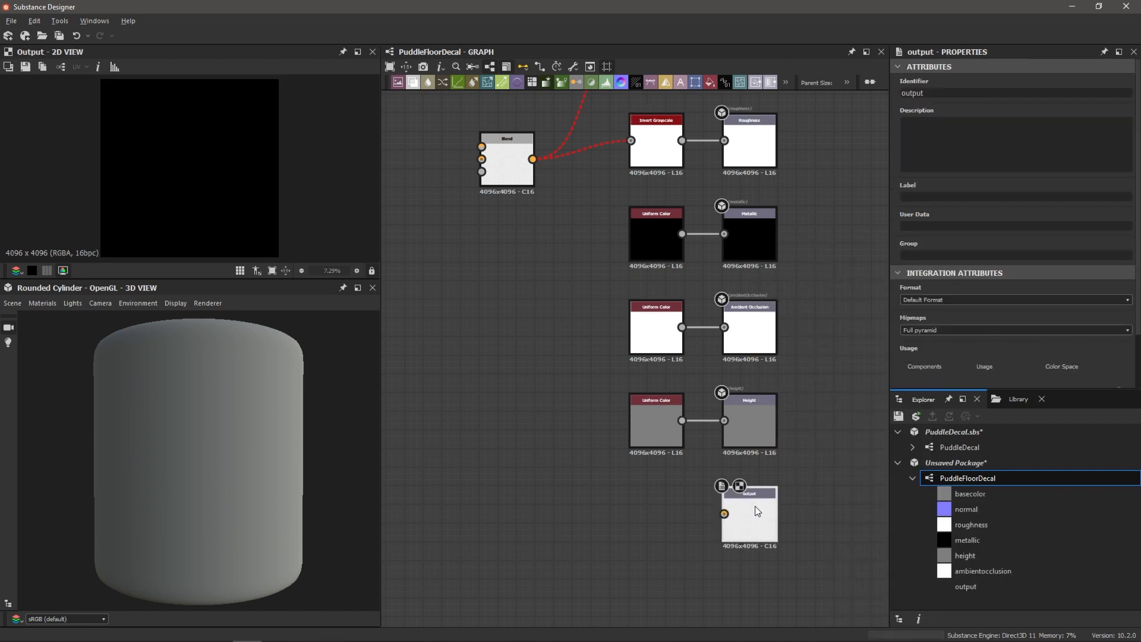
Step: Give the new Output node an opacity usage entry with identifier 'opacity'
scroll(down, 3)
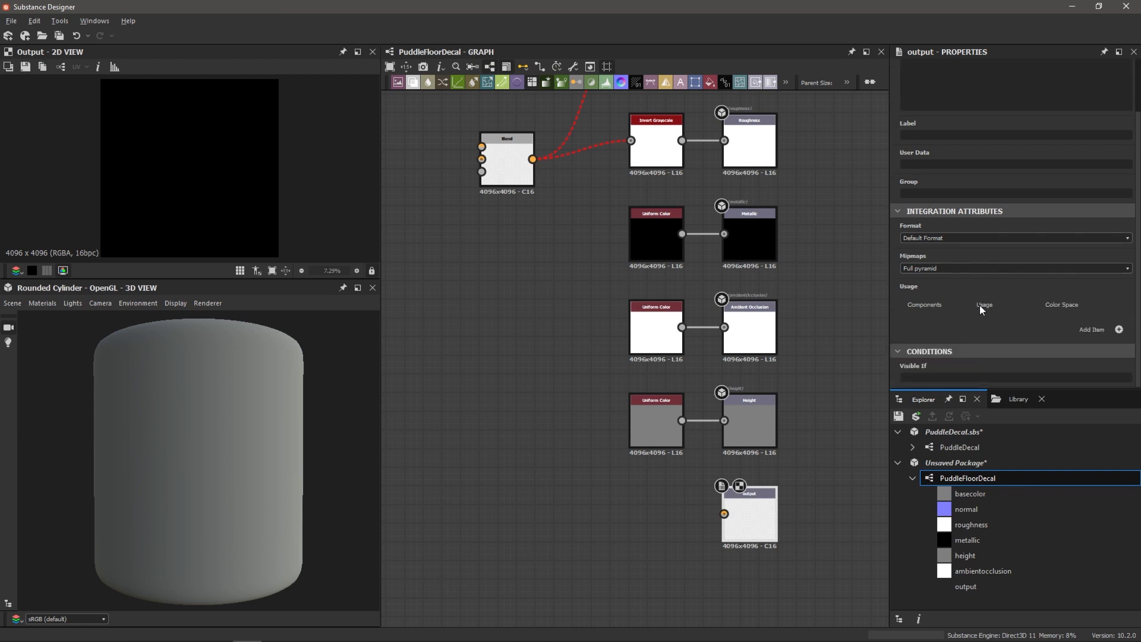
mouse_move(956, 293)
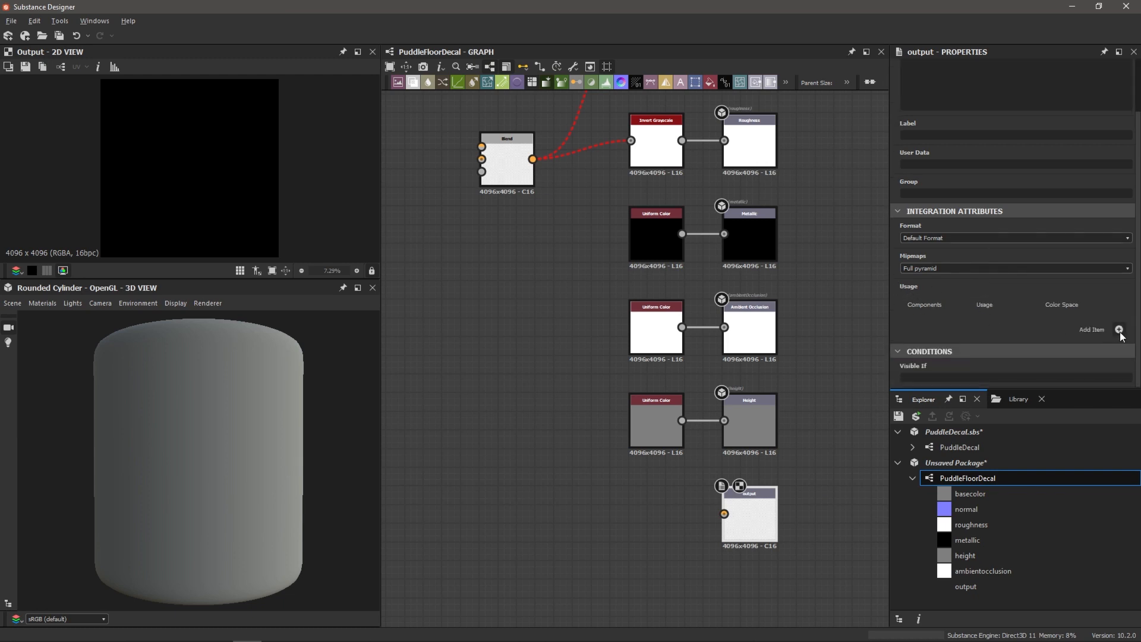
click(1120, 335)
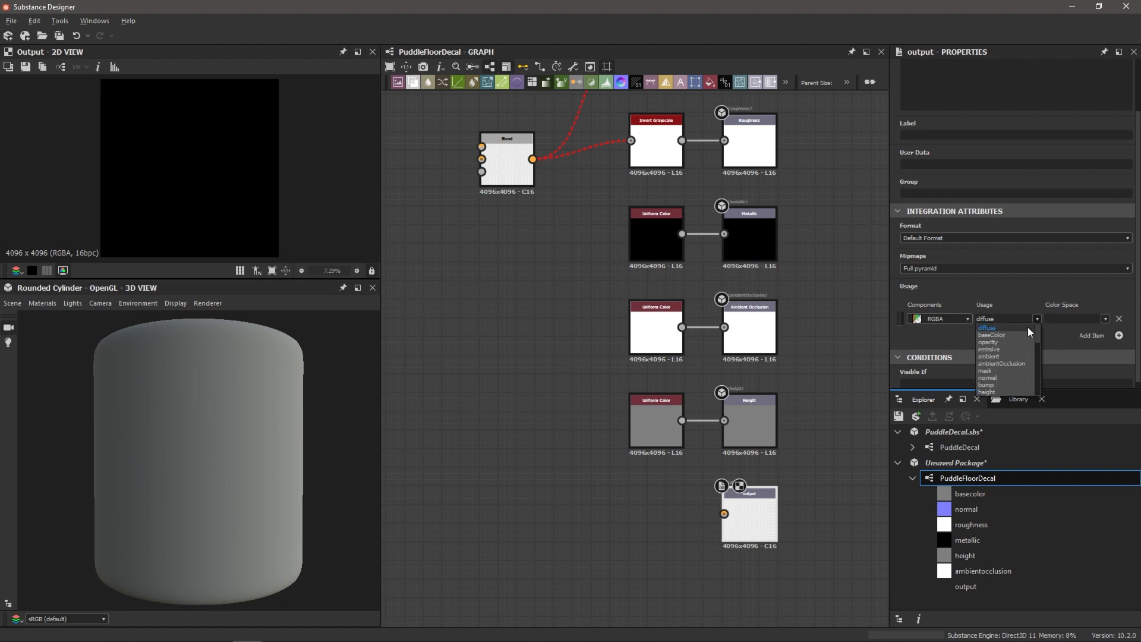
click(988, 343)
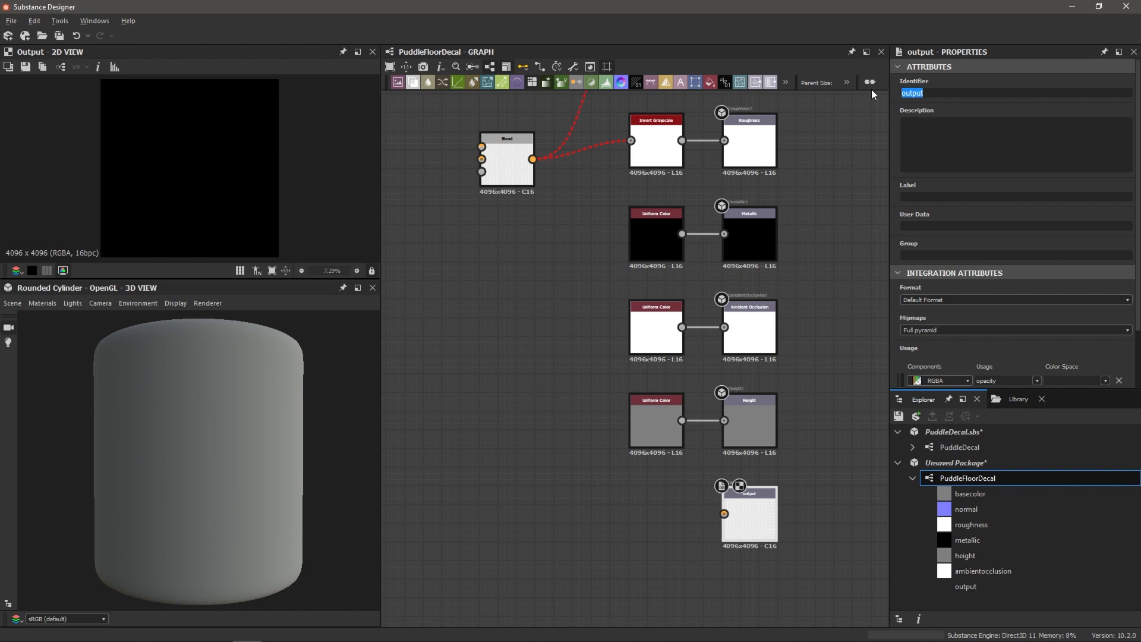
text(op)
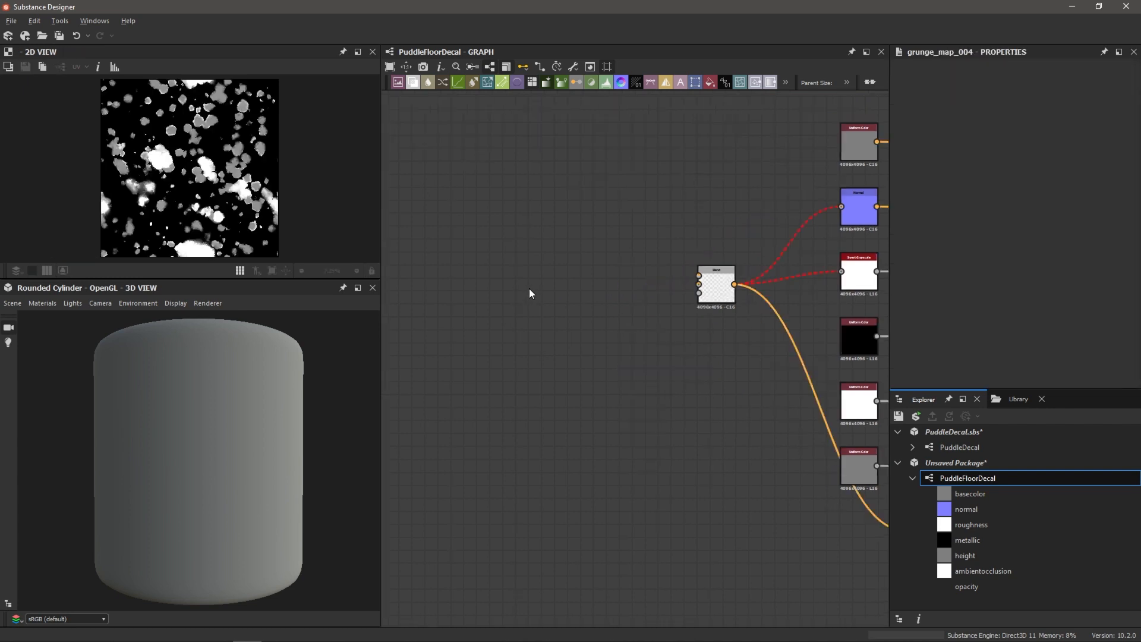
Step: Add Grunge Map 004 and set its Balance to 0.74 and Contrast to 0.22
double_click(529, 291)
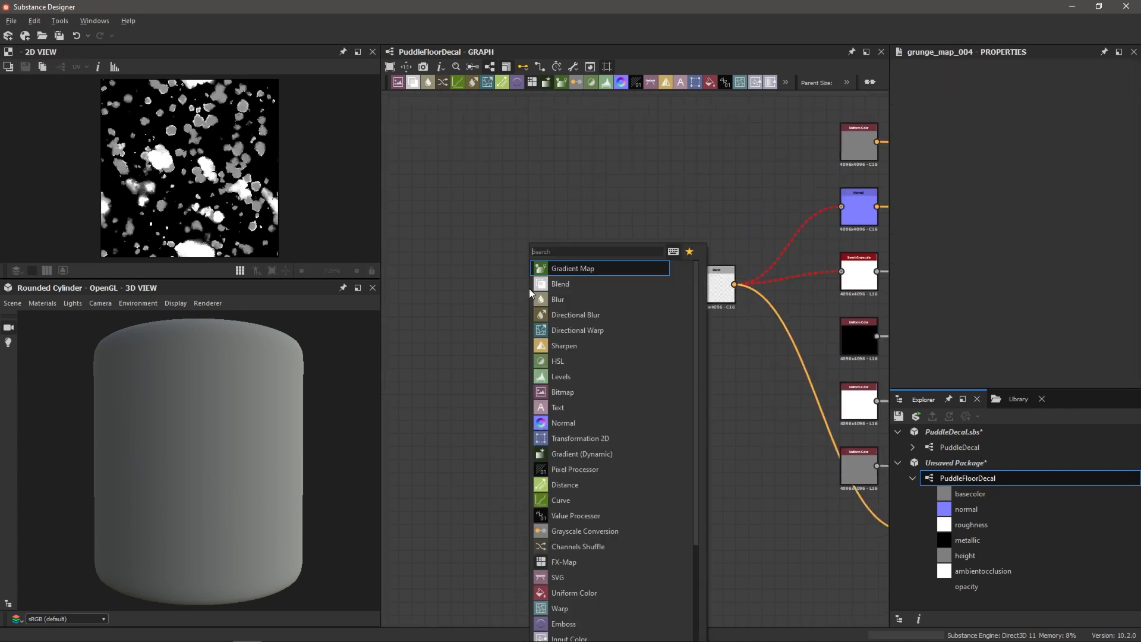
text(grunge)
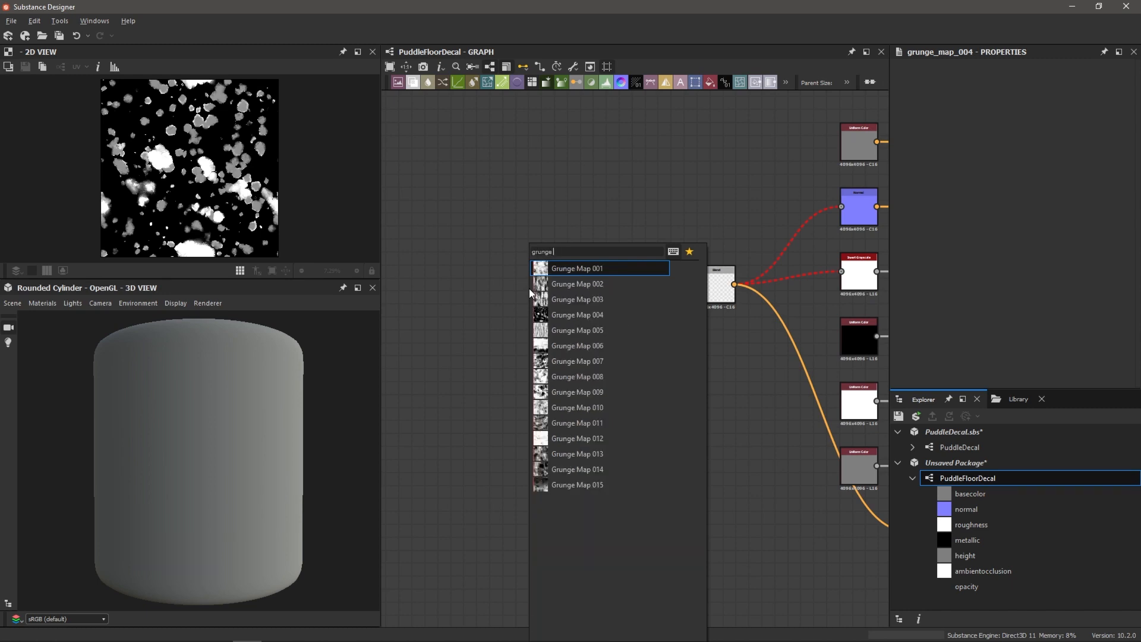
mouse_move(577, 345)
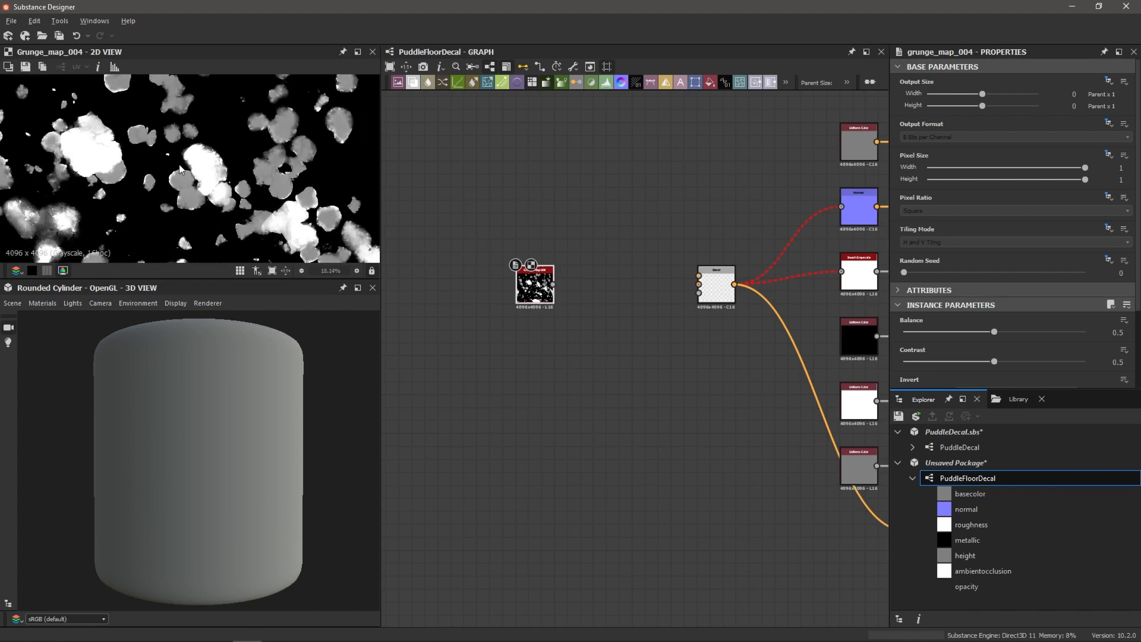
scroll(down, 3)
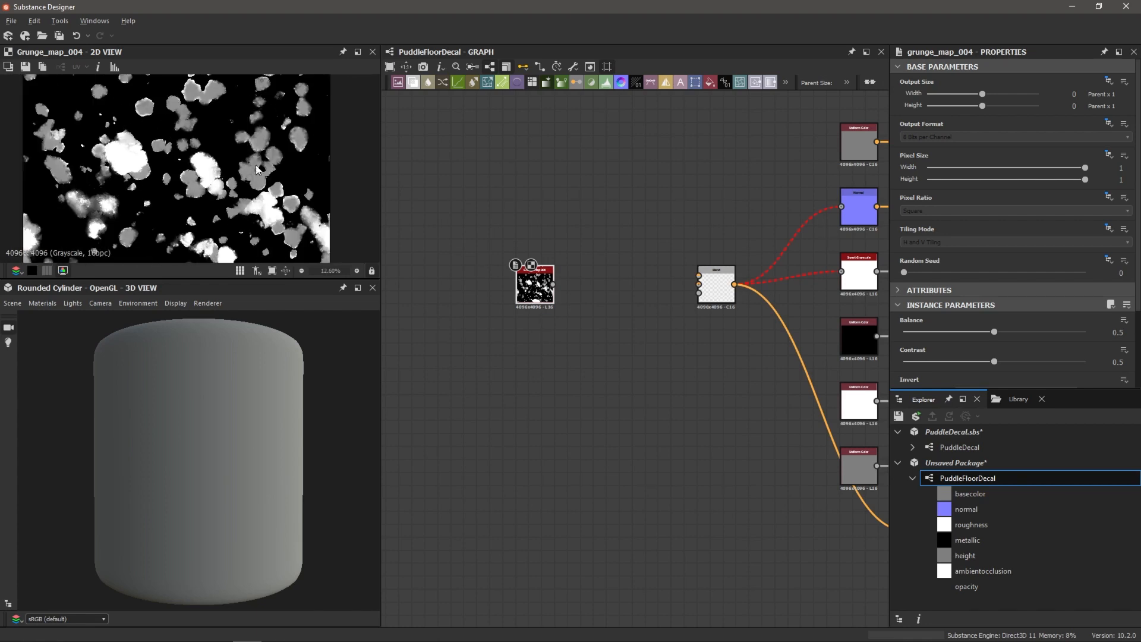
scroll(up, 3)
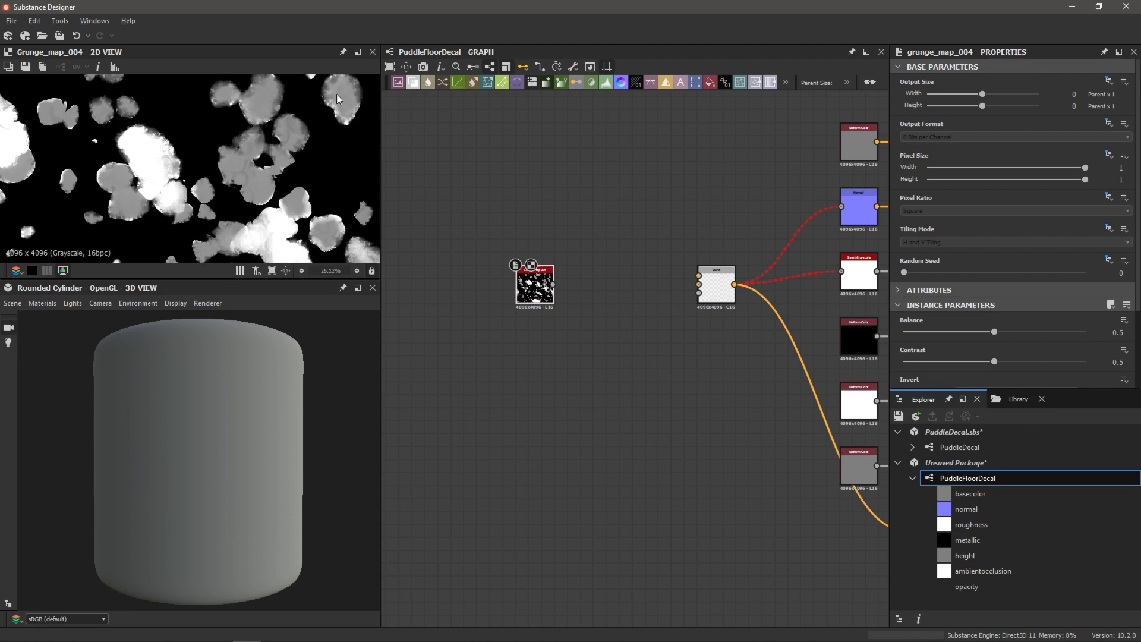
scroll(down, 3)
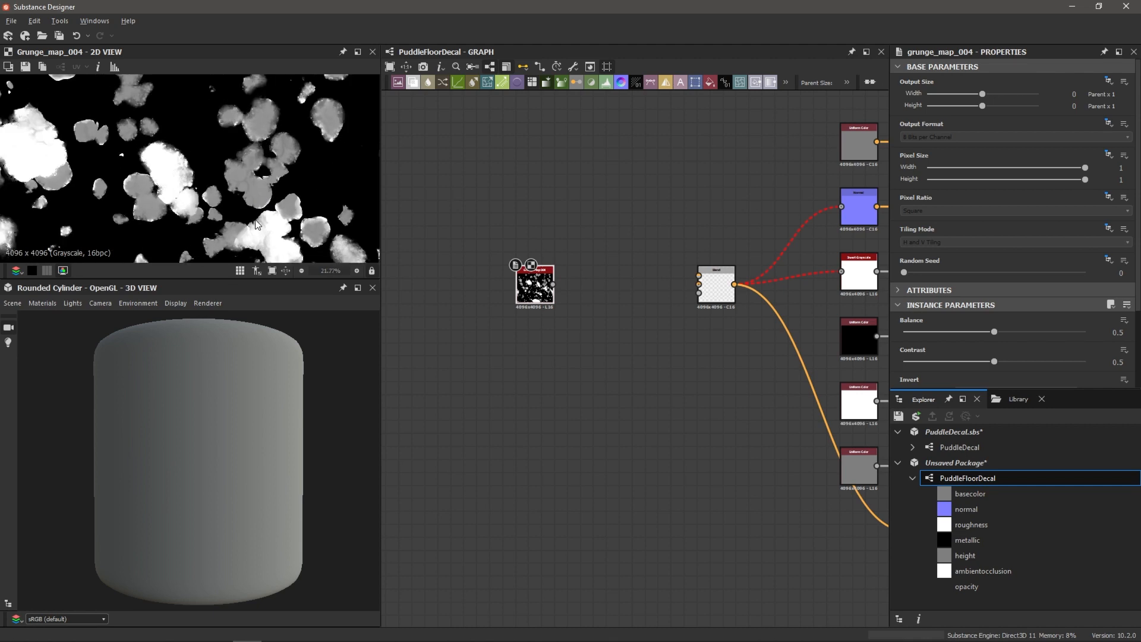
scroll(down, 3)
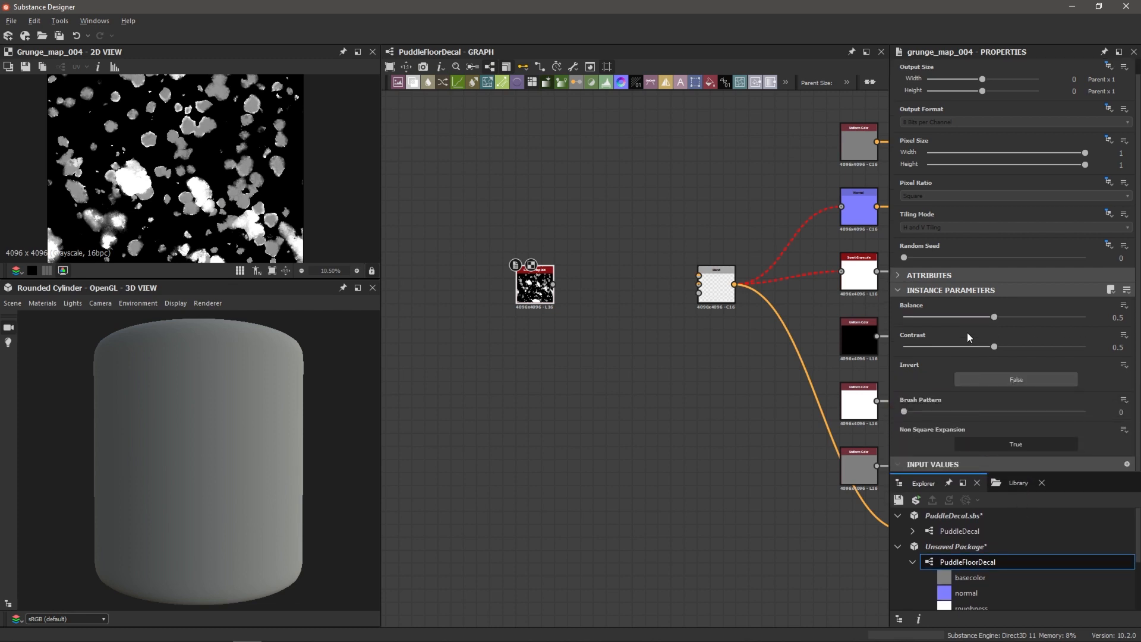
mouse_move(981, 332)
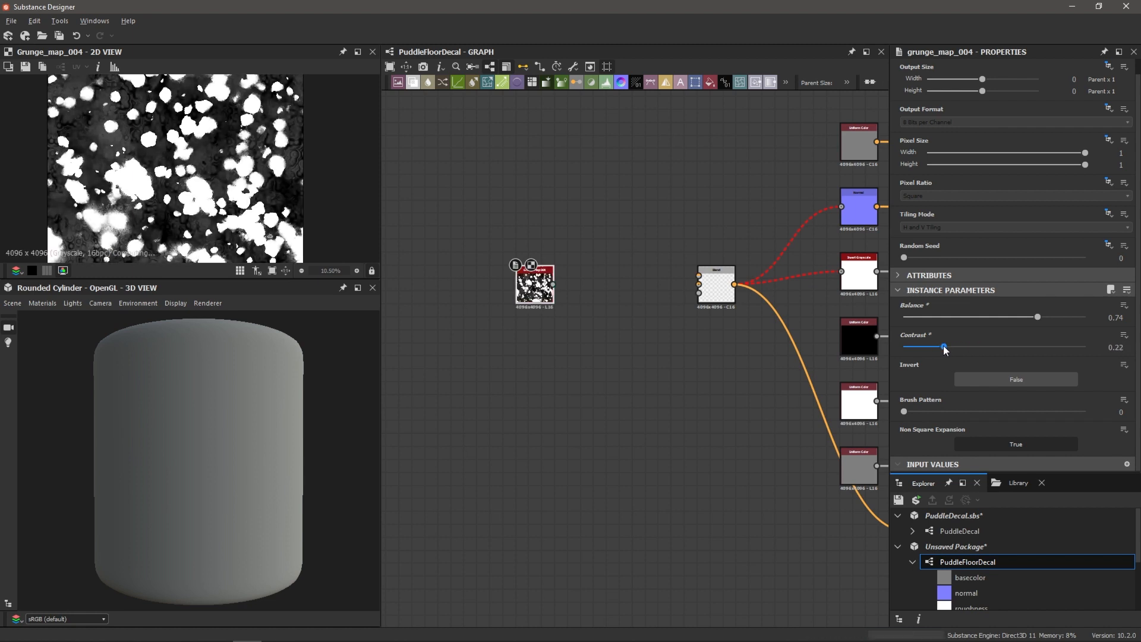
scroll(up, 3)
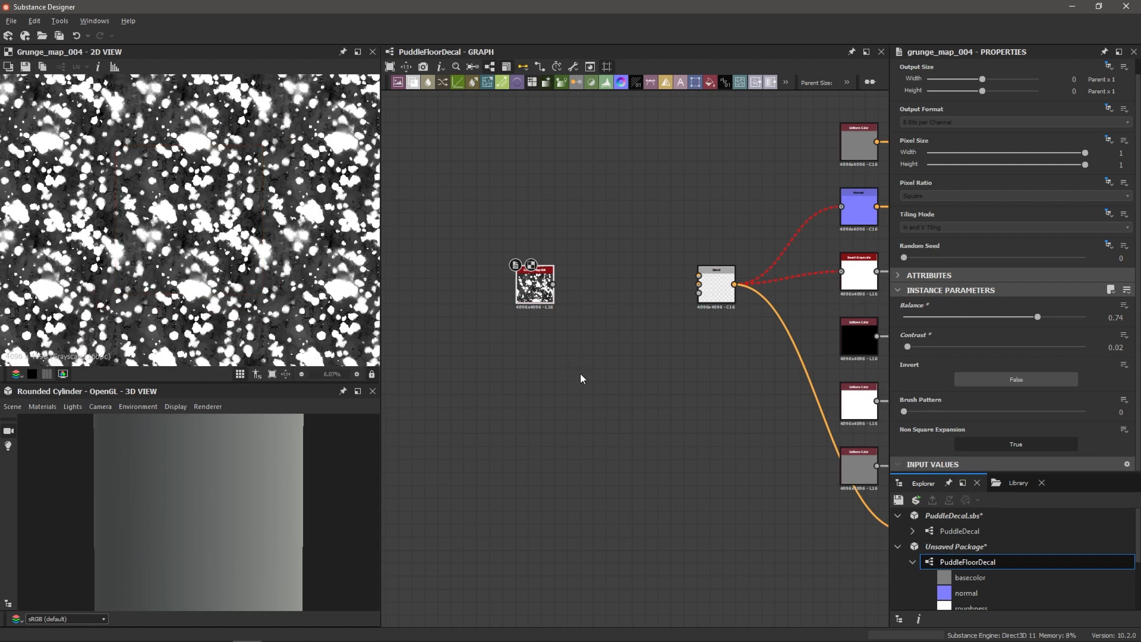
Step: Drop Grunge Map 004's Contrast to 0.02 and raise Brush Pattern to 0.19
scroll(up, 3)
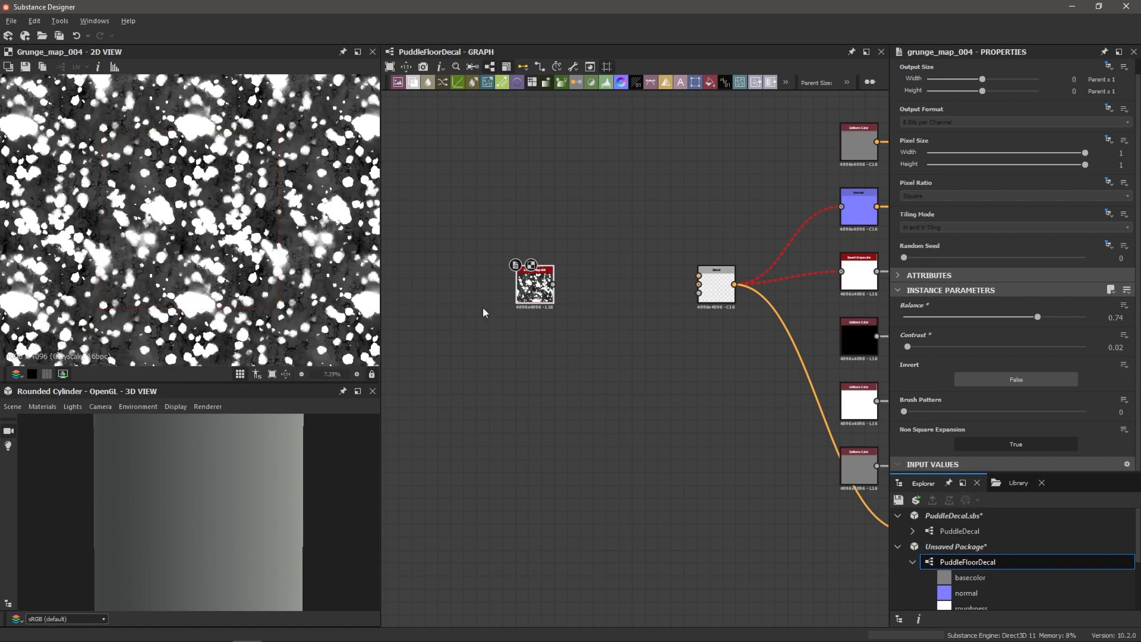
scroll(down, 3)
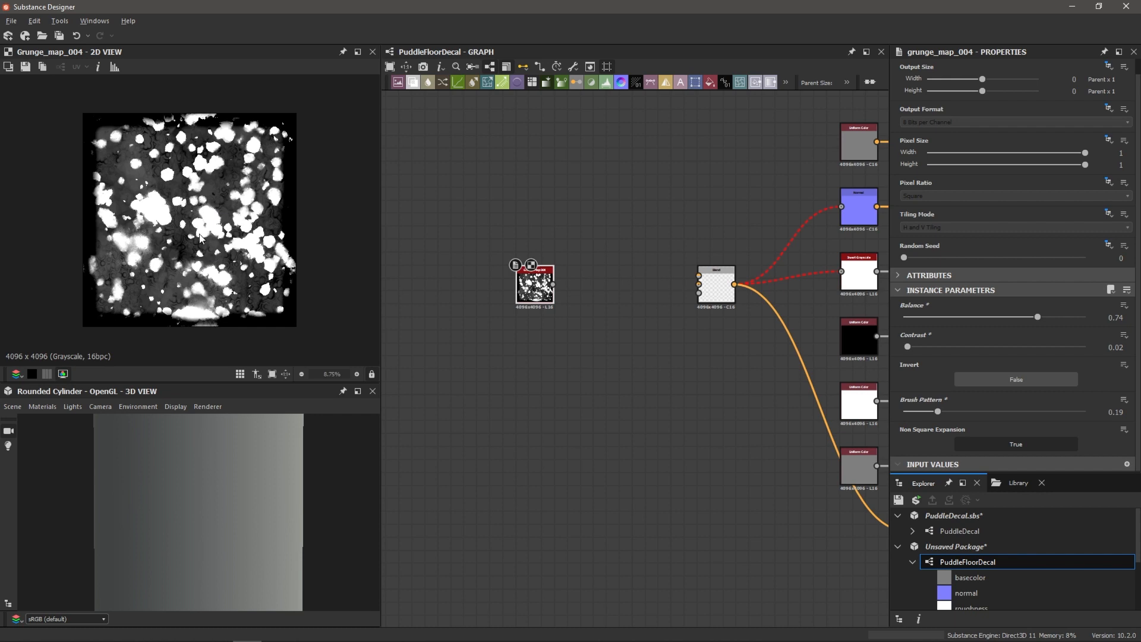
mouse_move(244, 156)
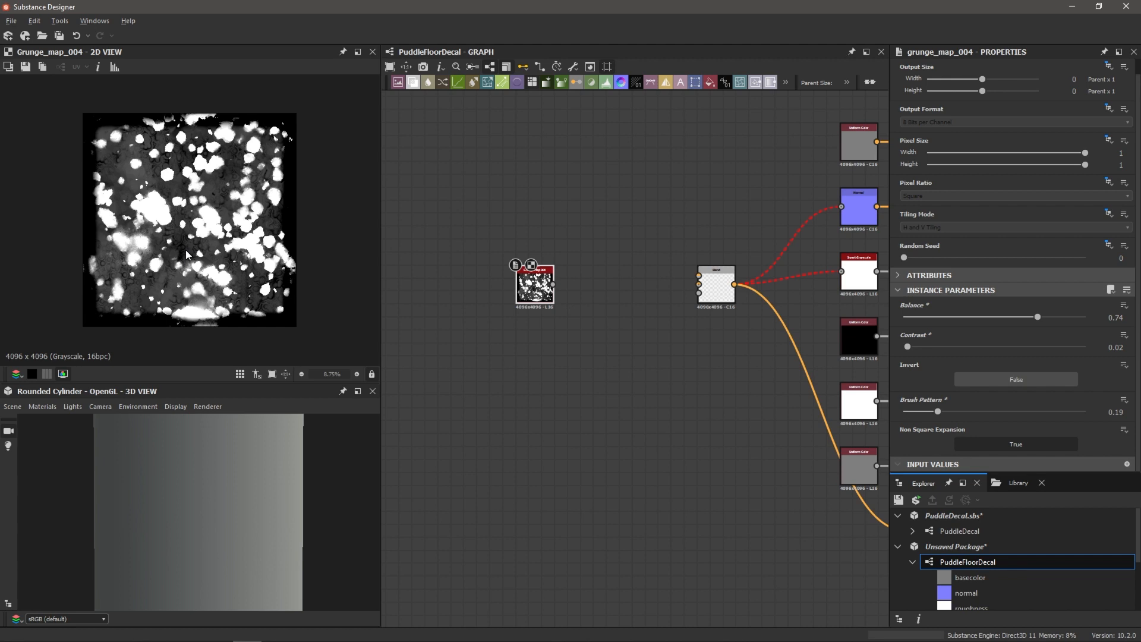
scroll(down, 3)
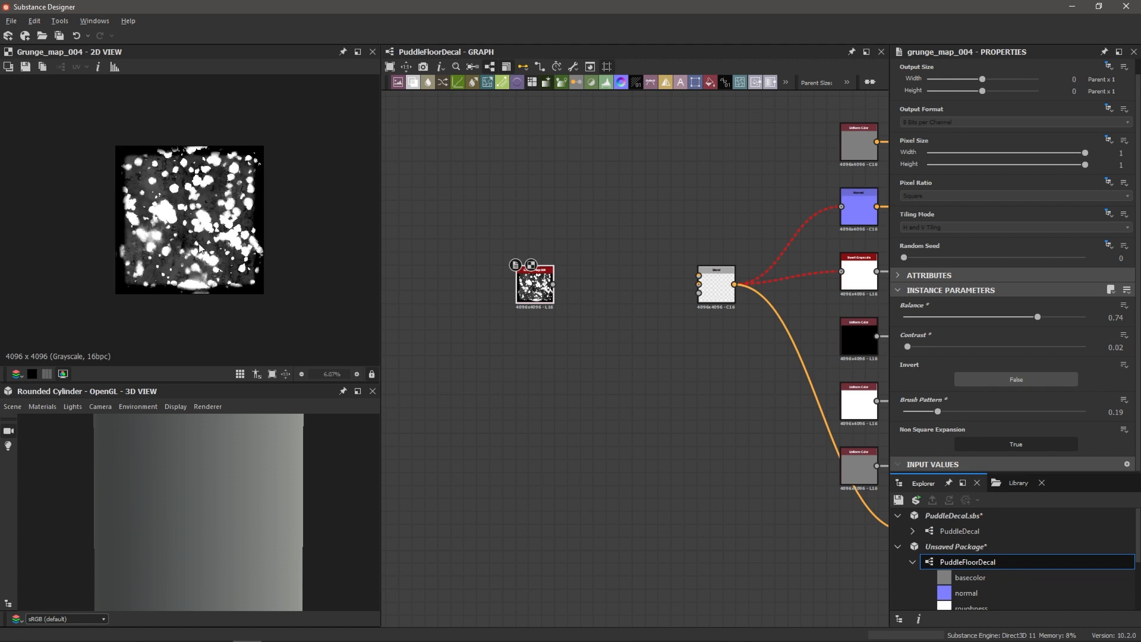
scroll(up, 3)
text(grung)
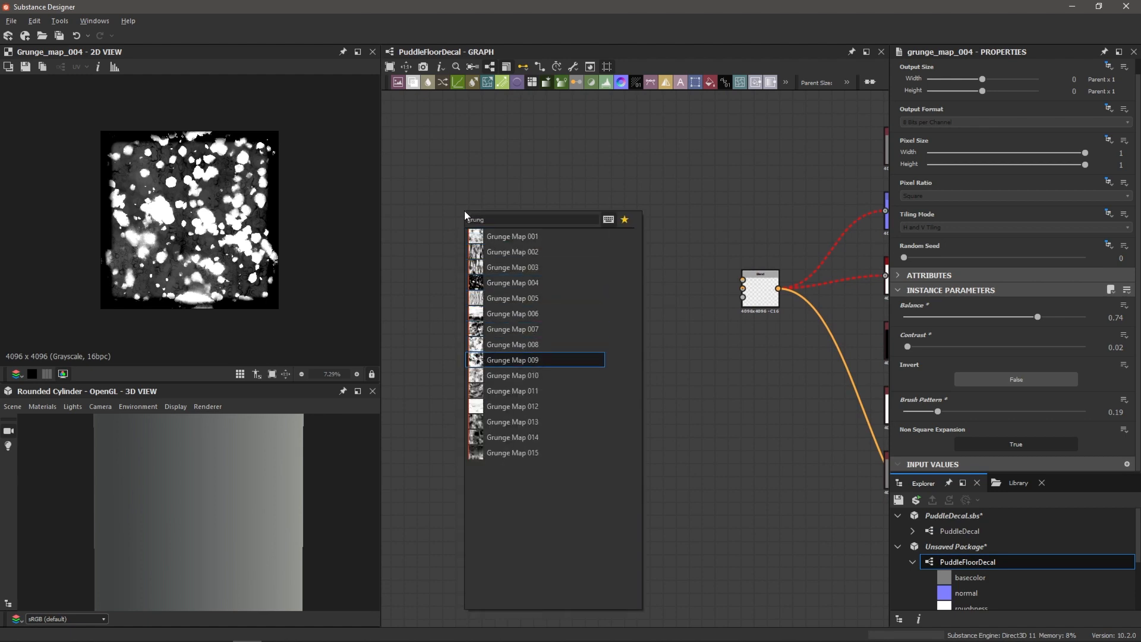
Step: Add Grunge Map 009 with Invert set to True and Brush Pattern 0.21
click(512, 360)
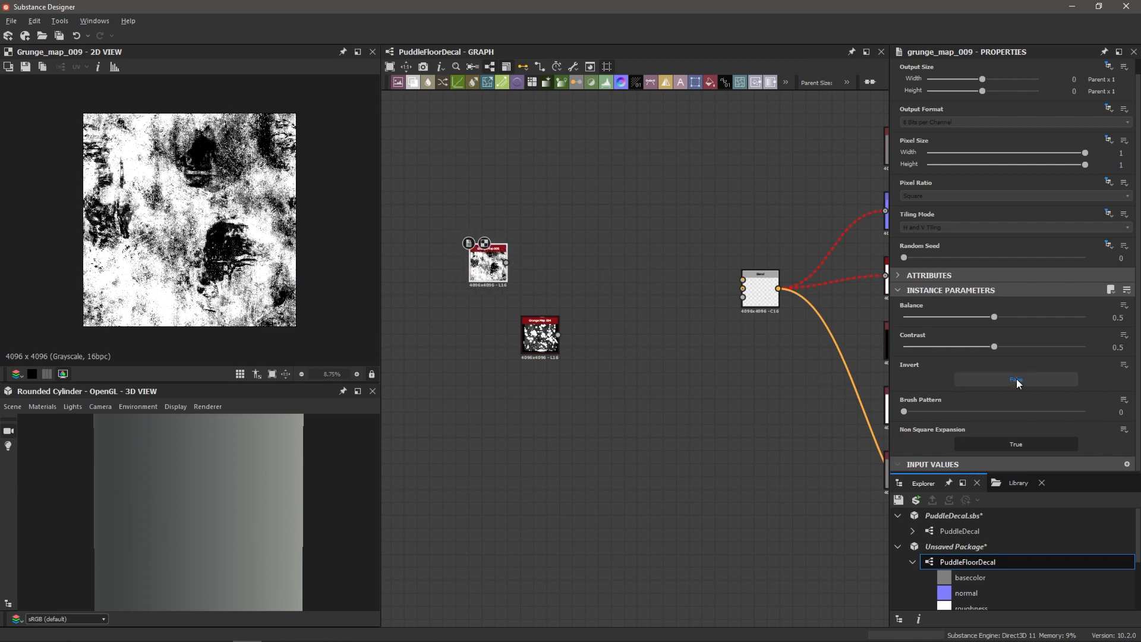
click(1015, 380)
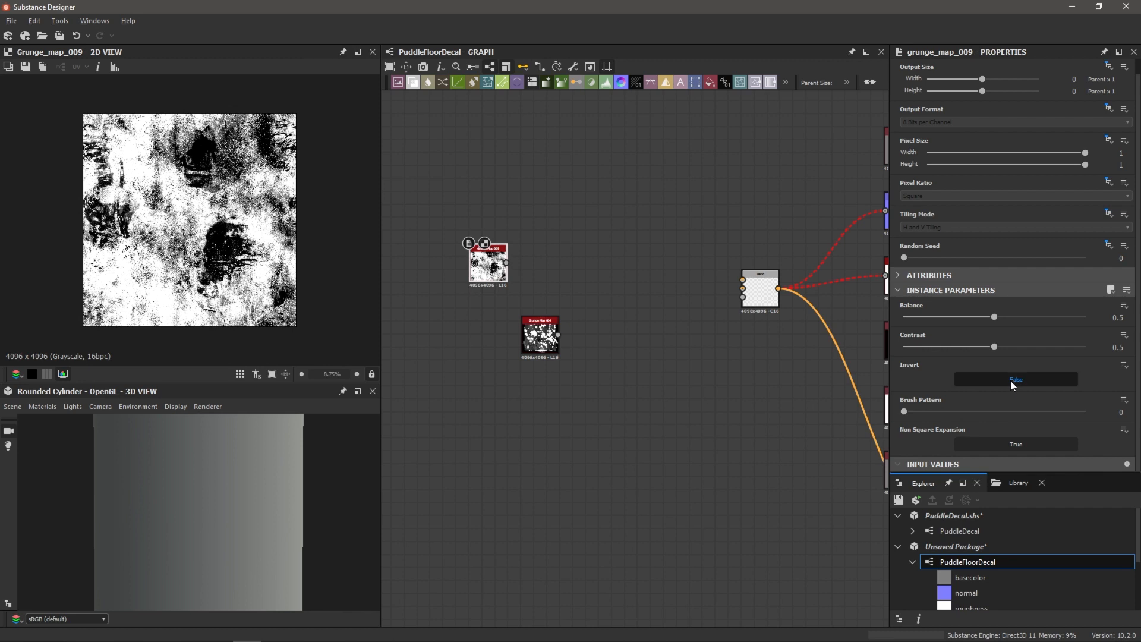
click(1014, 379)
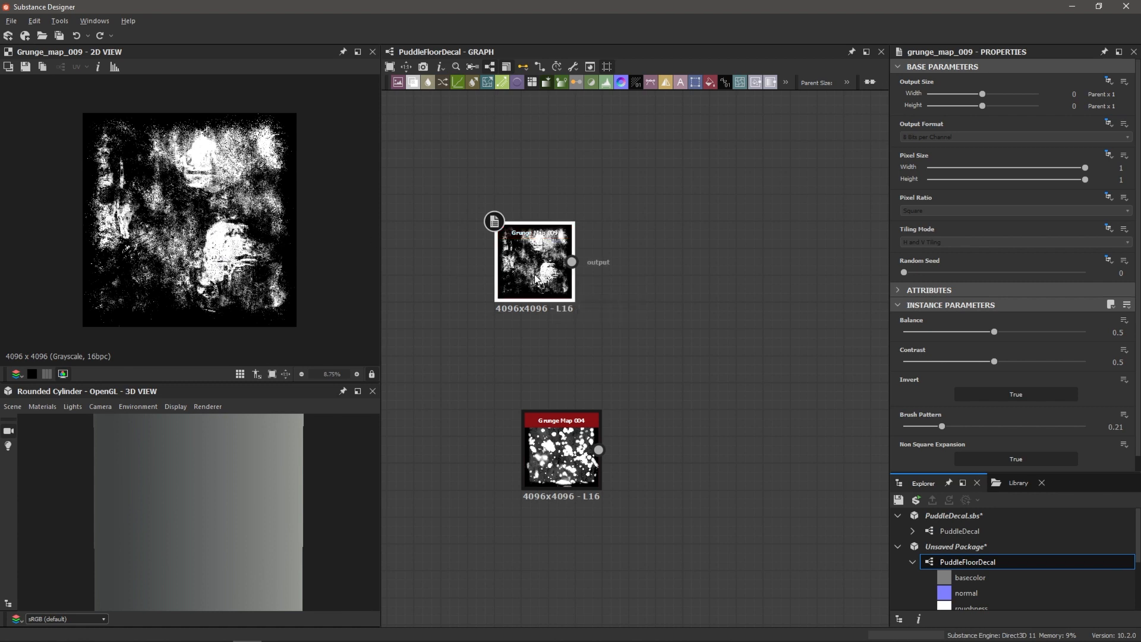
mouse_move(538, 268)
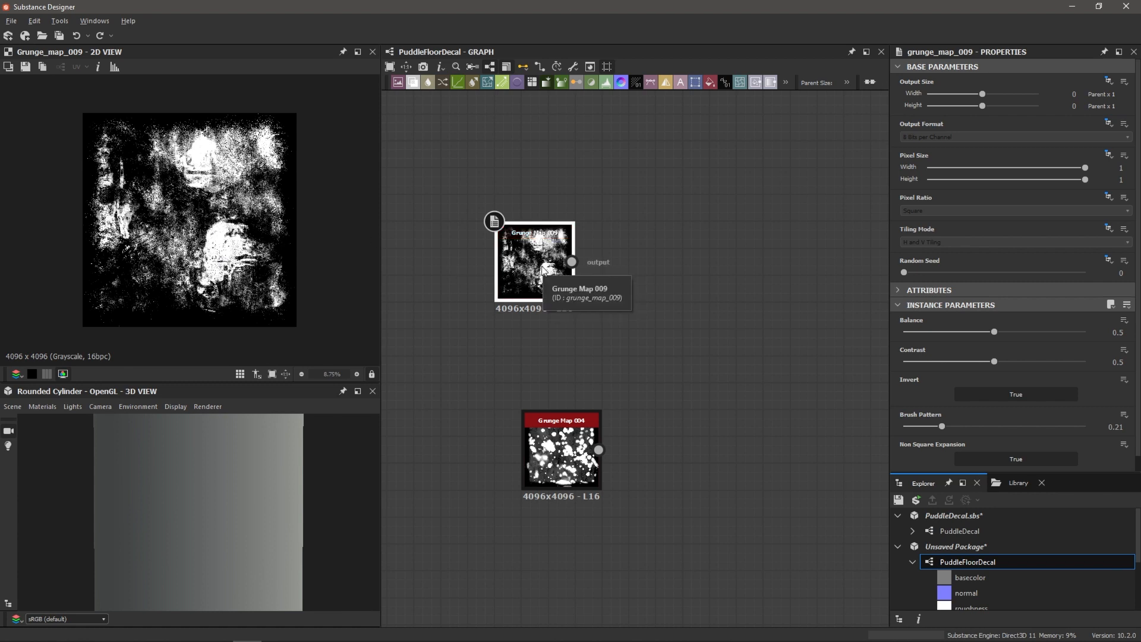
mouse_move(529, 269)
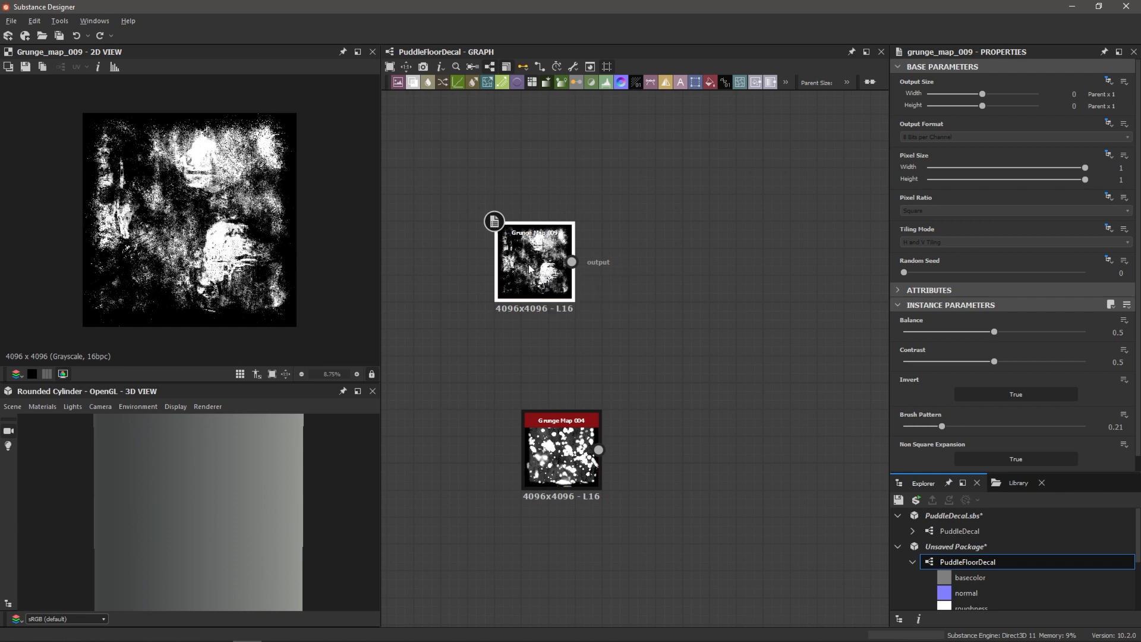
Step: Chain Blur HQ Grayscale and Histogram Scan (position 0.53, contrast 0.67) after Grunge Map 009
text(blur)
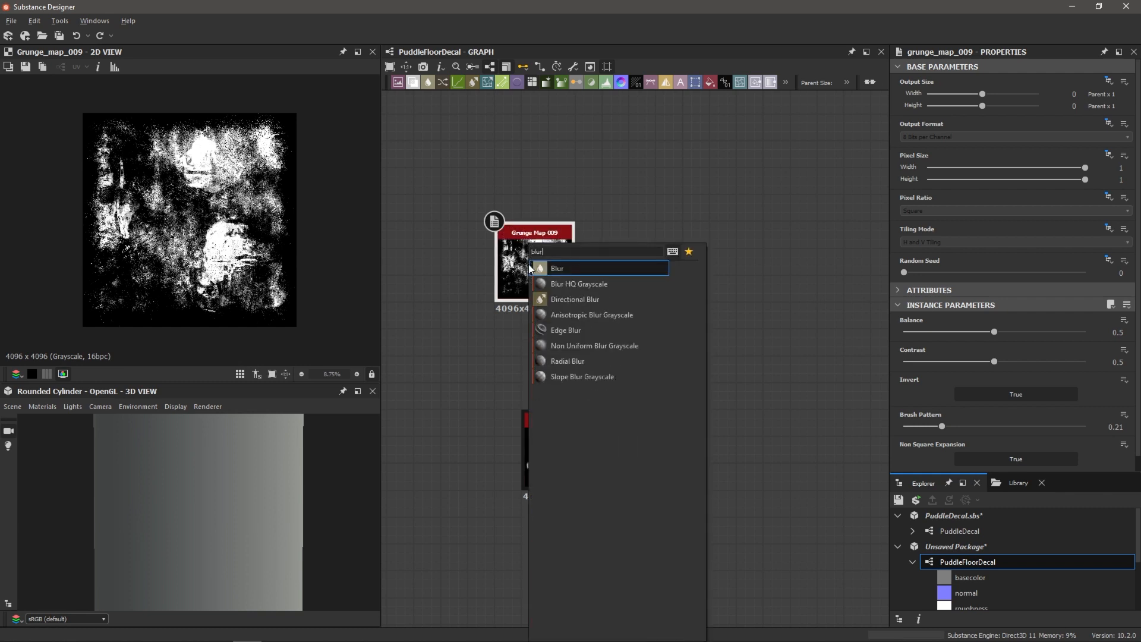
click(578, 284)
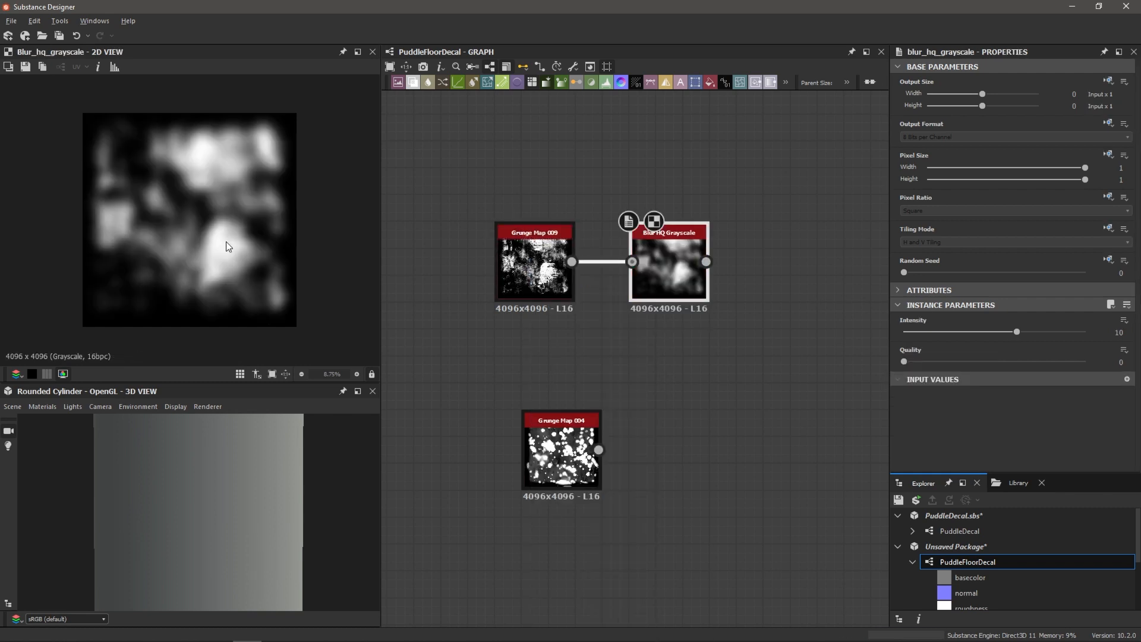
mouse_move(195, 286)
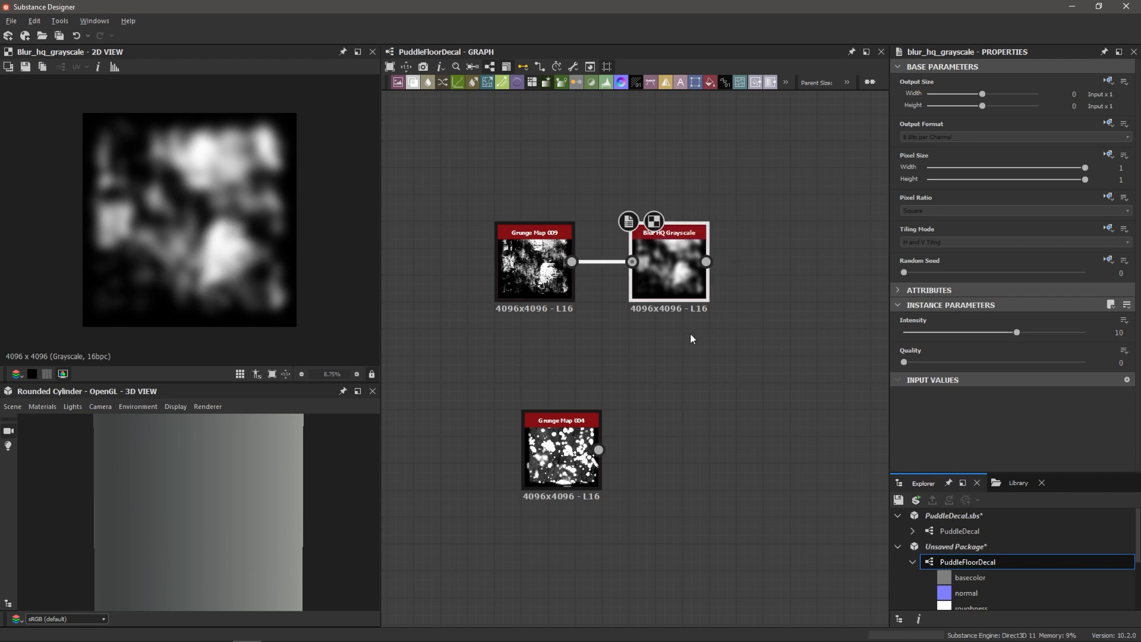
mouse_move(658, 256)
text(hist)
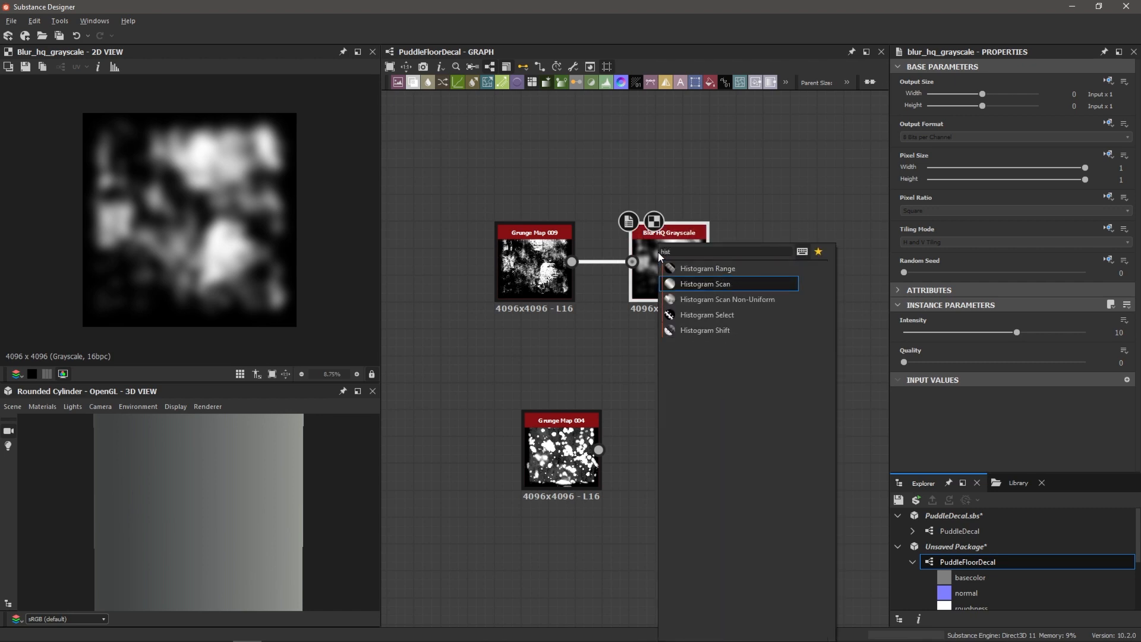
click(704, 284)
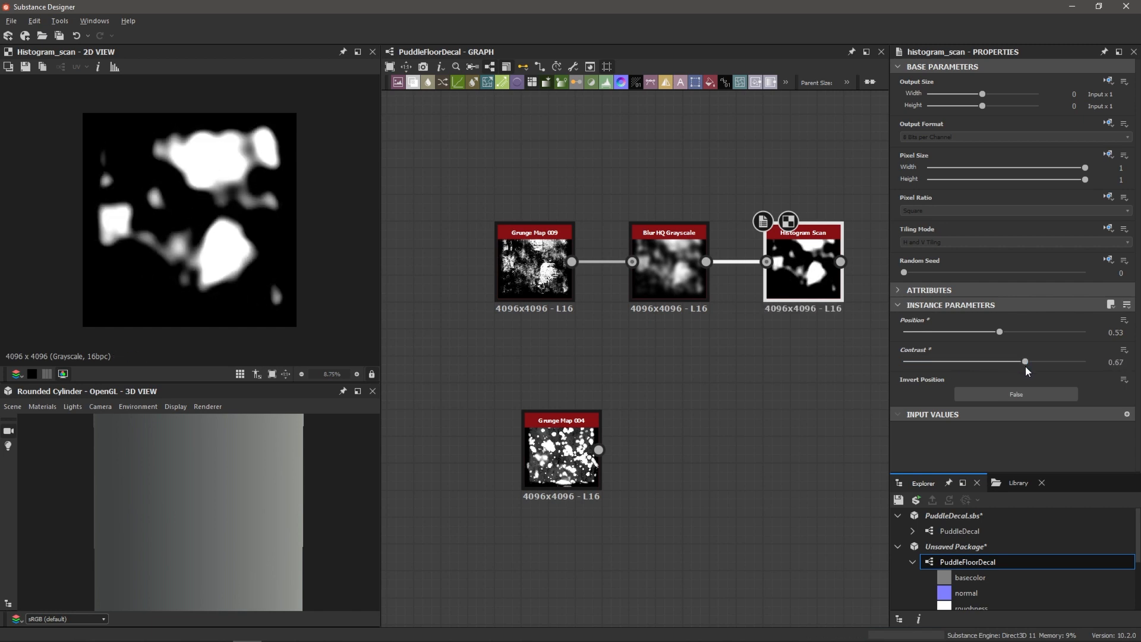
mouse_move(221, 159)
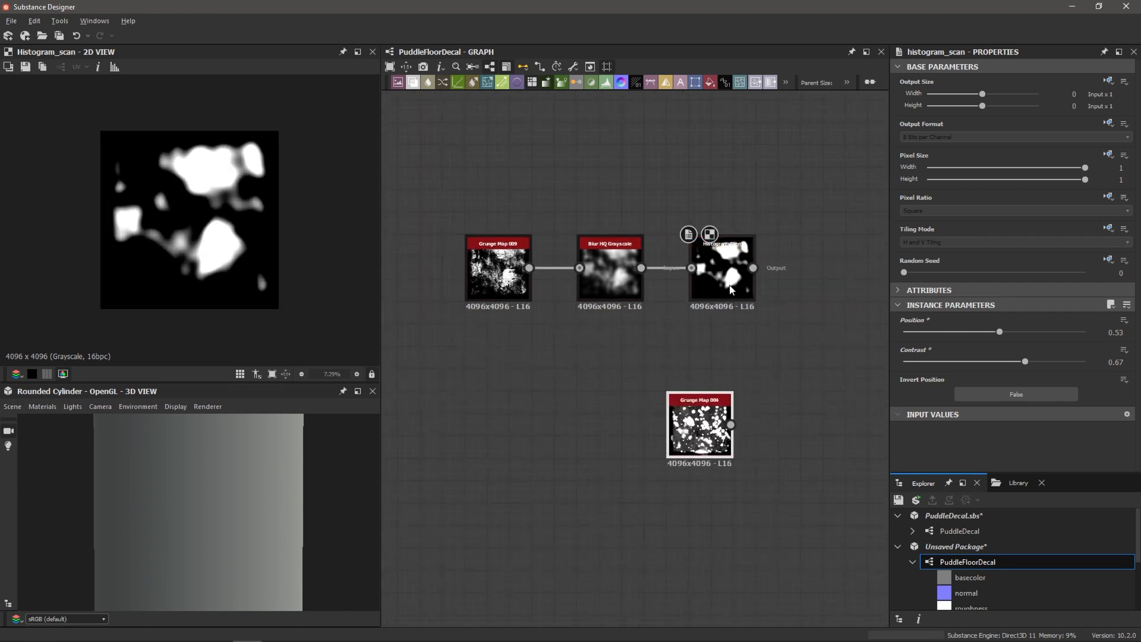
Step: Blend Histogram Scan over Grunge Map 004 in Add (Linear Dodge) mode
click(700, 425)
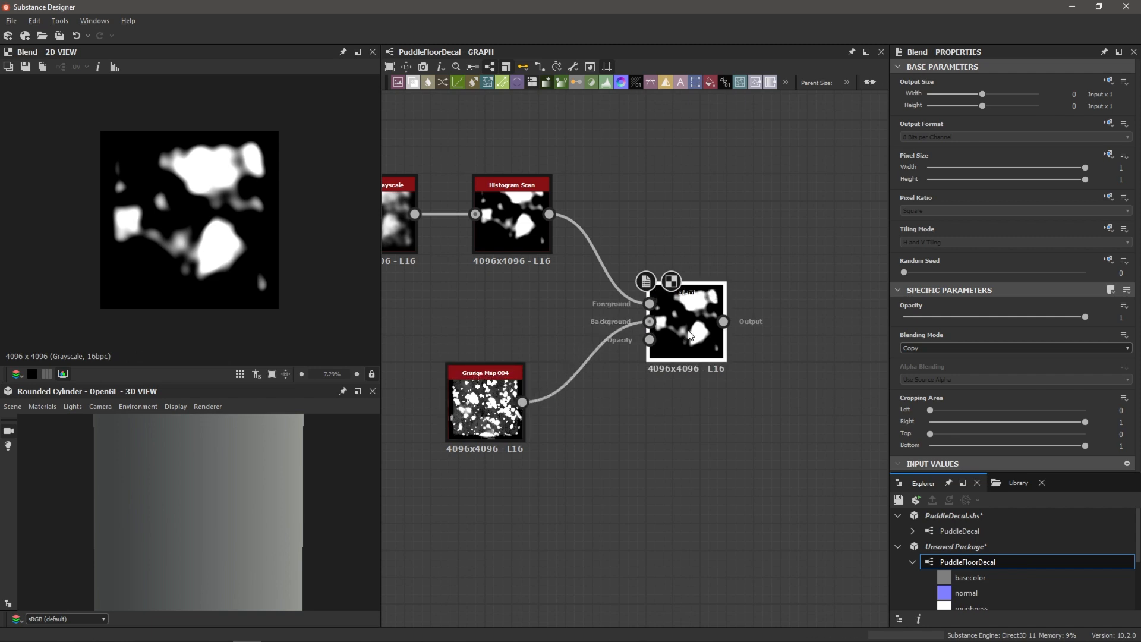
click(1011, 348)
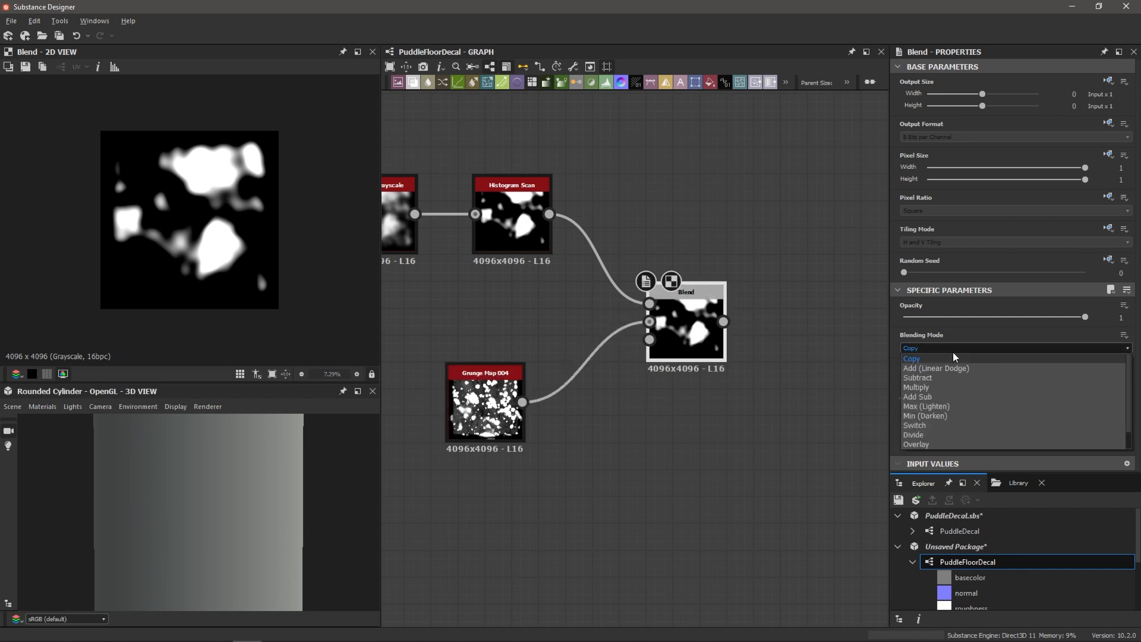
click(935, 369)
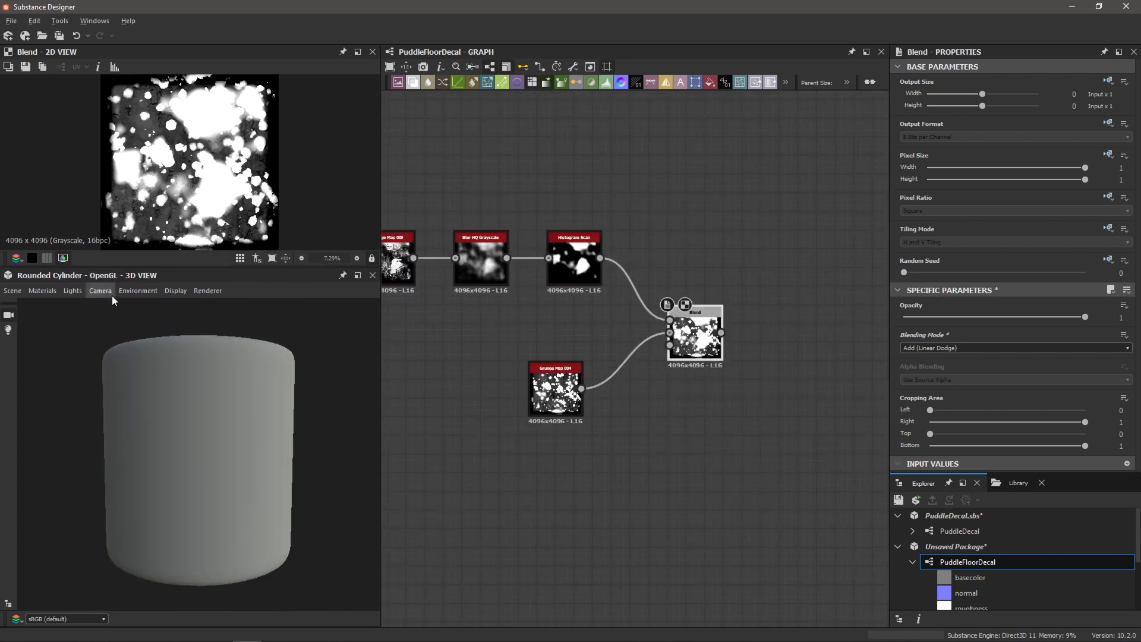
Step: Route the Blend mask to Normal, Roughness and Opacity and view outputs on the 3D cylinder
click(12, 291)
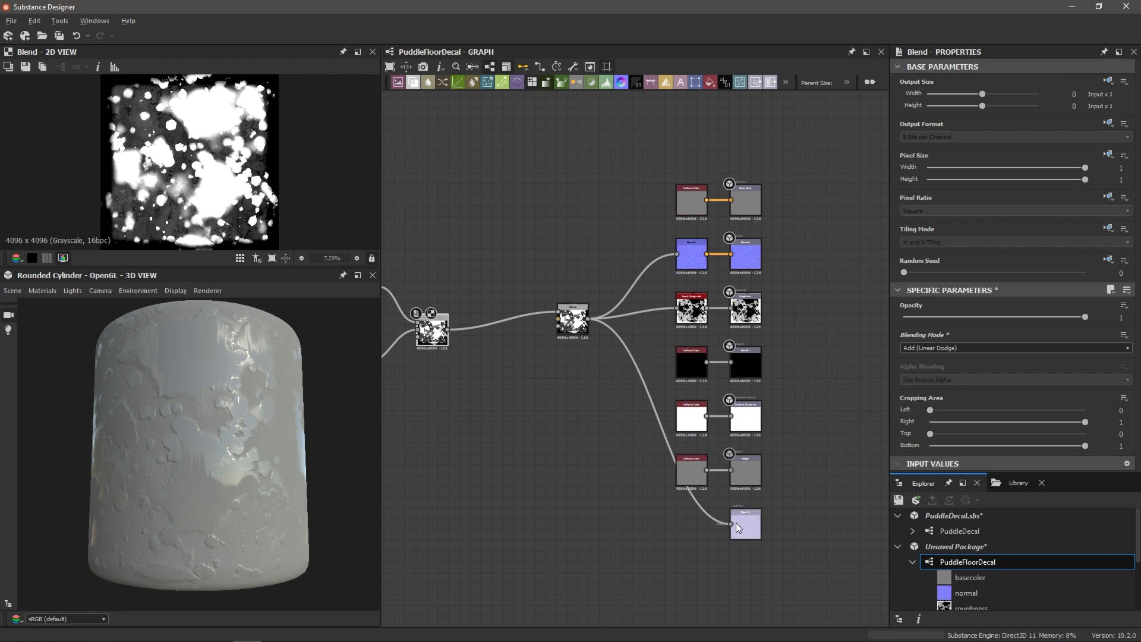
right_click(542, 424)
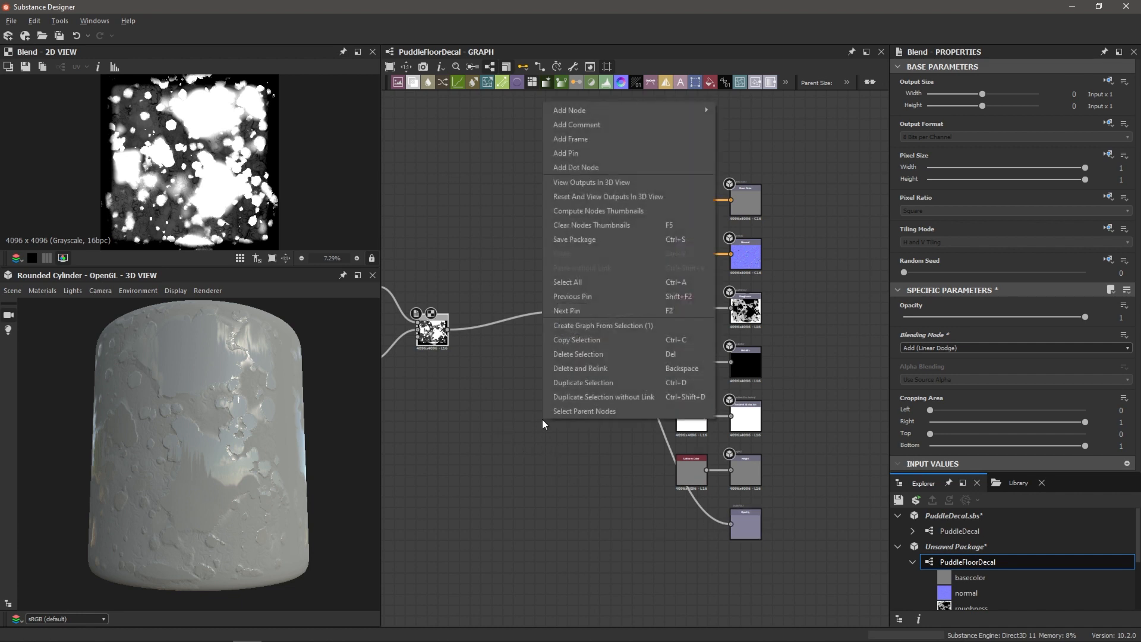
mouse_move(572, 185)
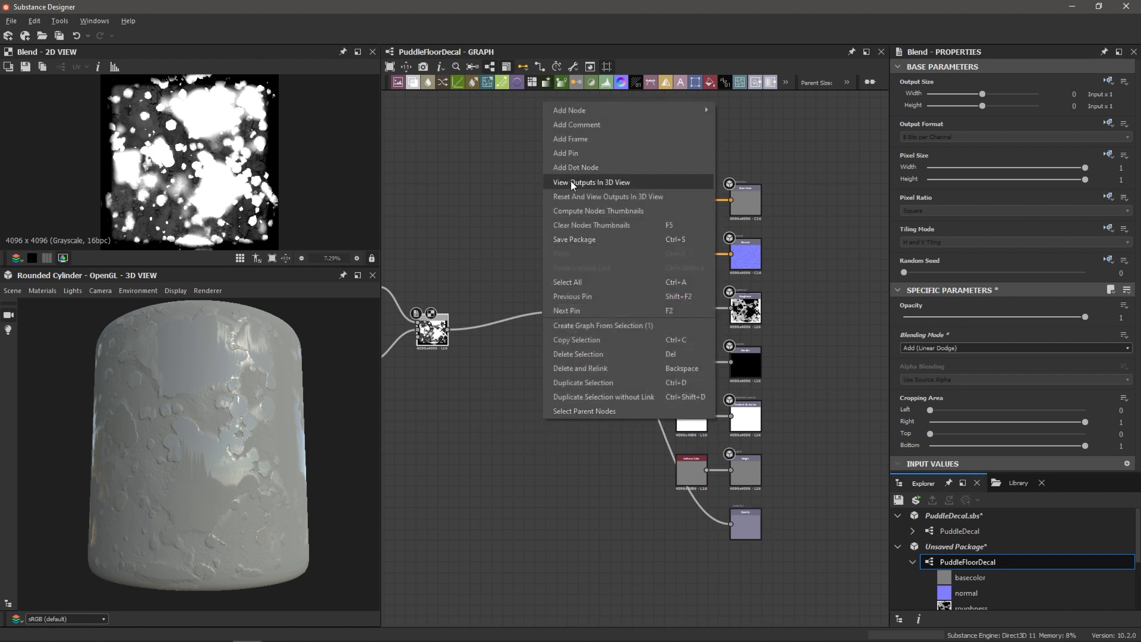
click(591, 182)
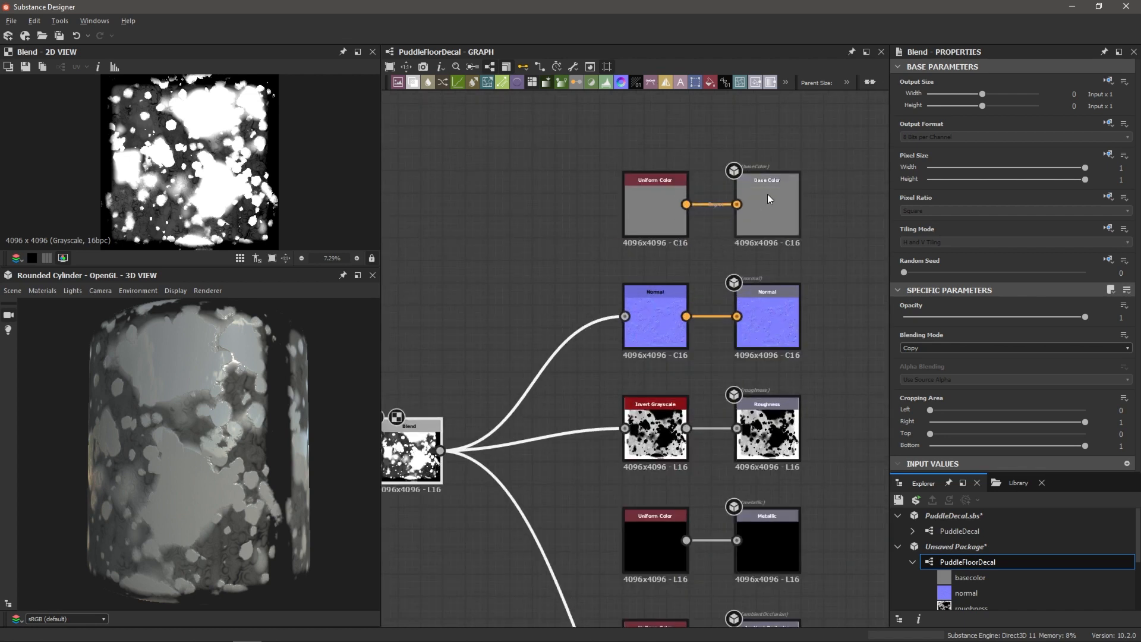
click(654, 204)
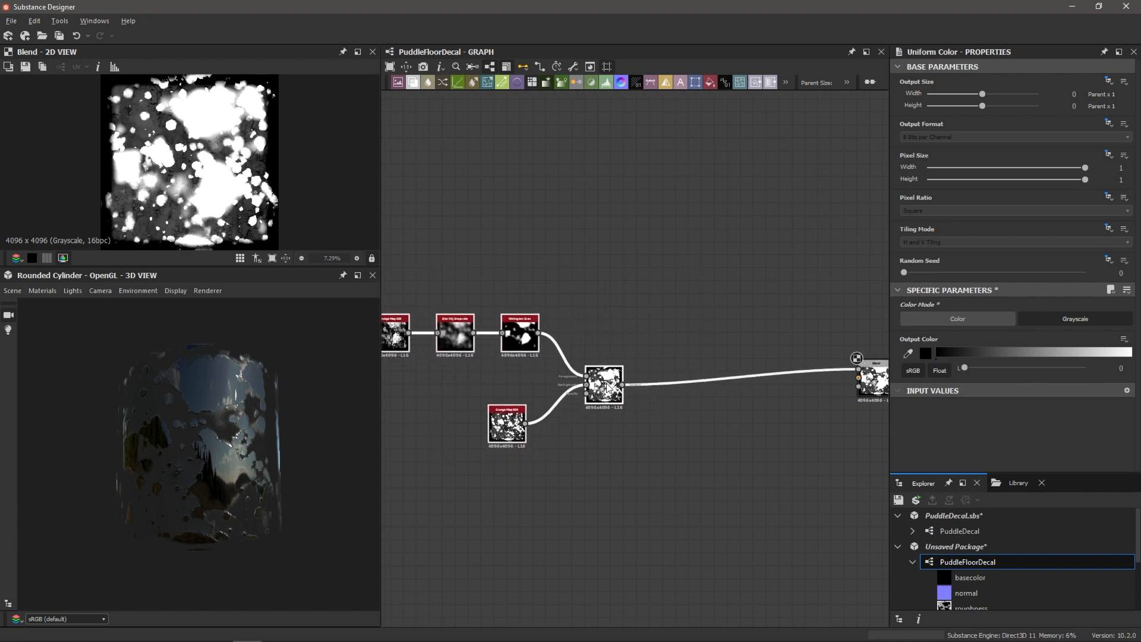
Step: Search 'gru' in the graph and add the Grunge Map 015 node
click(691, 311)
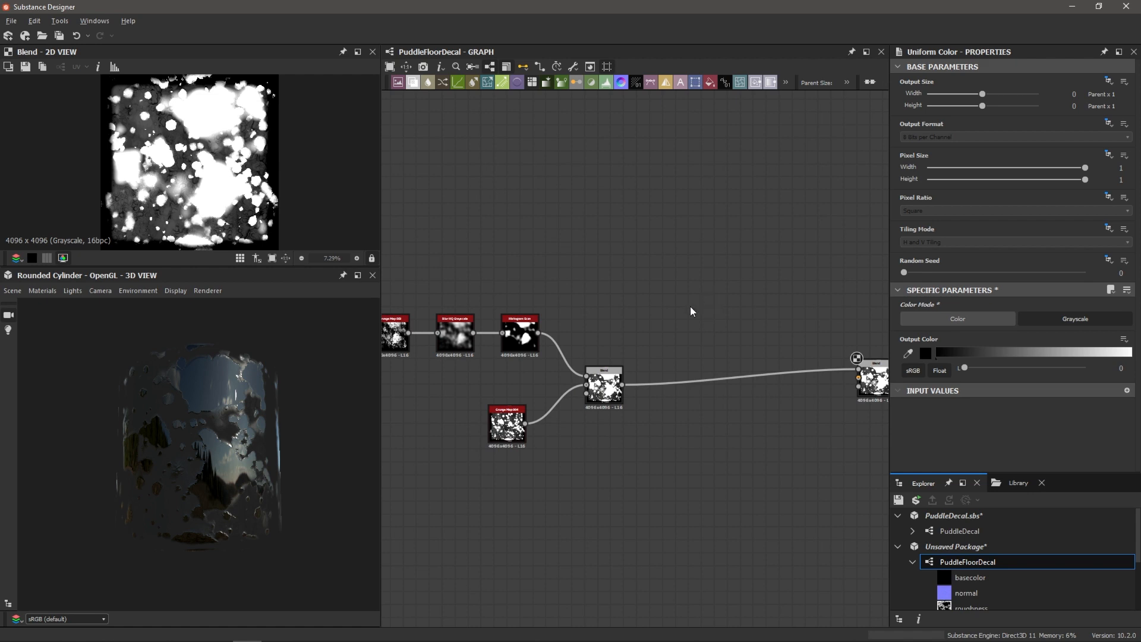
text(gru)
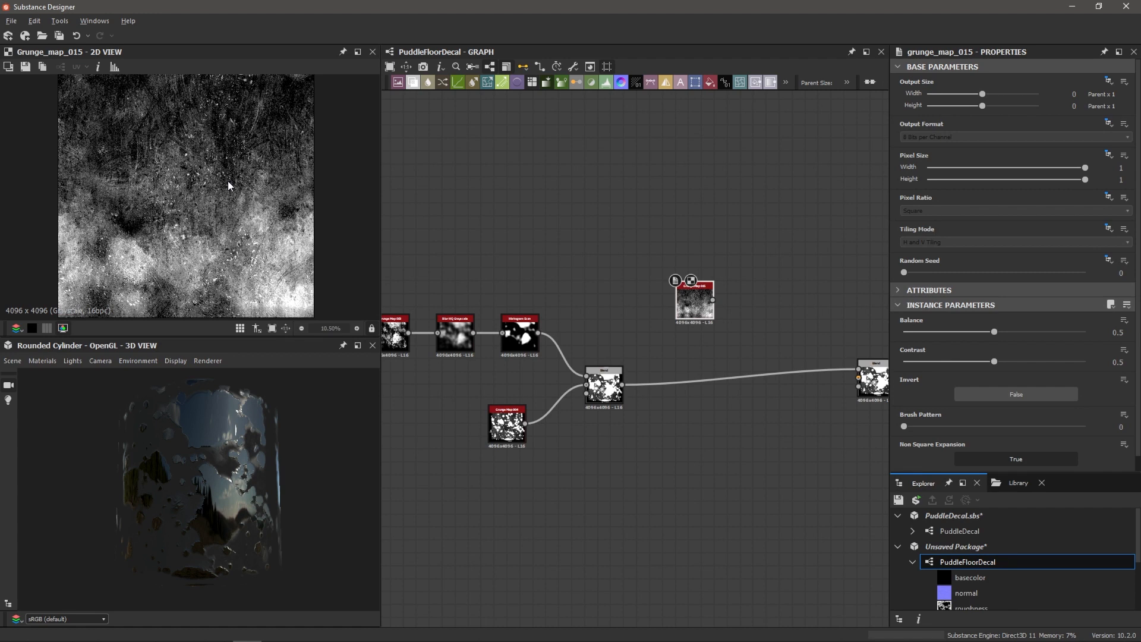
mouse_move(224, 177)
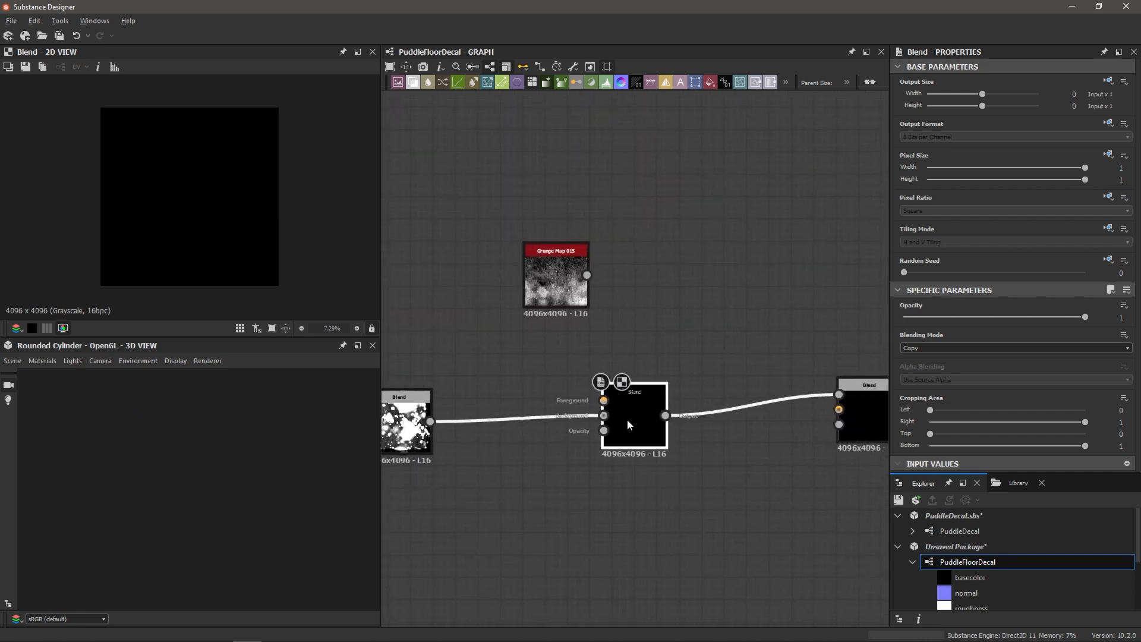
Step: Set the grunge Blend node to Add (Linear Dodge), then inspect the Grunge Map 009, blur and histogram nodes
click(1012, 348)
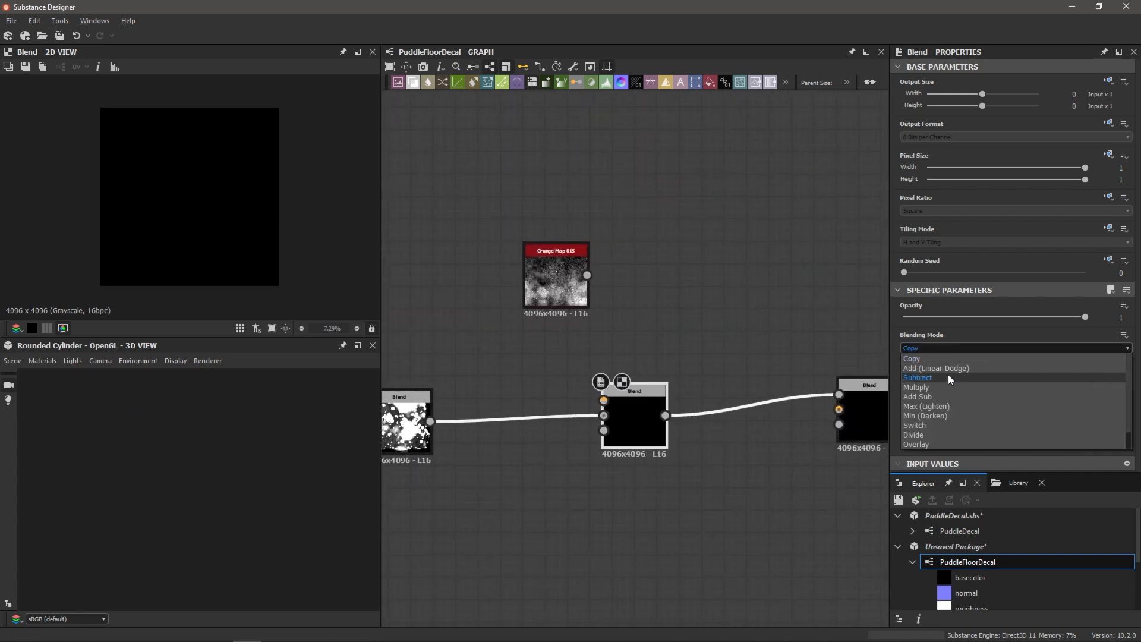
click(936, 367)
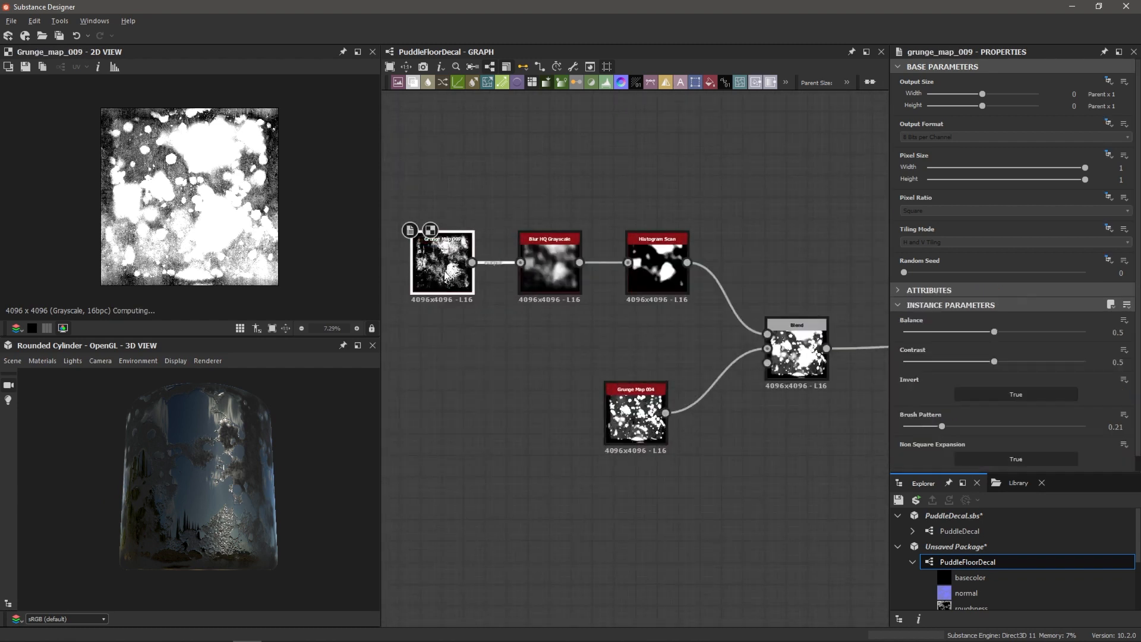
click(549, 263)
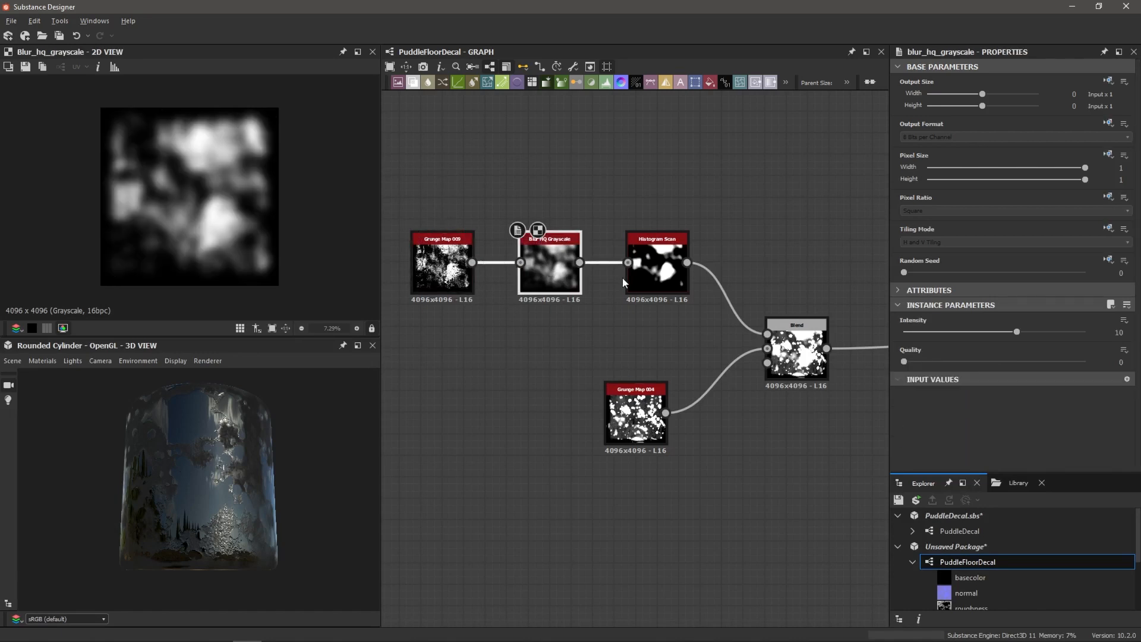
click(656, 262)
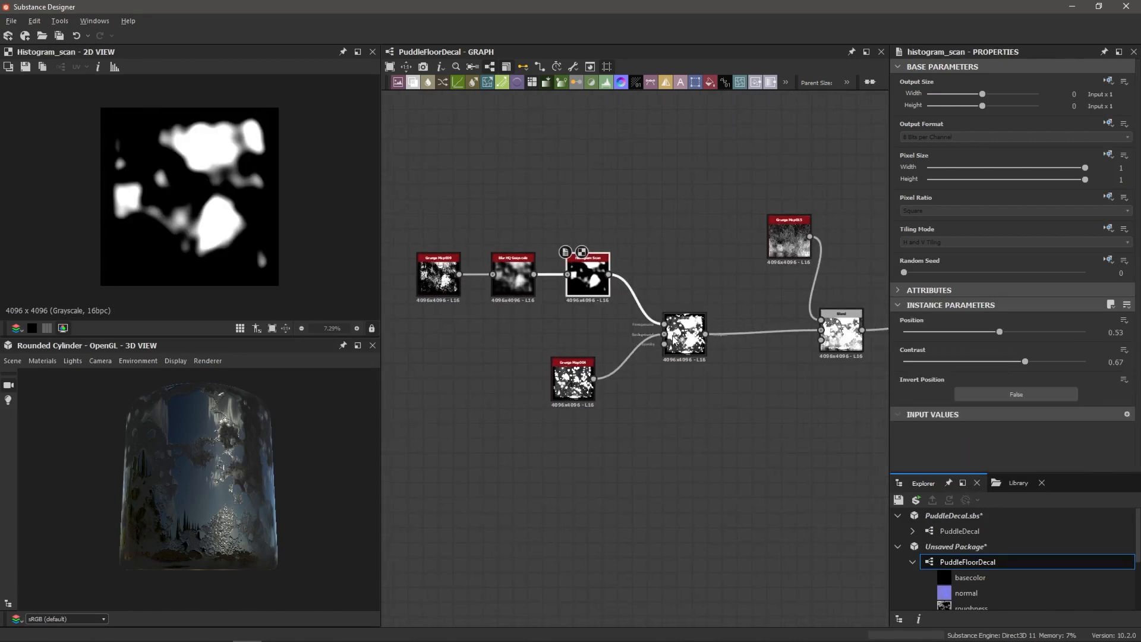
click(674, 337)
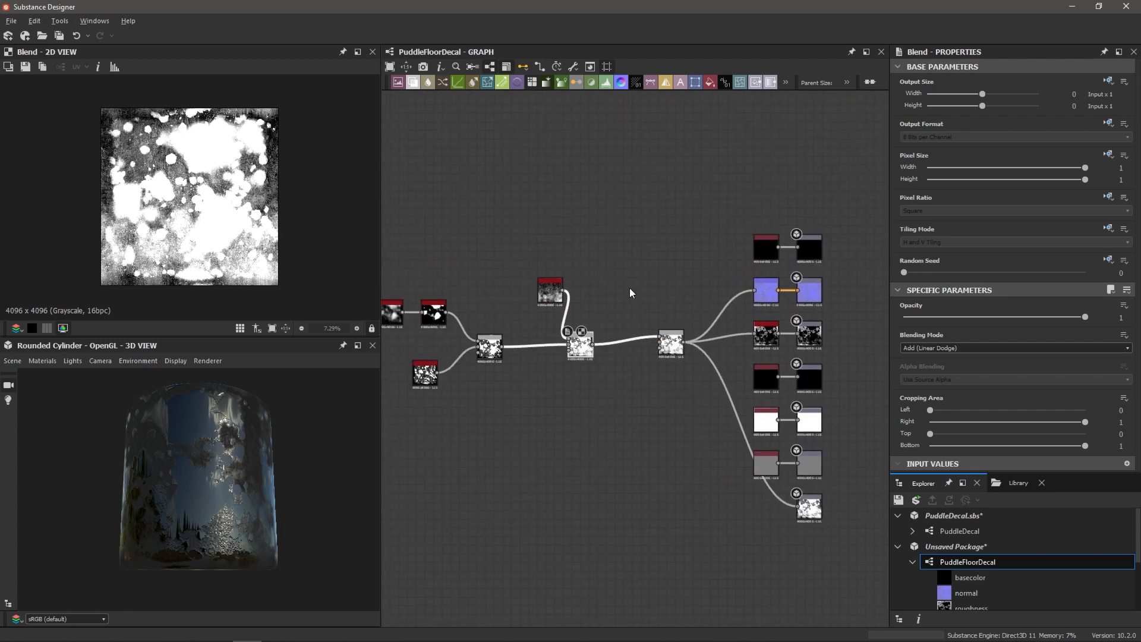
mouse_move(590, 114)
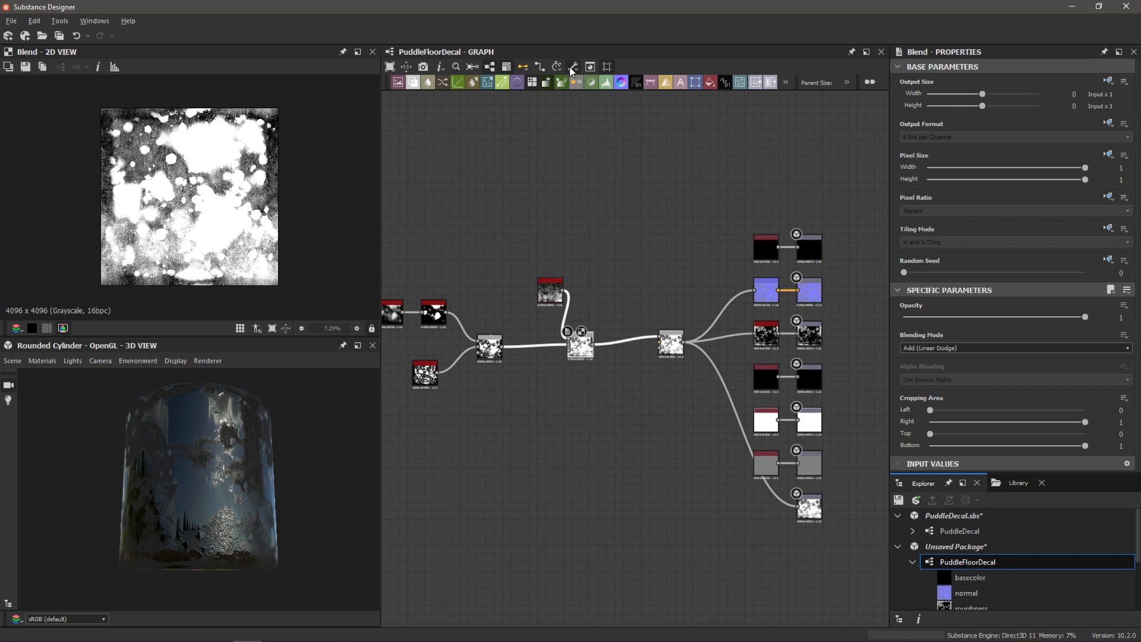
Step: Open Export Outputs from the export dropdown and set the format to Truevision Targa (*.tga)
click(560, 82)
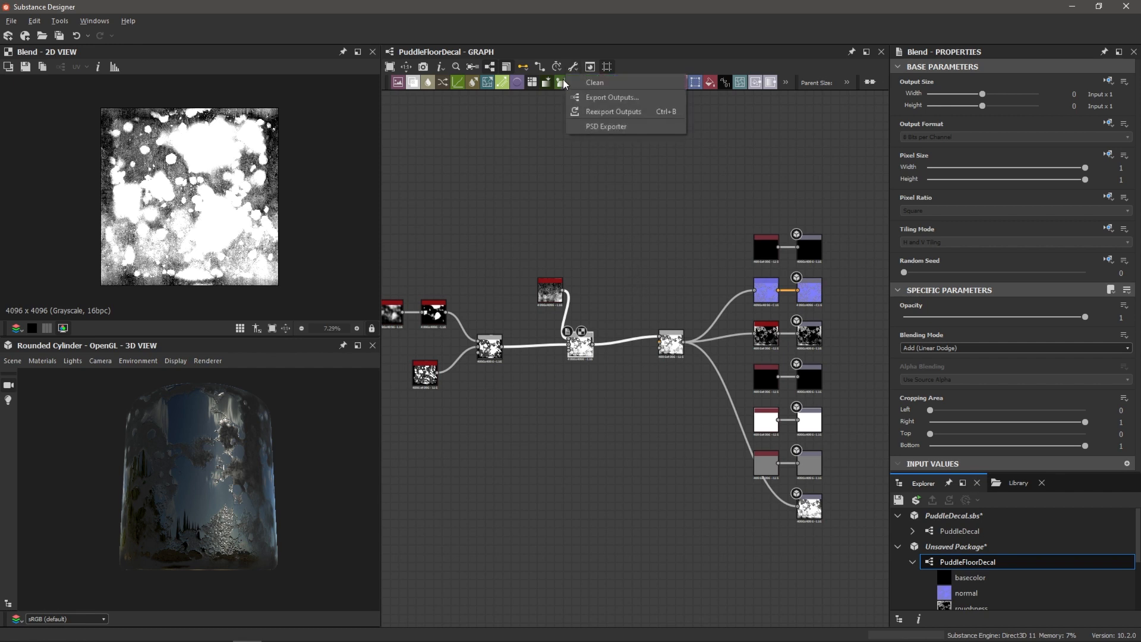
click(611, 97)
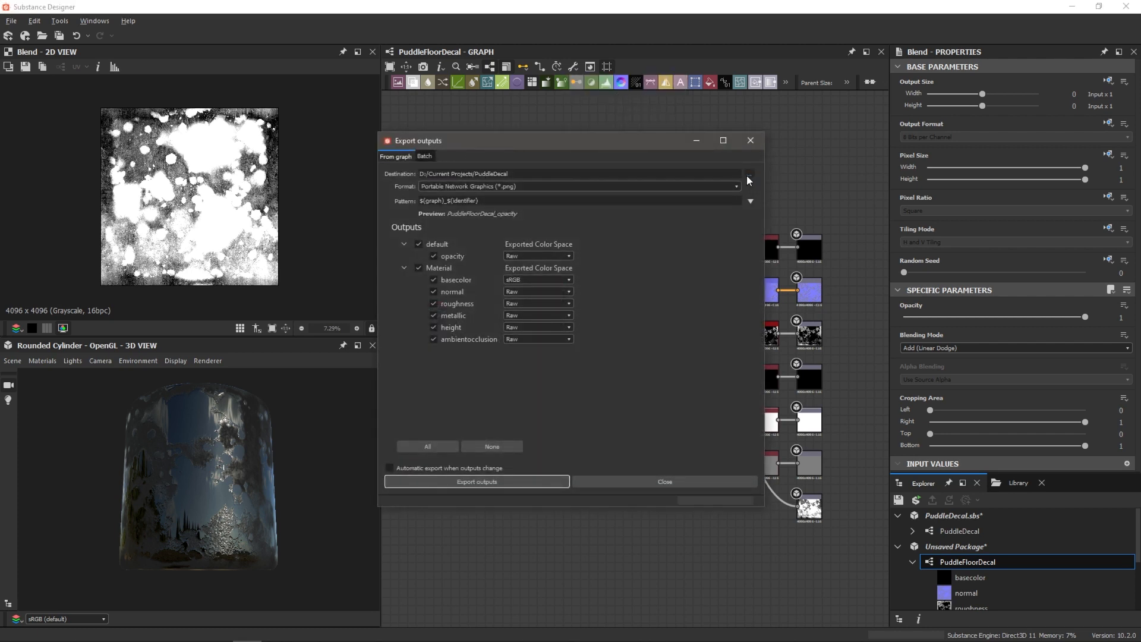
mouse_move(759, 195)
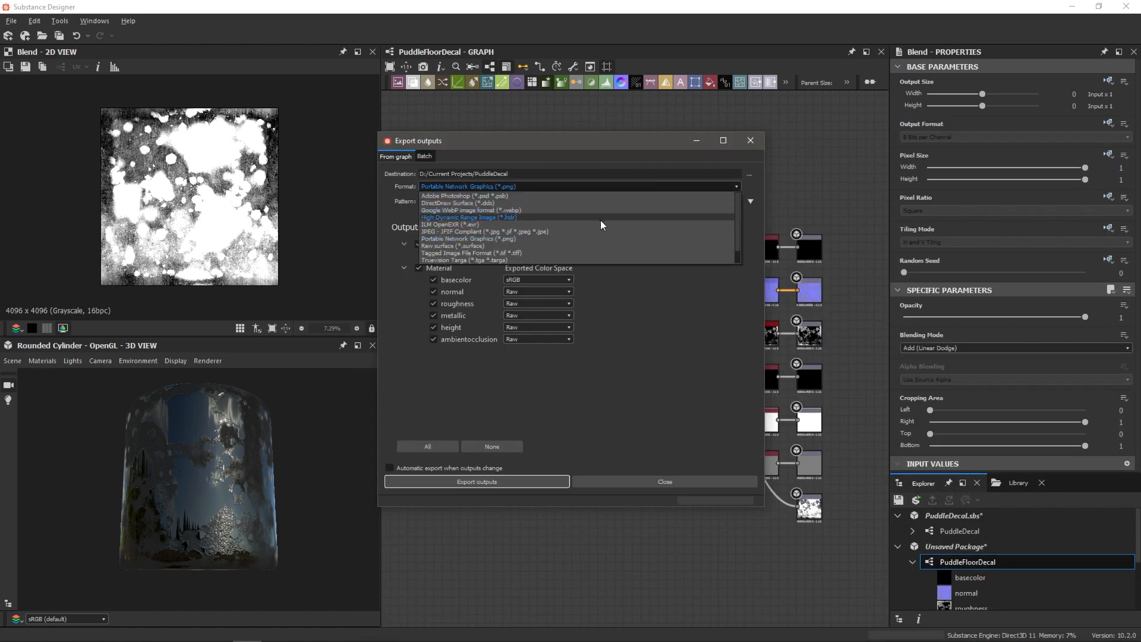
click(466, 260)
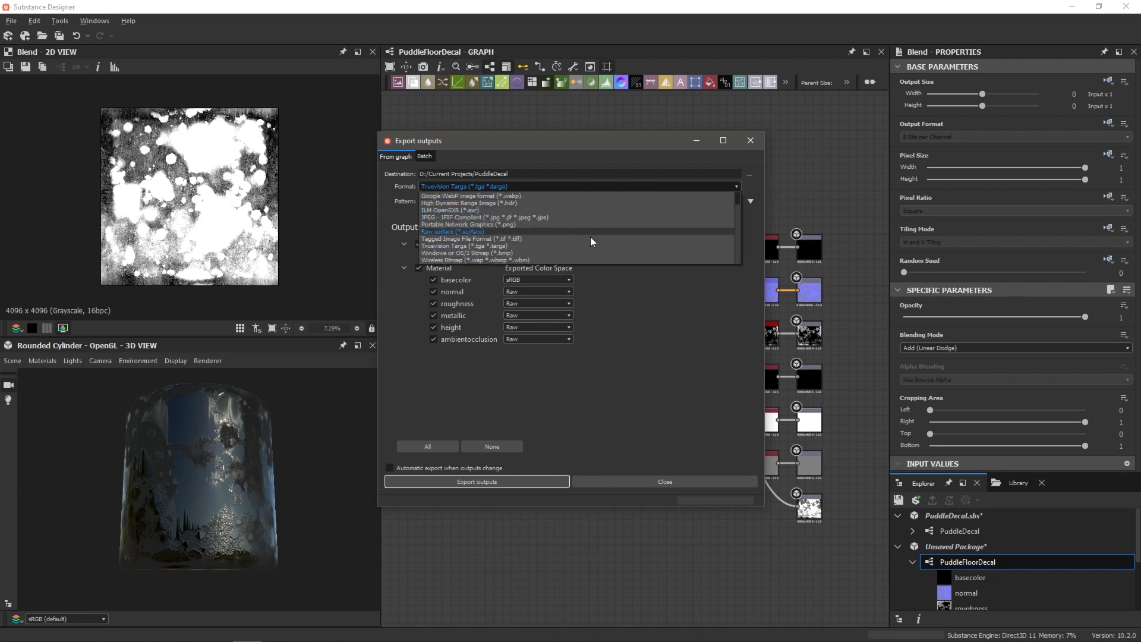
click(464, 246)
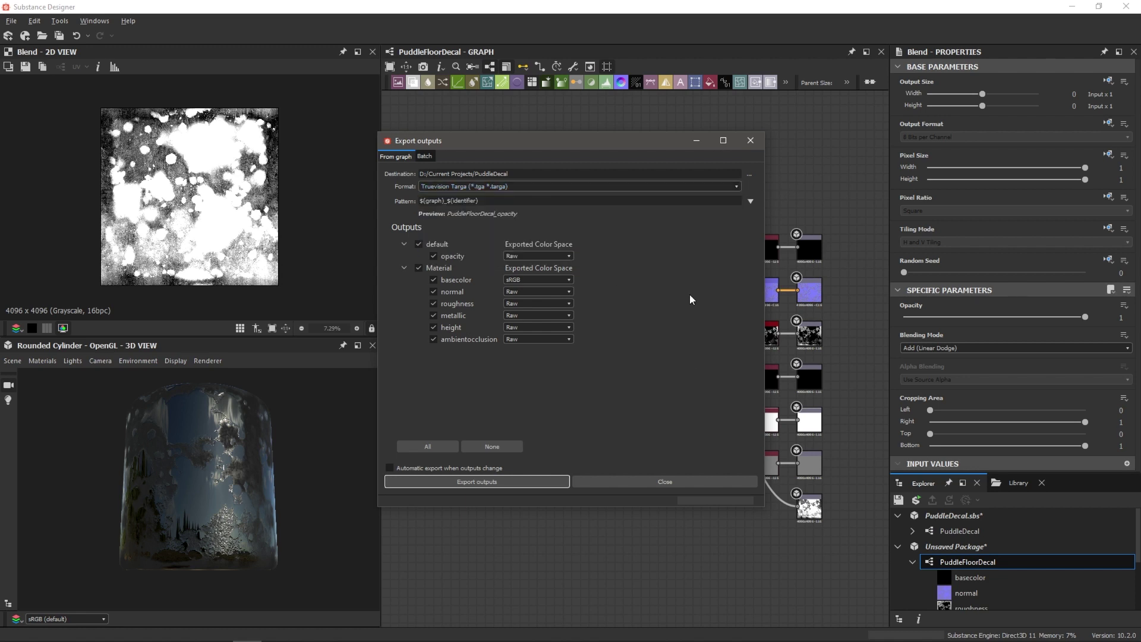
mouse_move(662, 272)
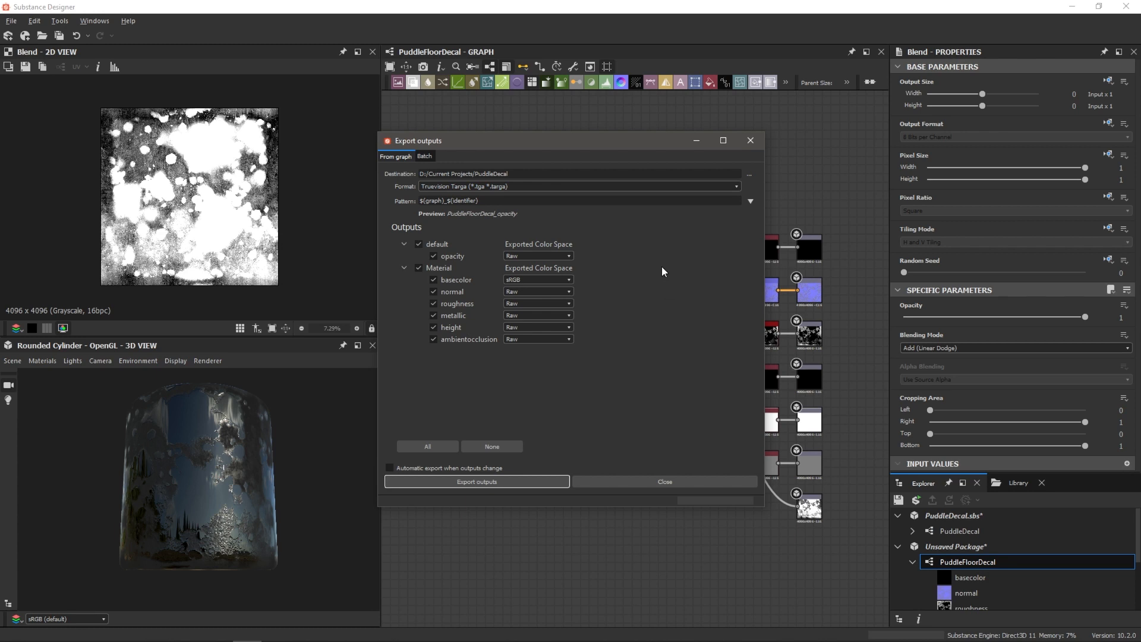
mouse_move(567, 270)
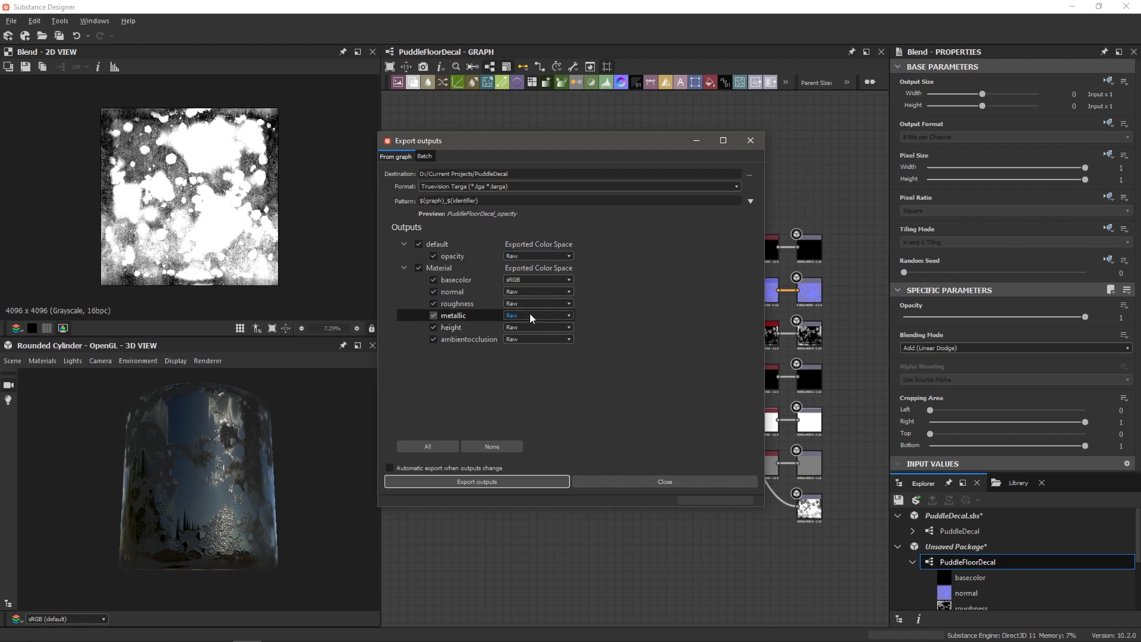
mouse_move(485, 322)
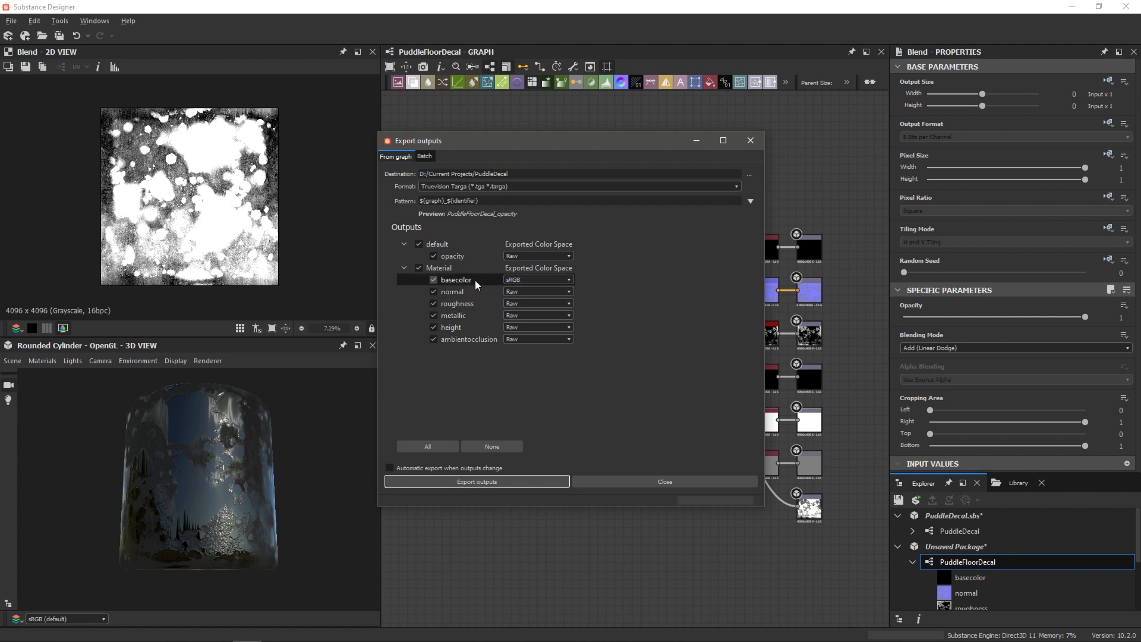
mouse_move(506, 302)
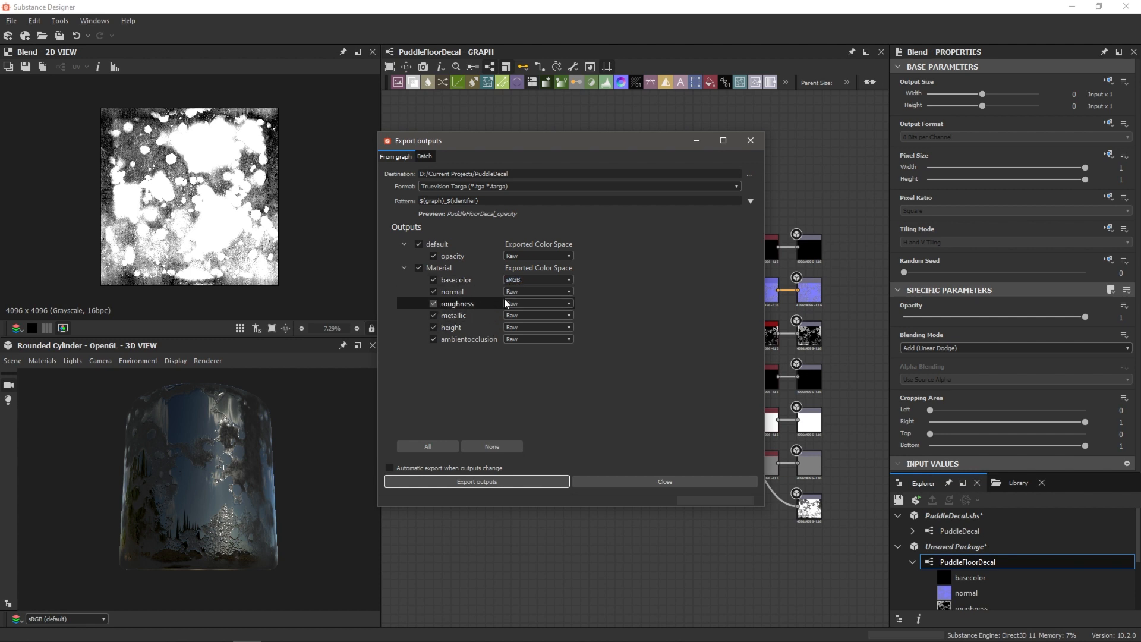
Step: Preview the roughness map's export file name, then export the checked PuddleFloorDecal outputs as Targa files
click(458, 304)
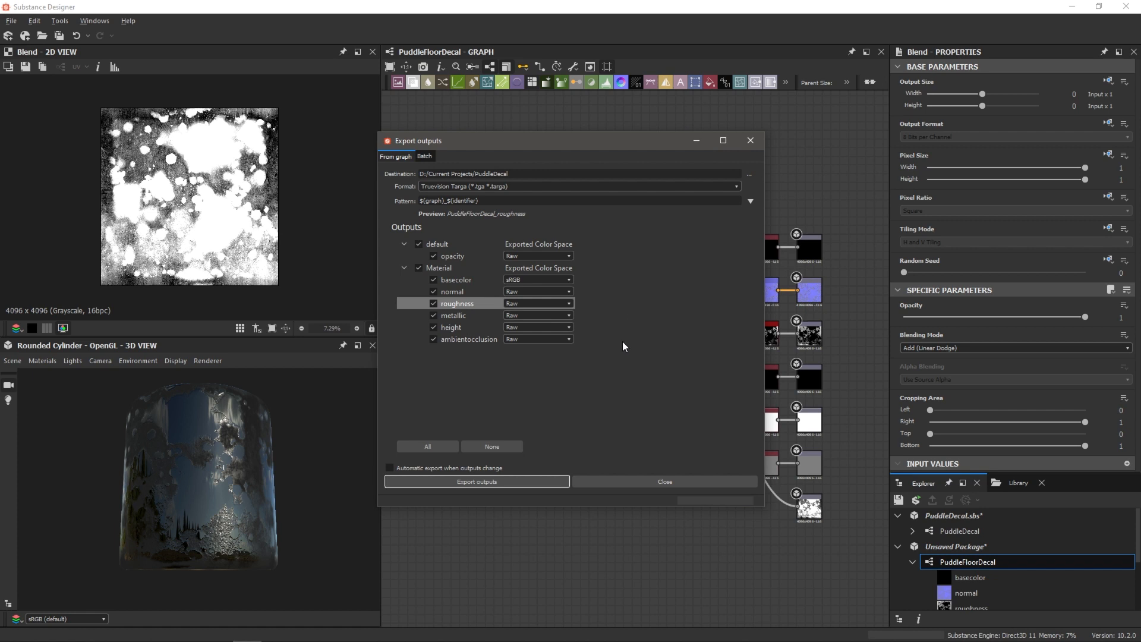
mouse_move(609, 325)
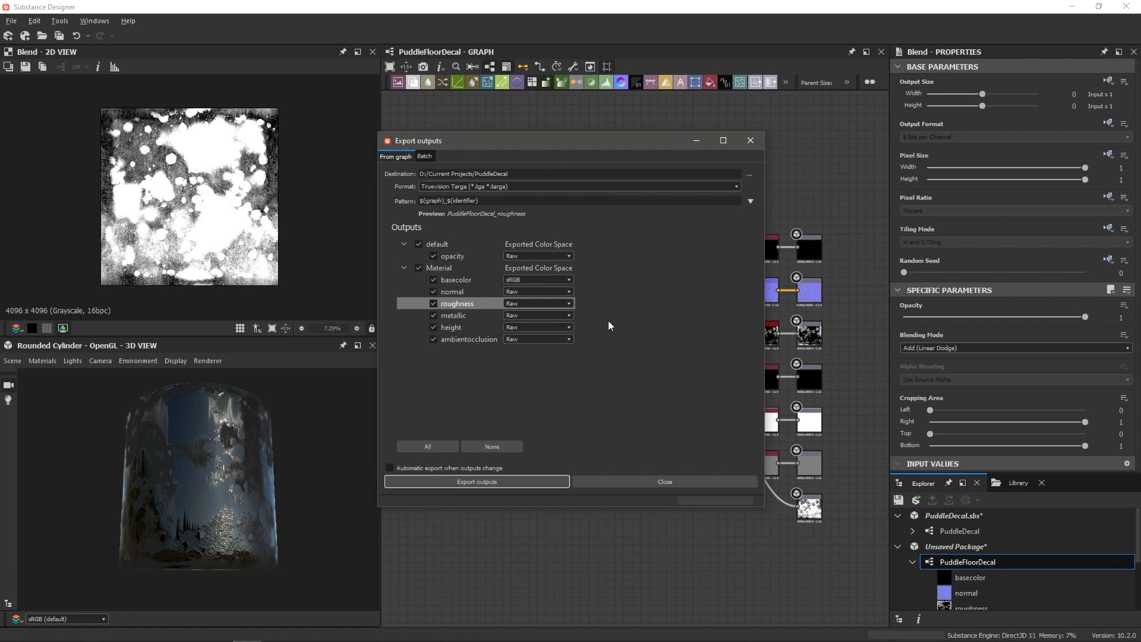
mouse_move(615, 297)
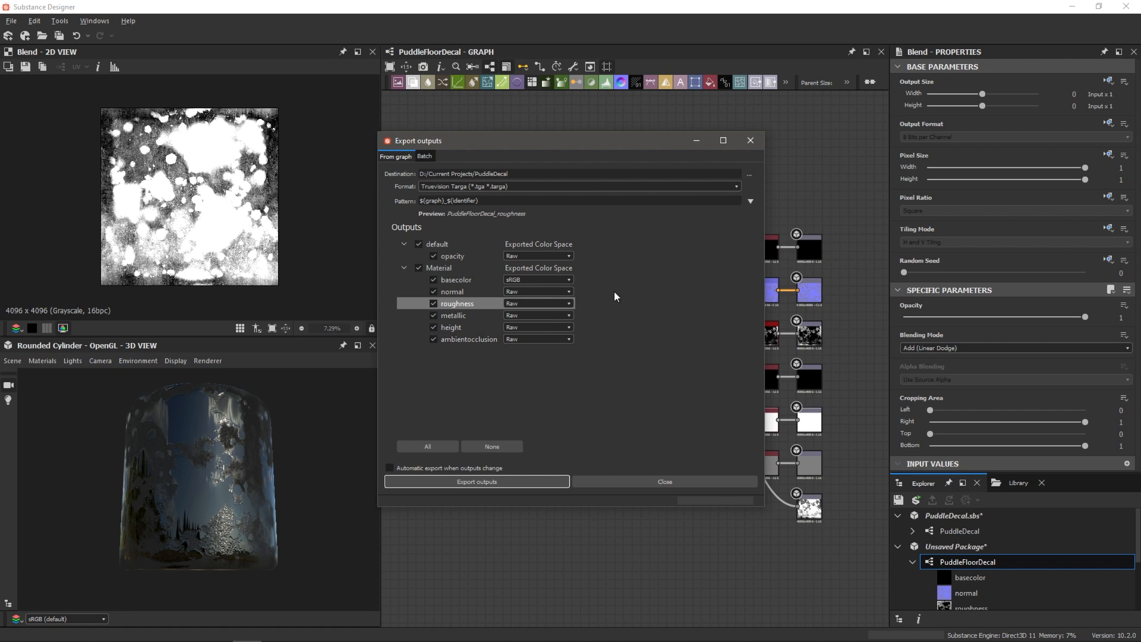
mouse_move(615, 296)
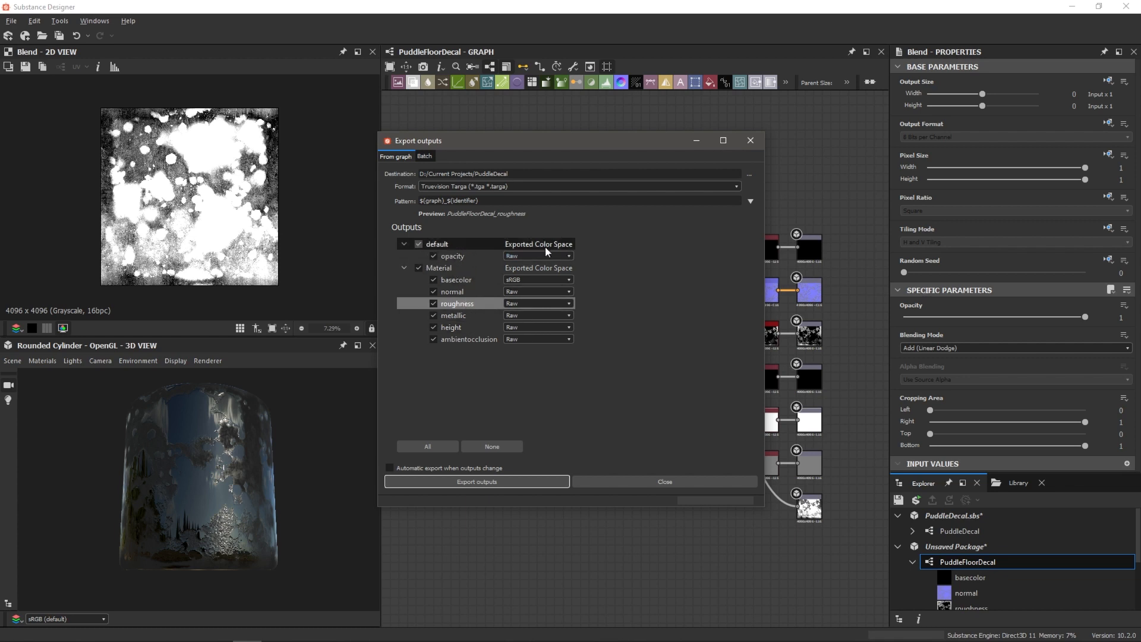
mouse_move(603, 308)
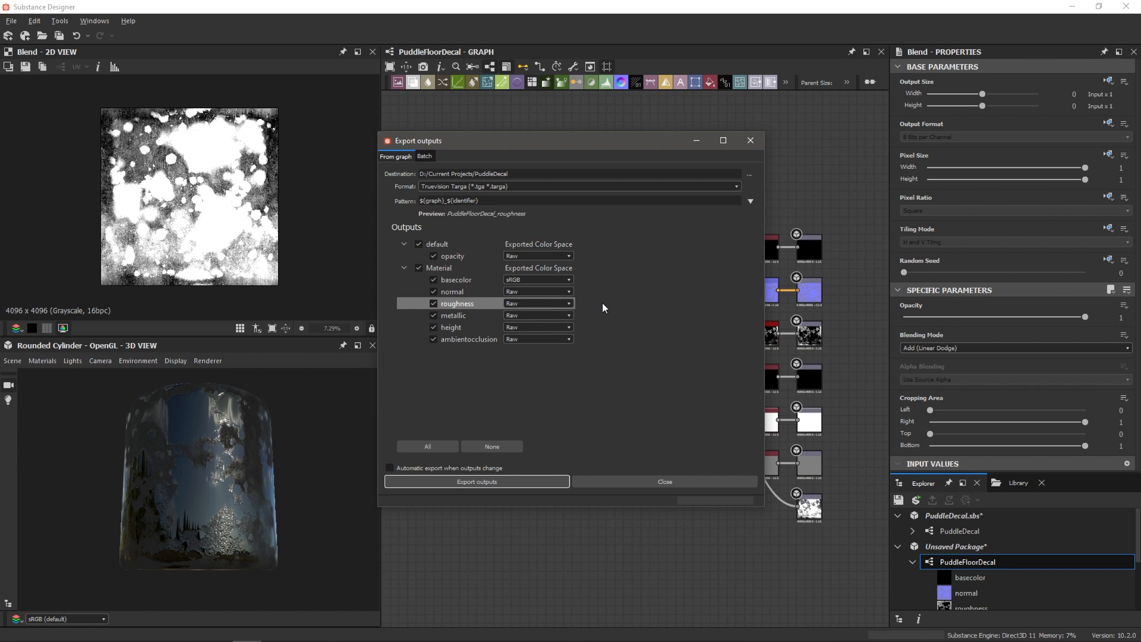
mouse_move(637, 323)
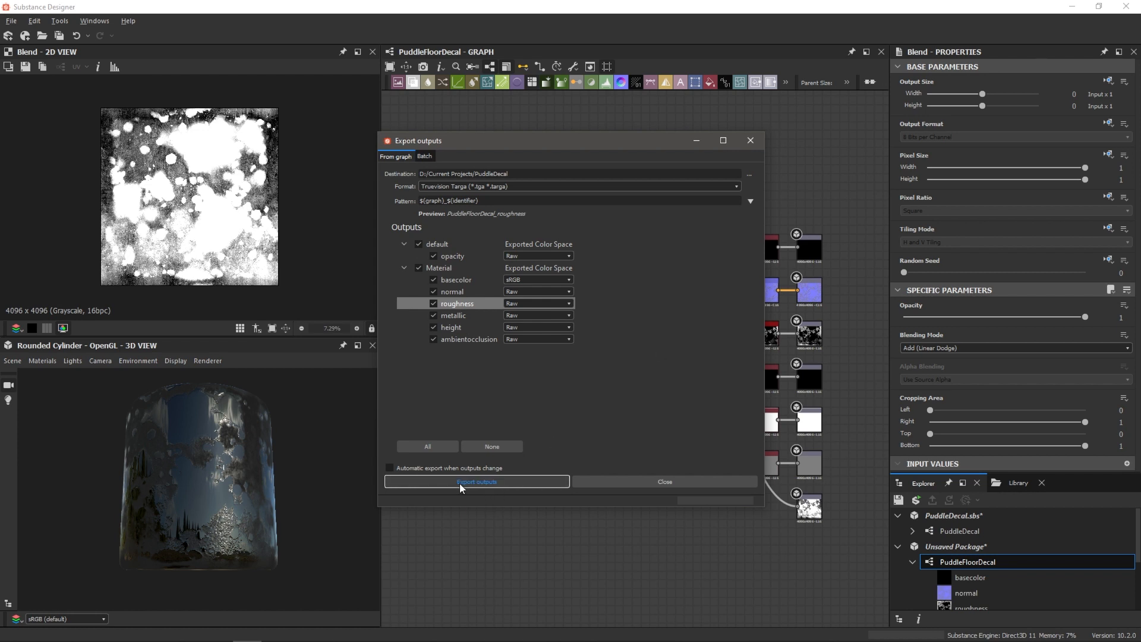
click(663, 481)
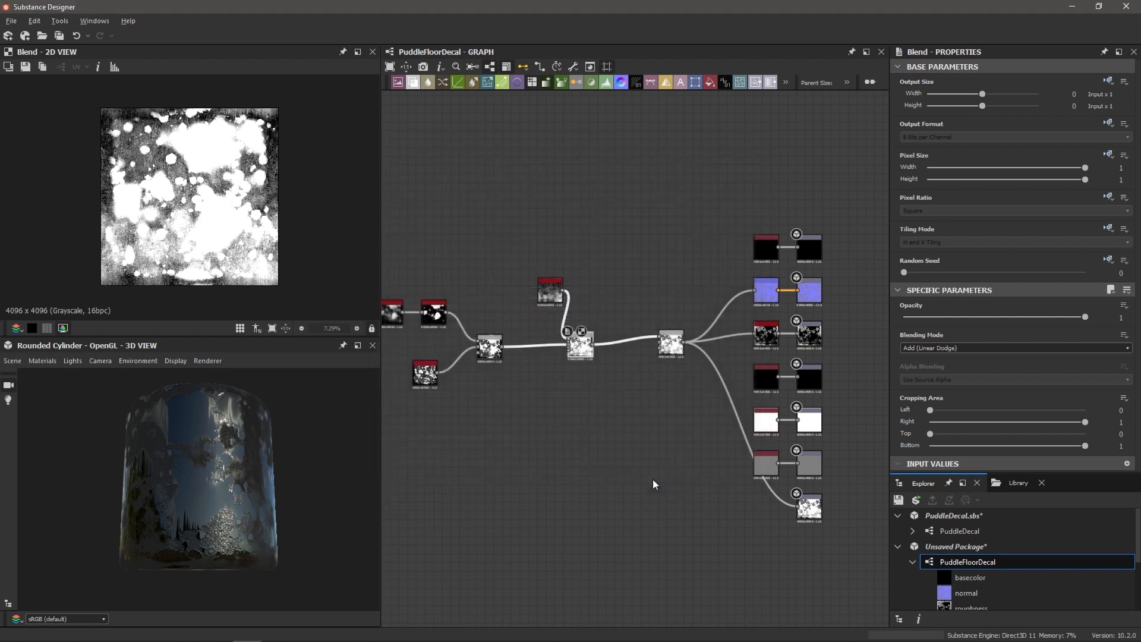
mouse_move(618, 470)
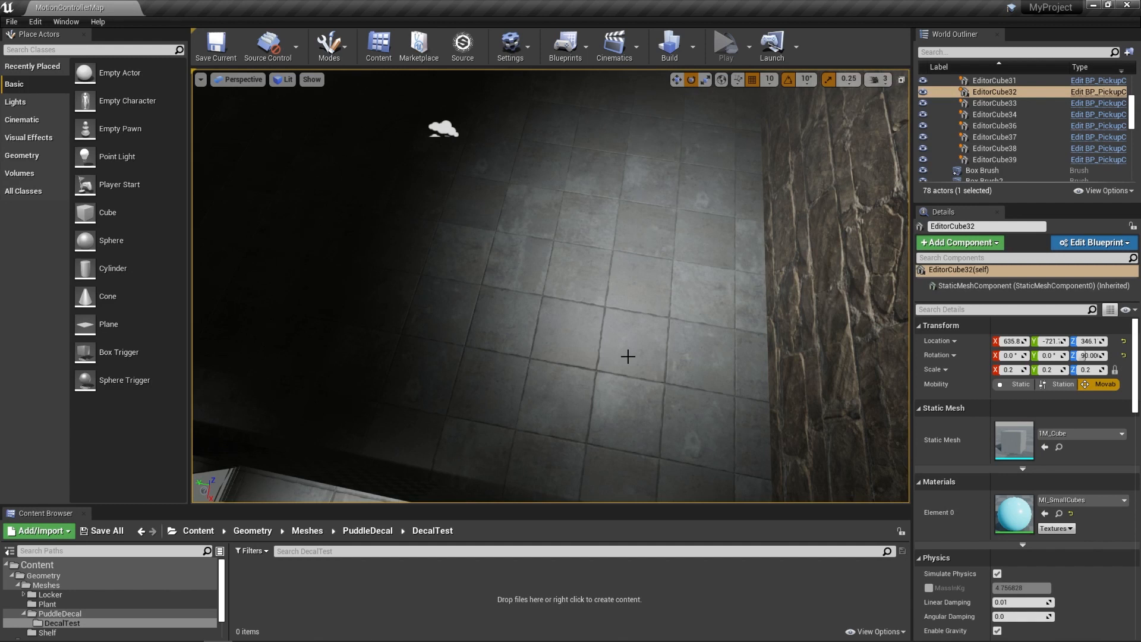
Step: Search the Place Actors panel for 'decal' to find the Decal actor
click(328, 41)
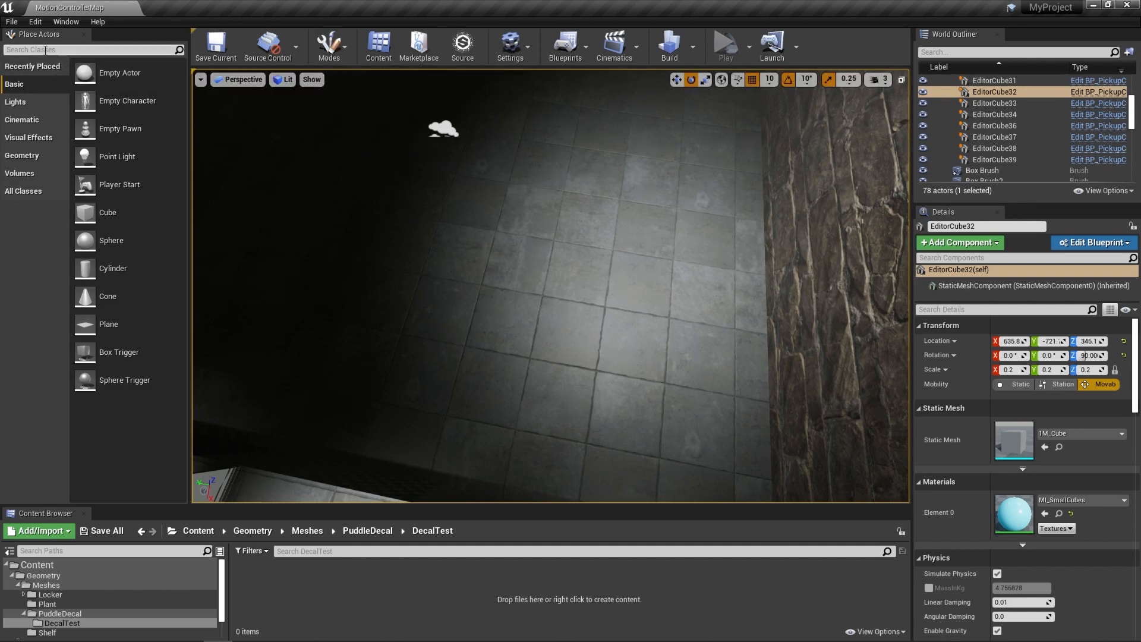
text(d)
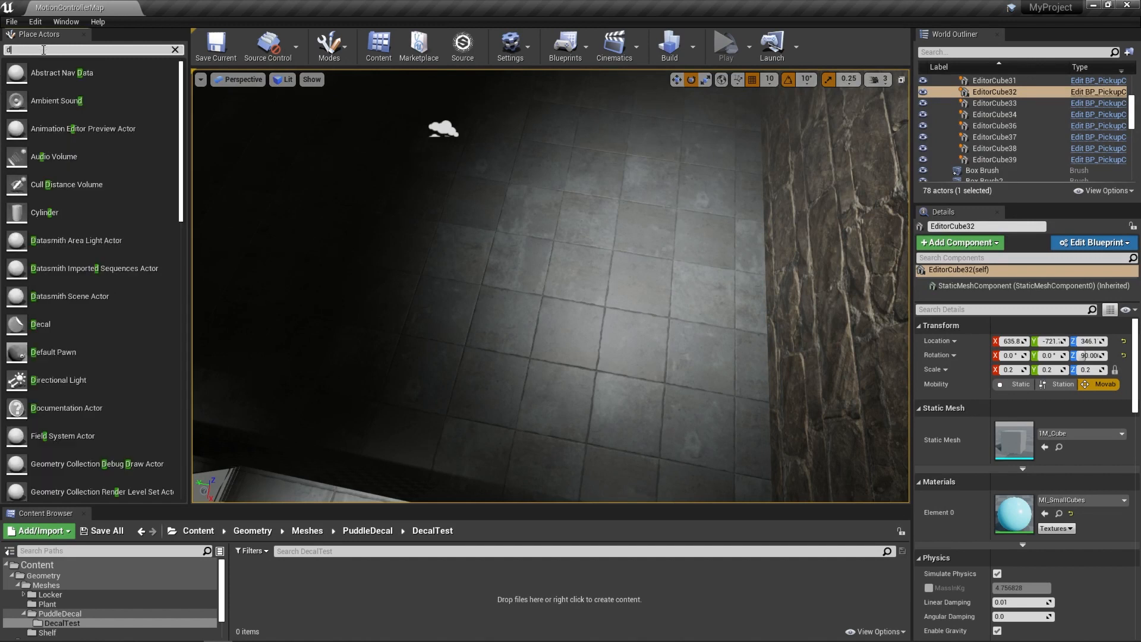
text(decal)
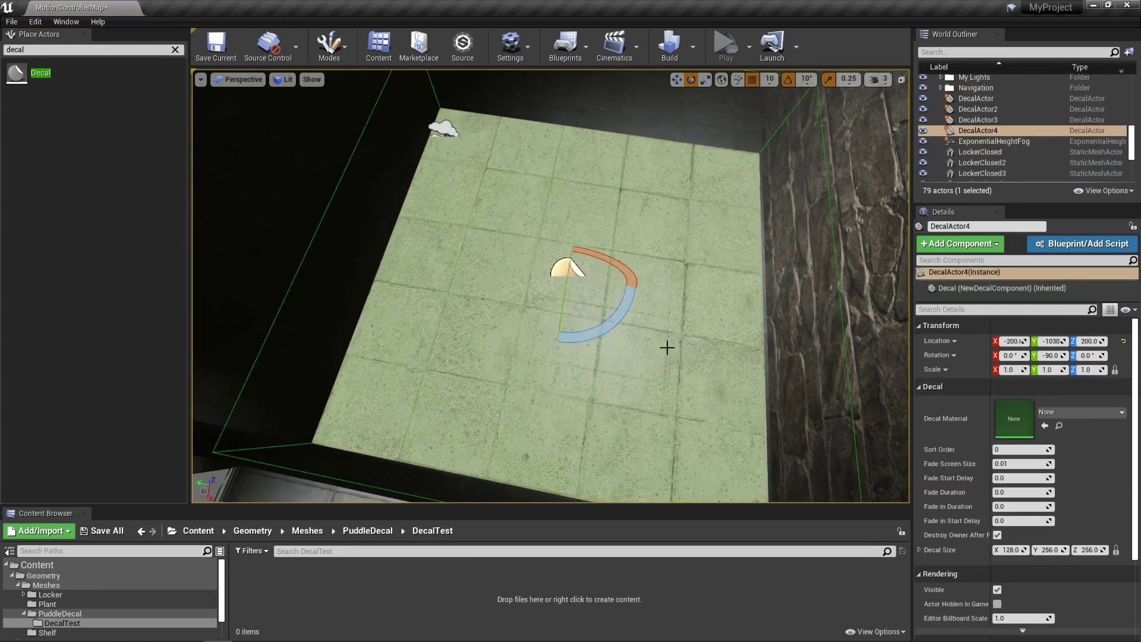
mouse_move(1013, 418)
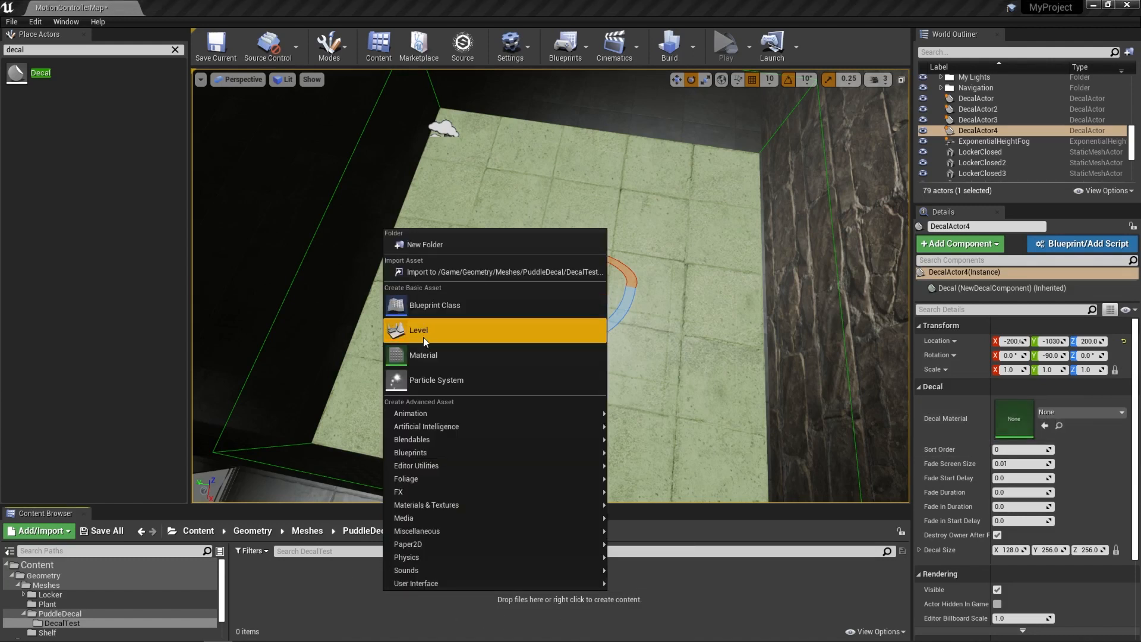
Step: Create M_PuddleDecalStoneFloor in the DecalTest folder and open it in the Material Editor
click(423, 355)
text(M_PuddleDecalStoneFloor)
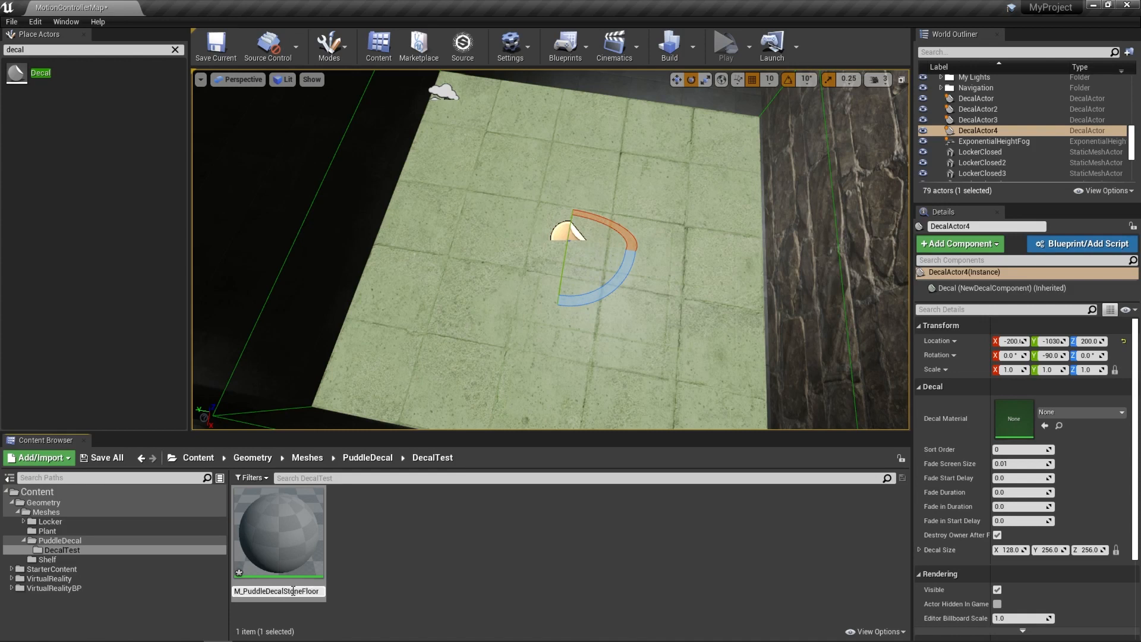
mouse_move(250, 593)
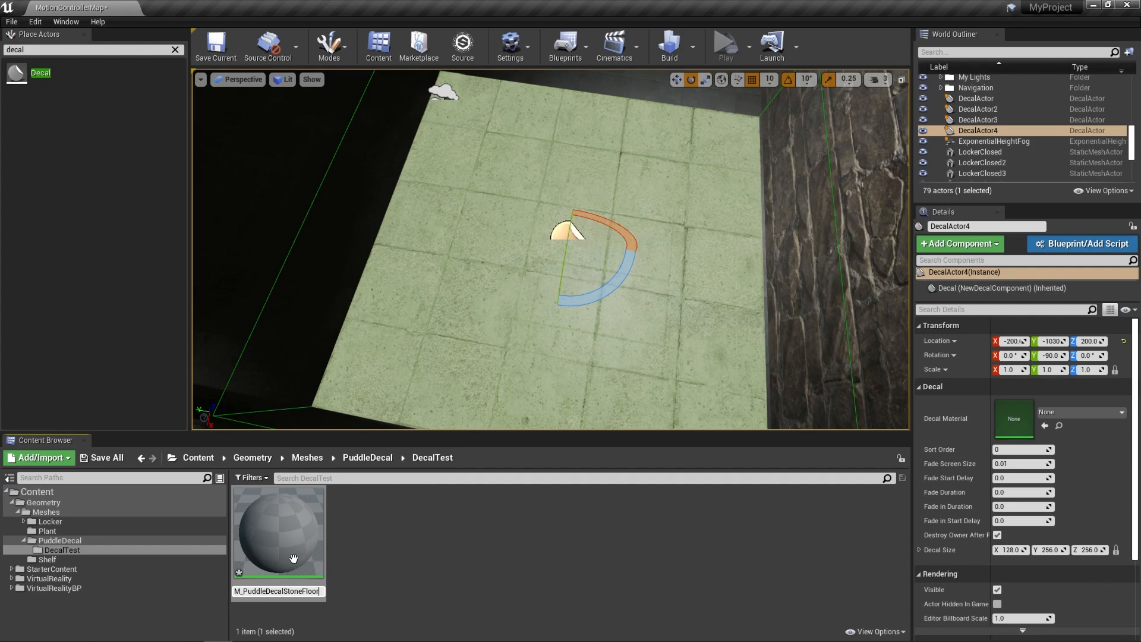
mouse_move(286, 528)
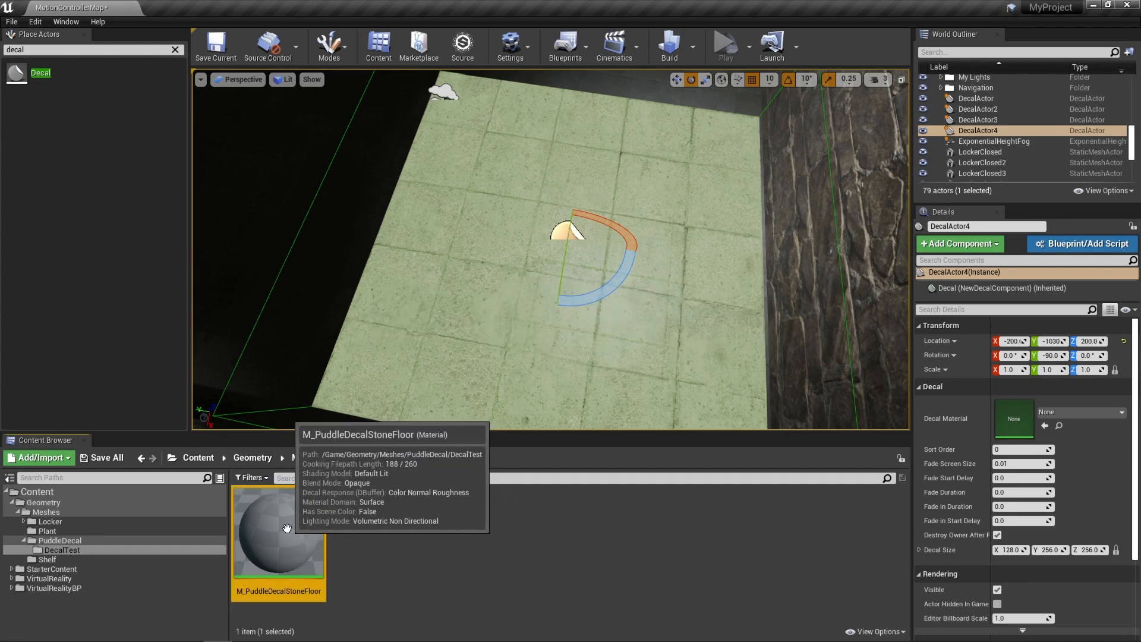
double_click(279, 532)
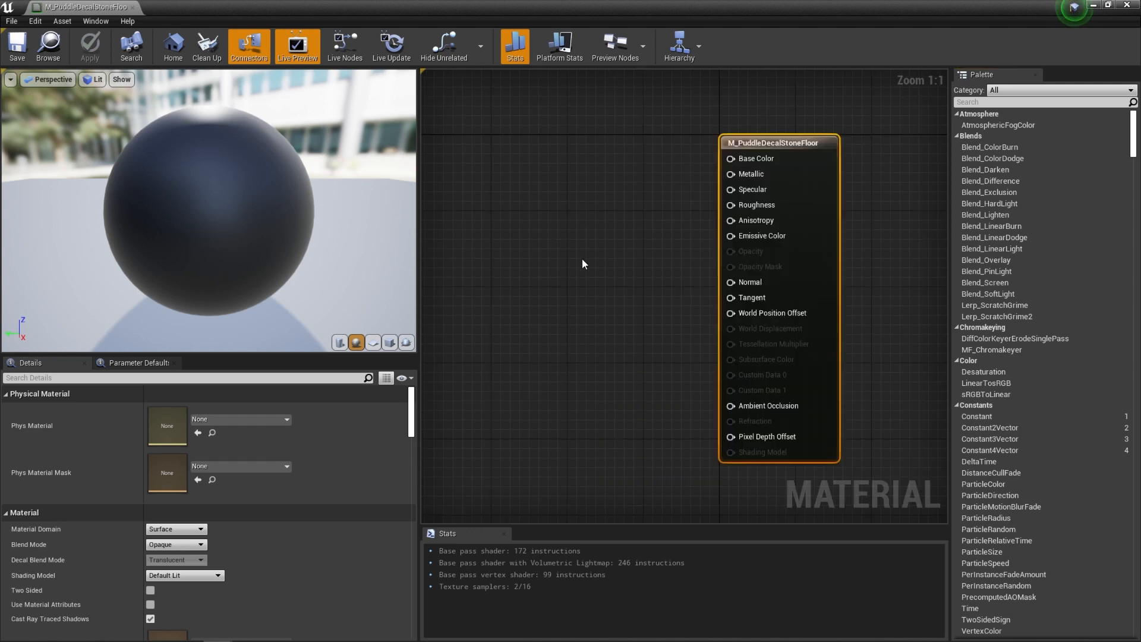
mouse_move(1091, 10)
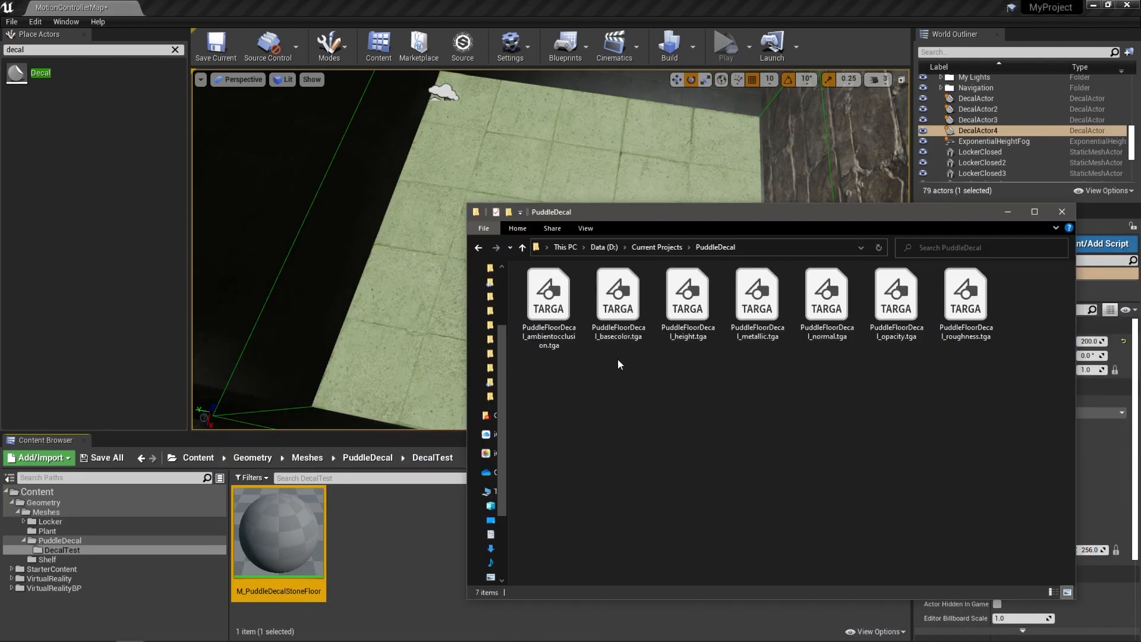
mouse_move(678, 369)
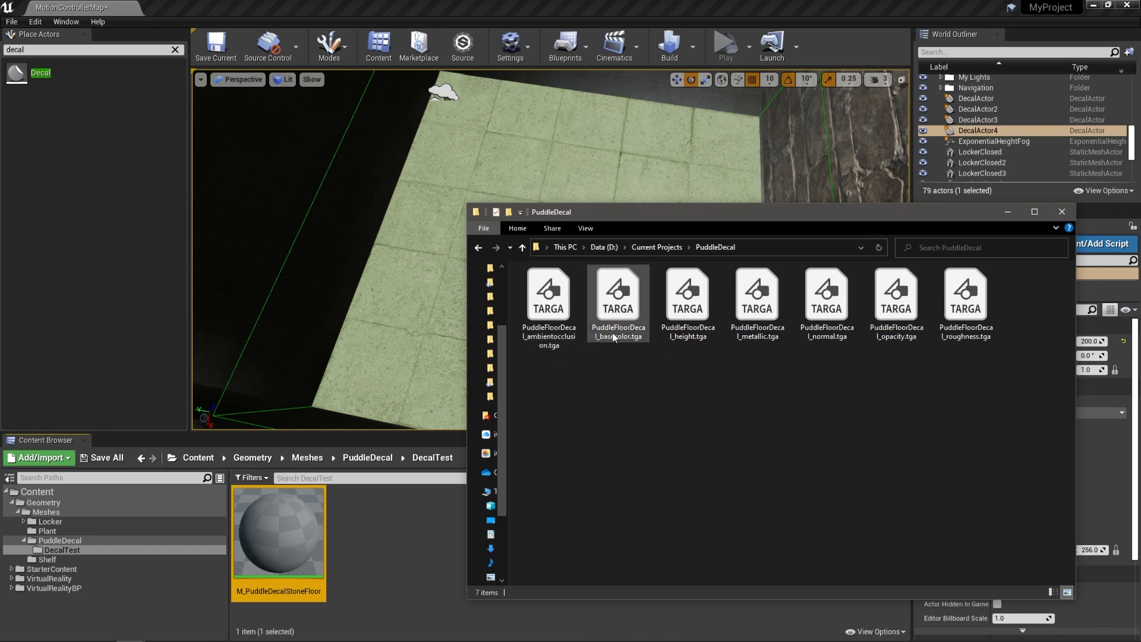
Step: Select the puddle normal, roughness and opacity TGA files in File Explorer for import
click(756, 302)
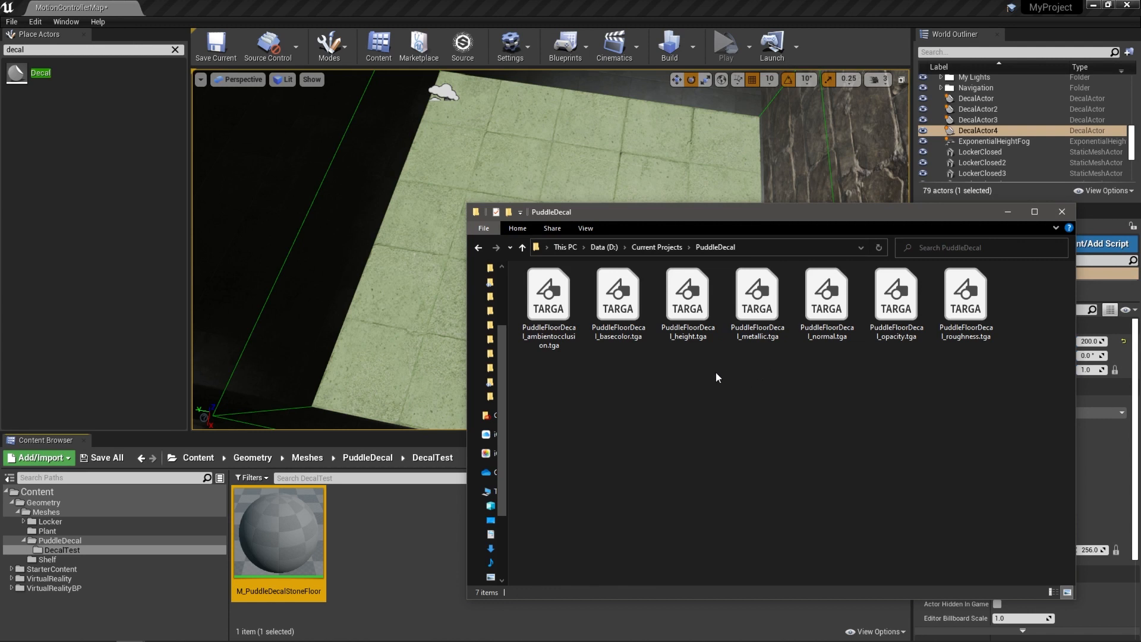
click(826, 299)
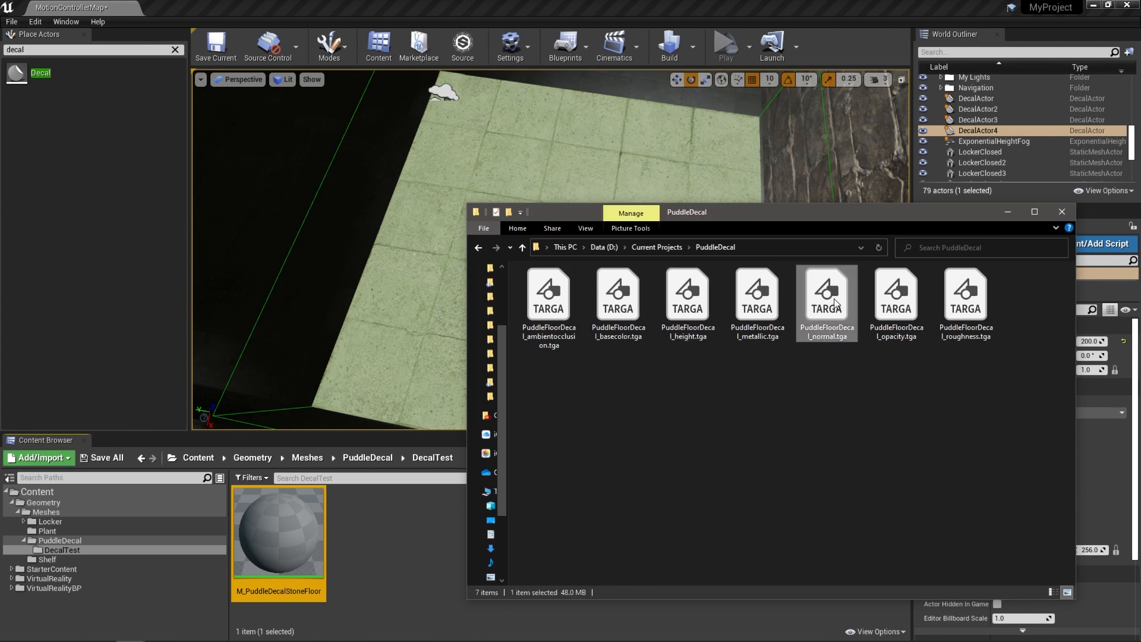
click(966, 302)
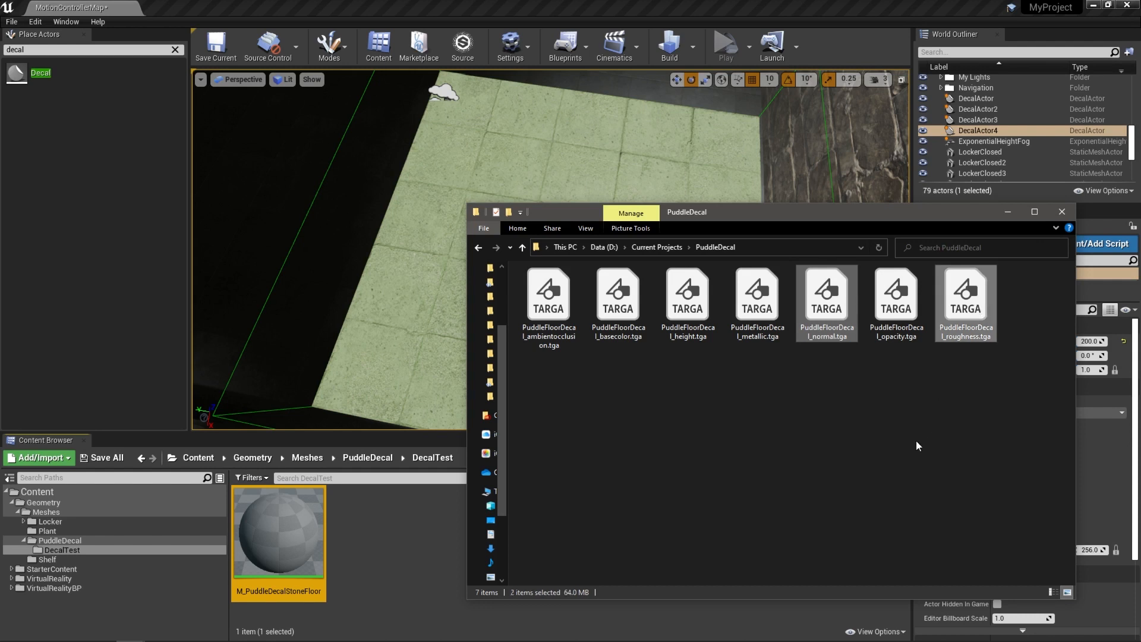
click(895, 298)
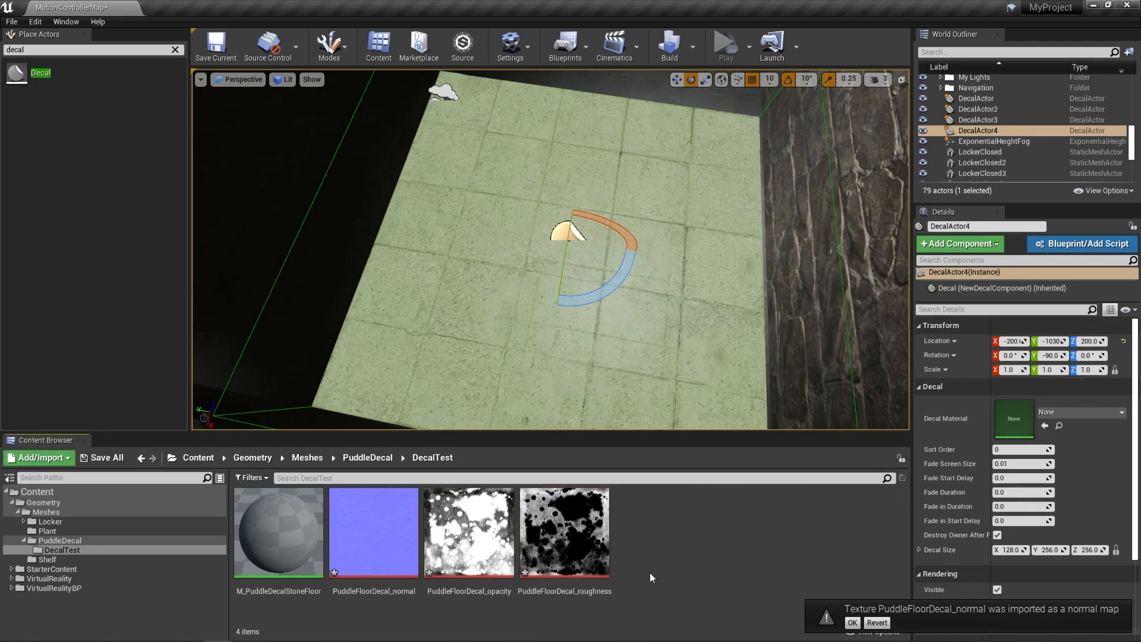
mouse_move(373, 531)
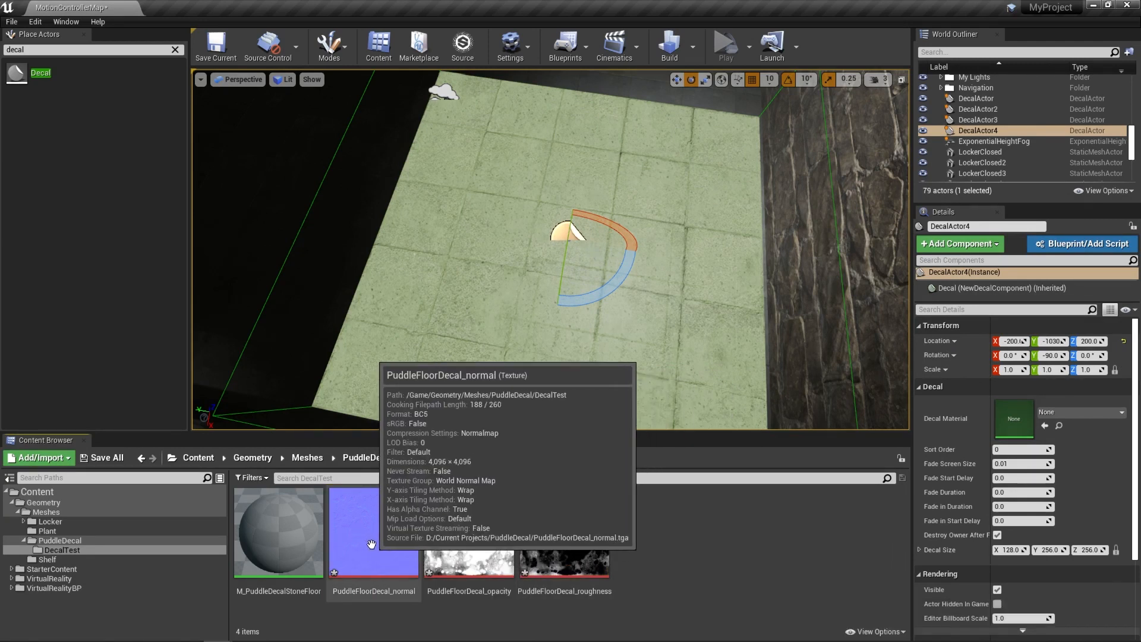
double_click(373, 531)
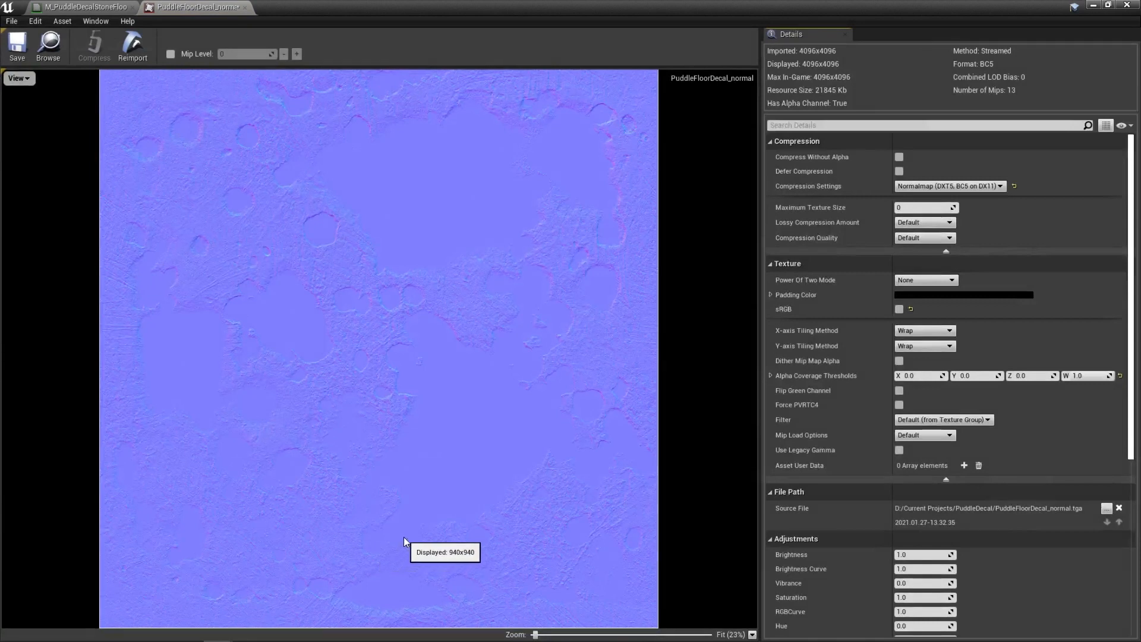
mouse_move(778, 315)
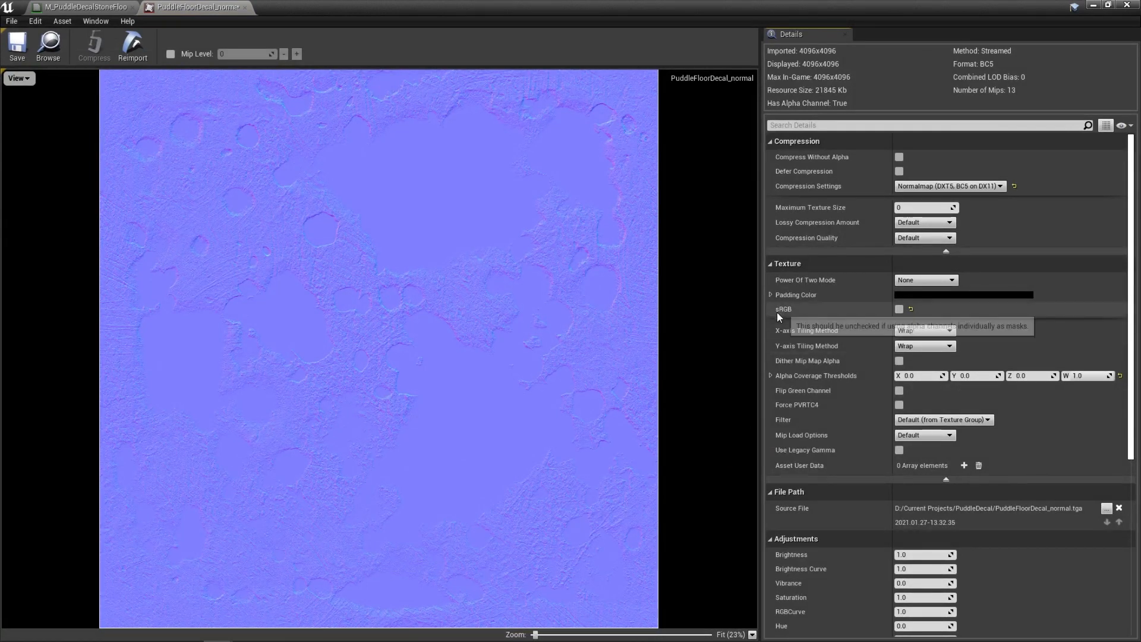
mouse_move(885, 314)
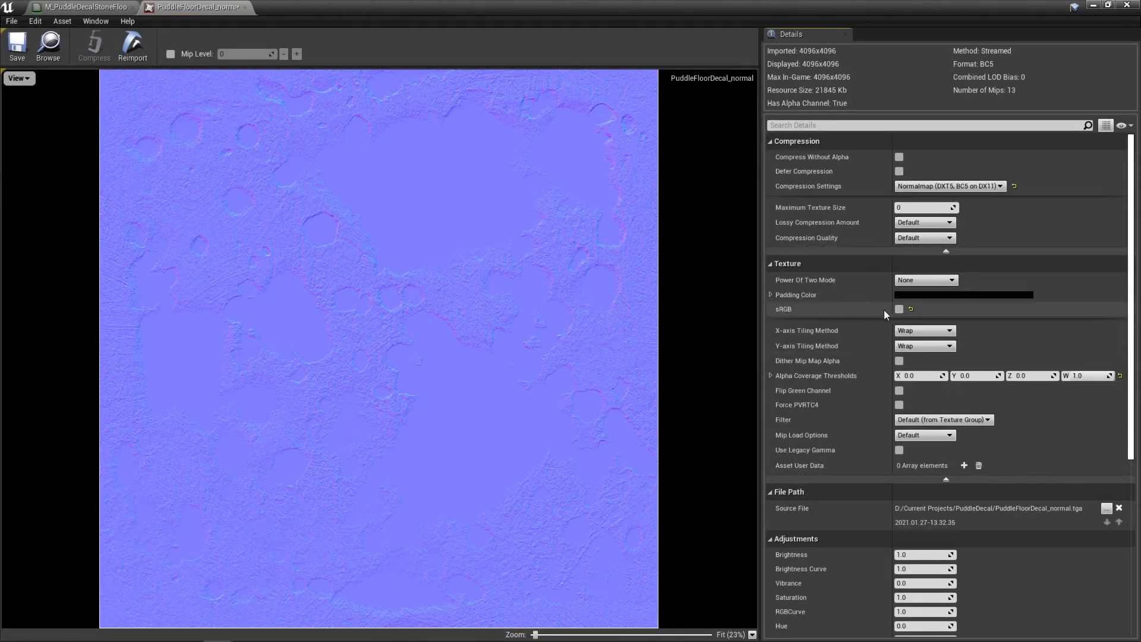
mouse_move(899, 309)
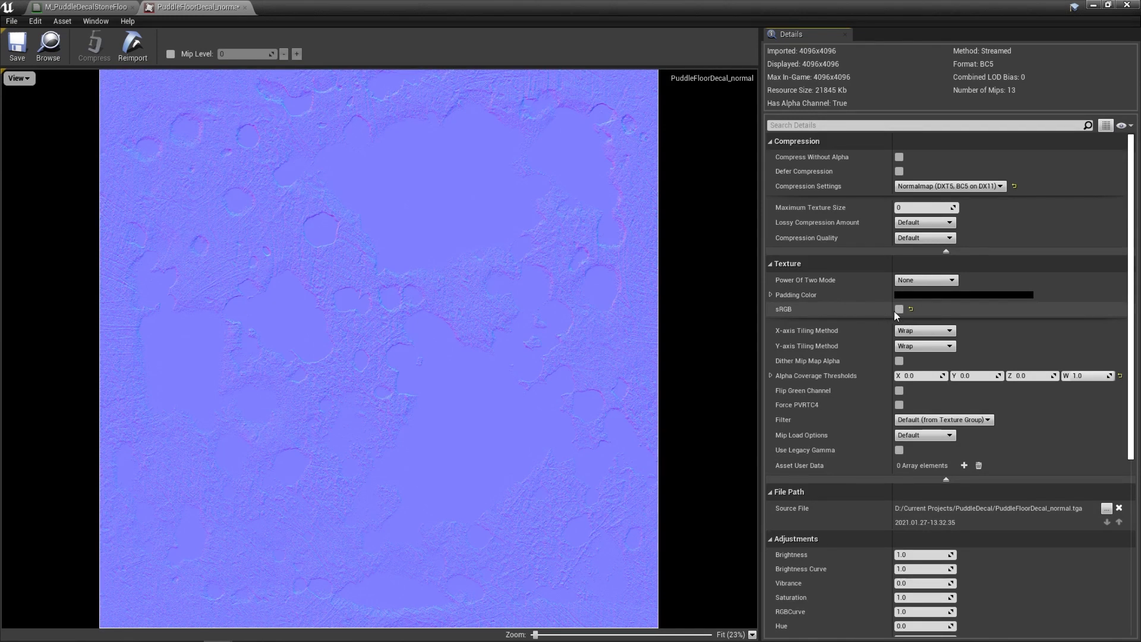
mouse_move(935, 314)
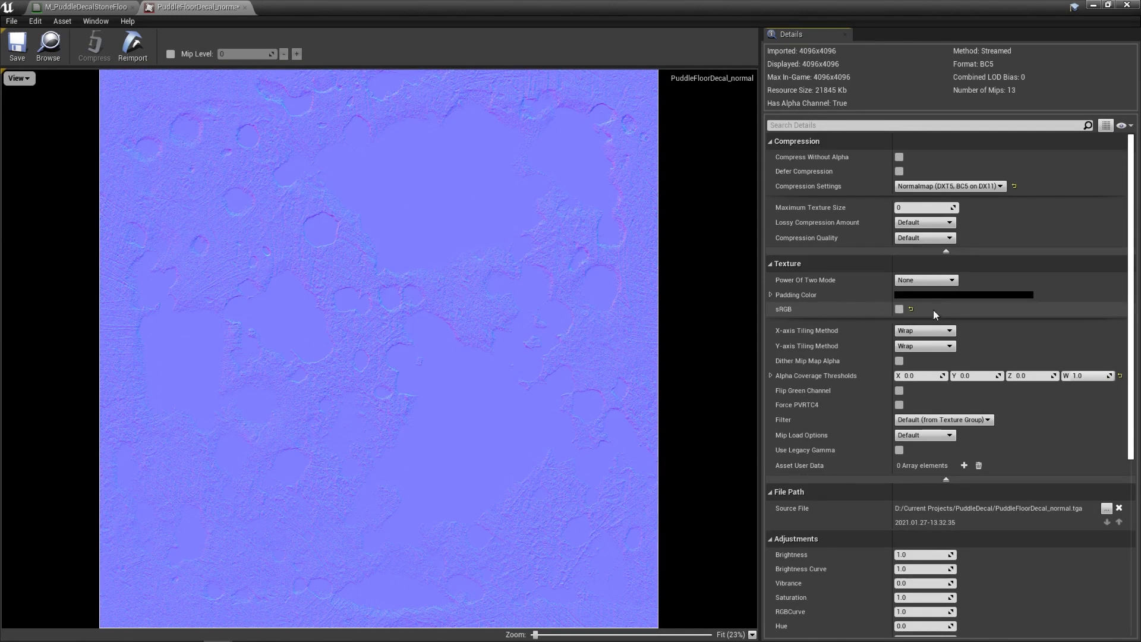
mouse_move(875, 311)
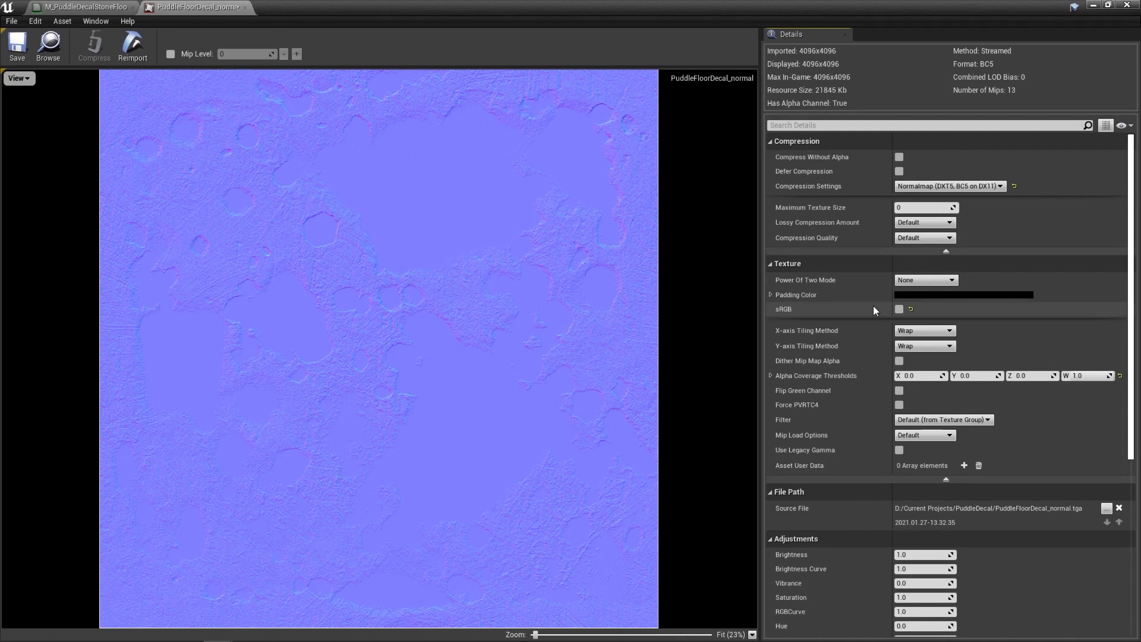
mouse_move(900, 308)
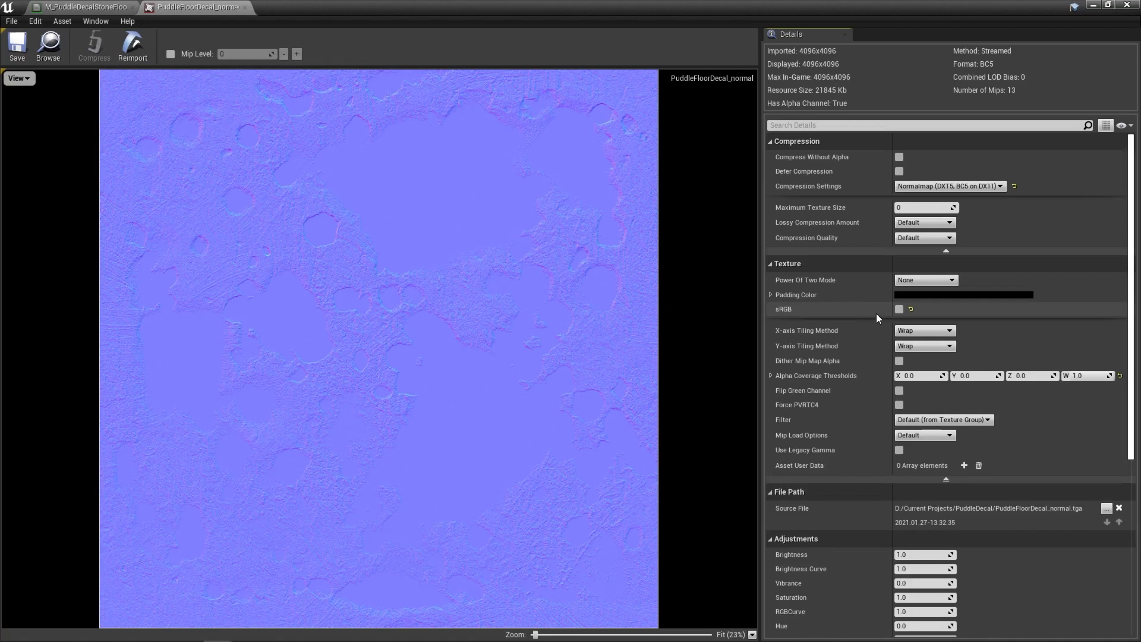
mouse_move(889, 314)
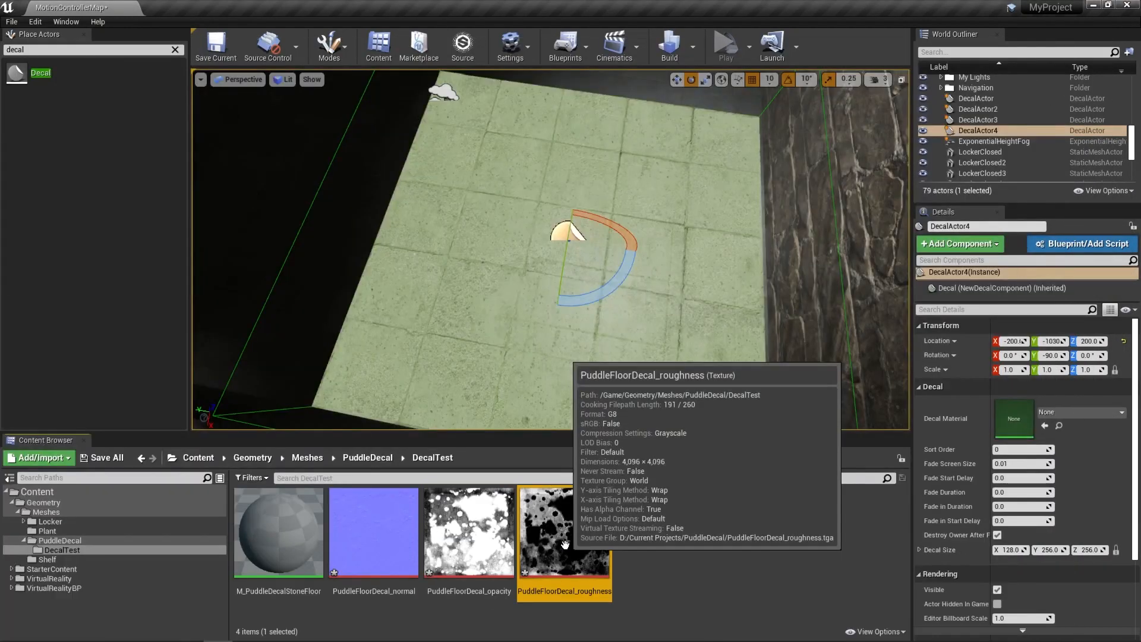
Step: Open M_PuddleDecalStoneFloor and bring the normal, opacity and roughness textures into its graph
double_click(565, 531)
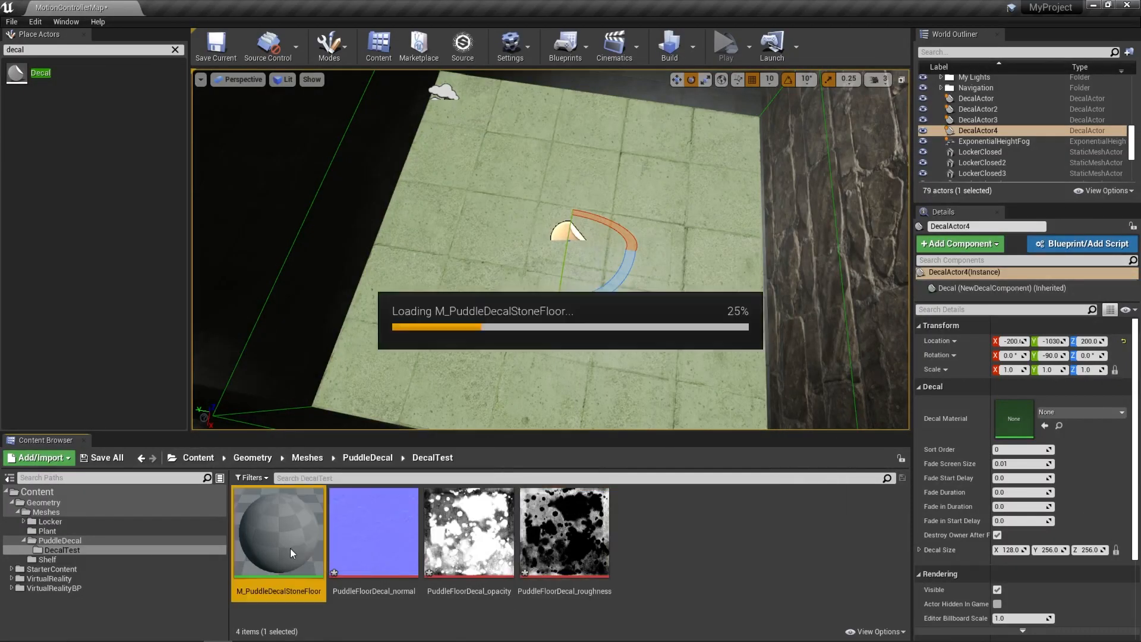
double_click(279, 532)
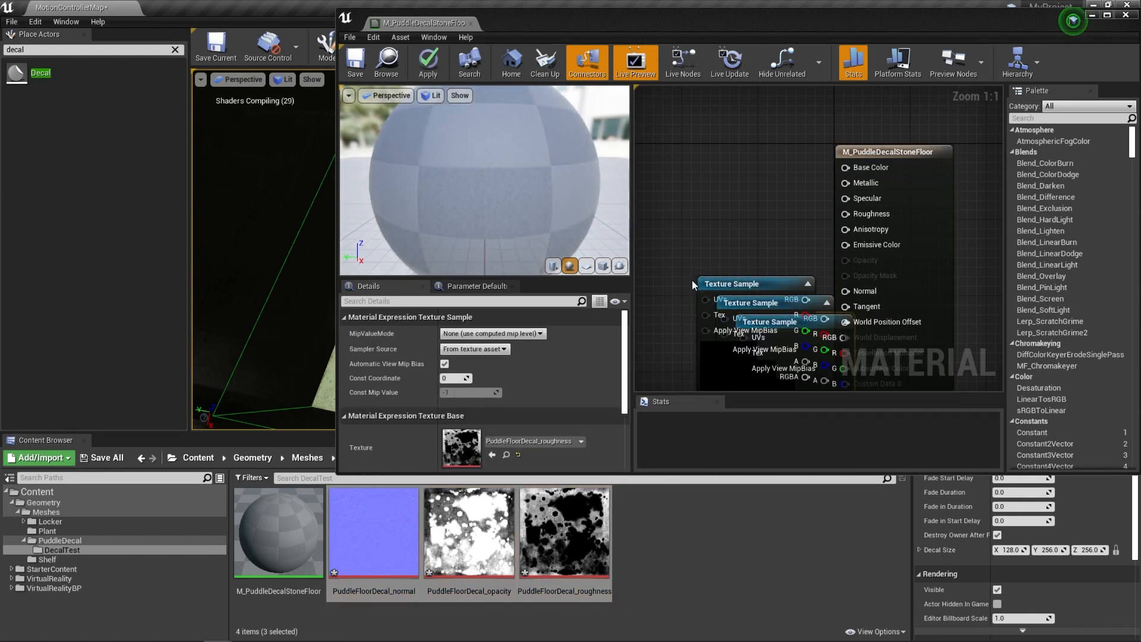
click(1116, 23)
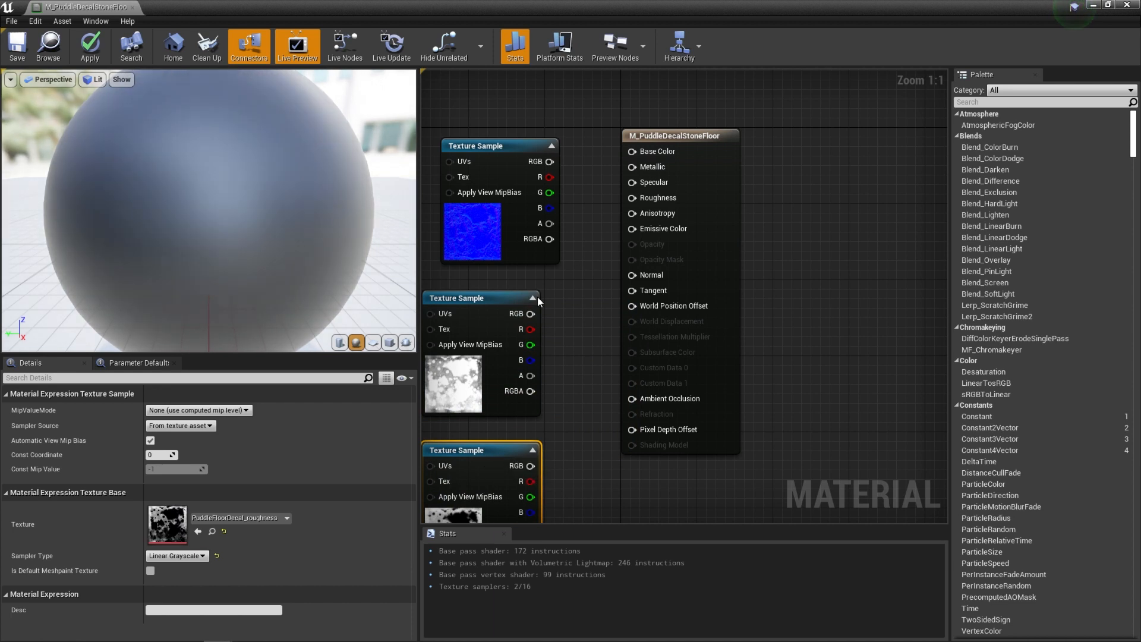
mouse_move(726, 241)
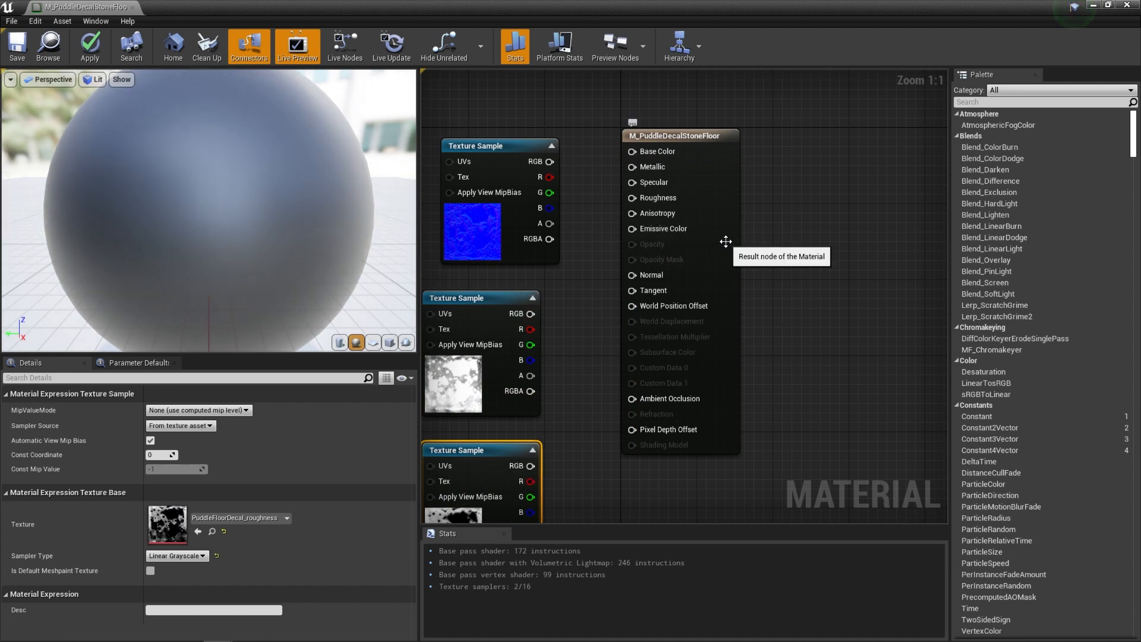
mouse_move(745, 236)
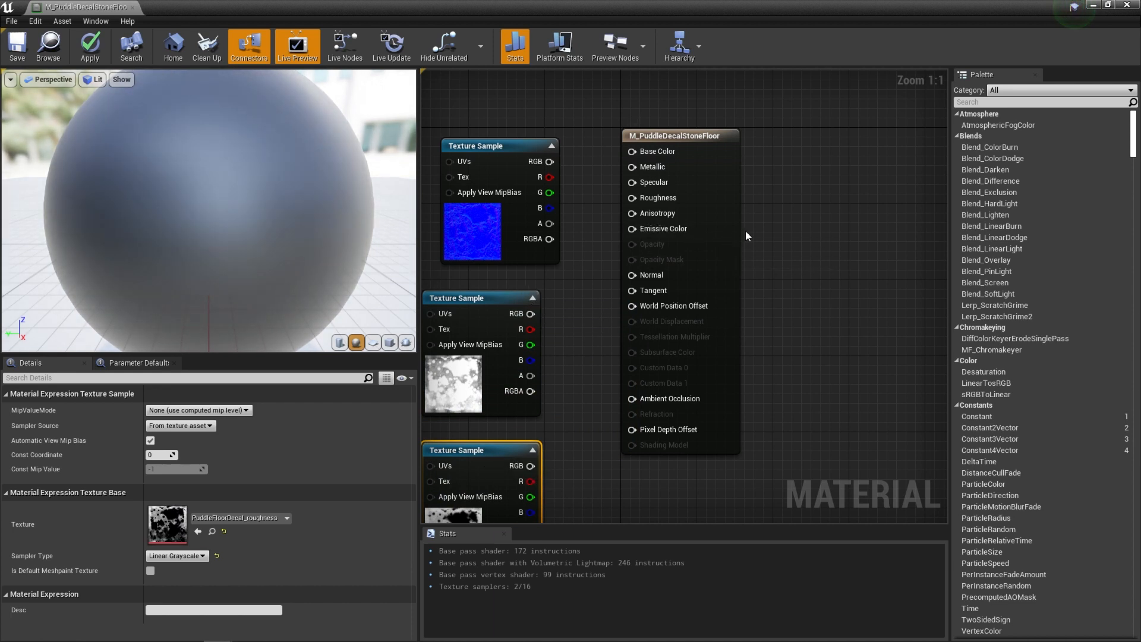
mouse_move(681, 119)
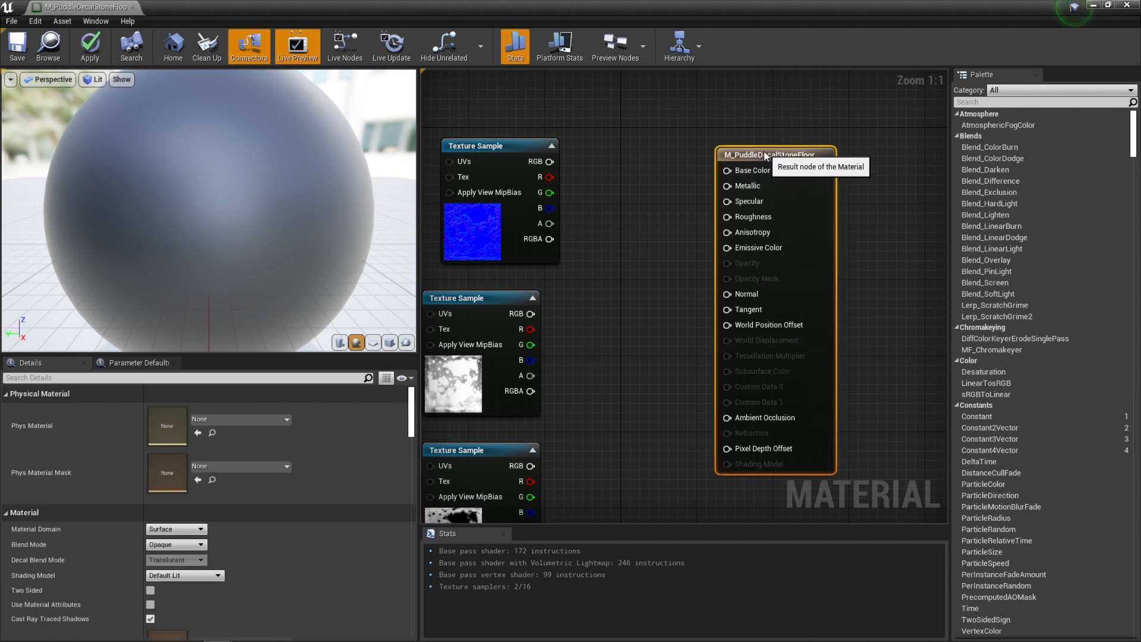
mouse_move(35, 529)
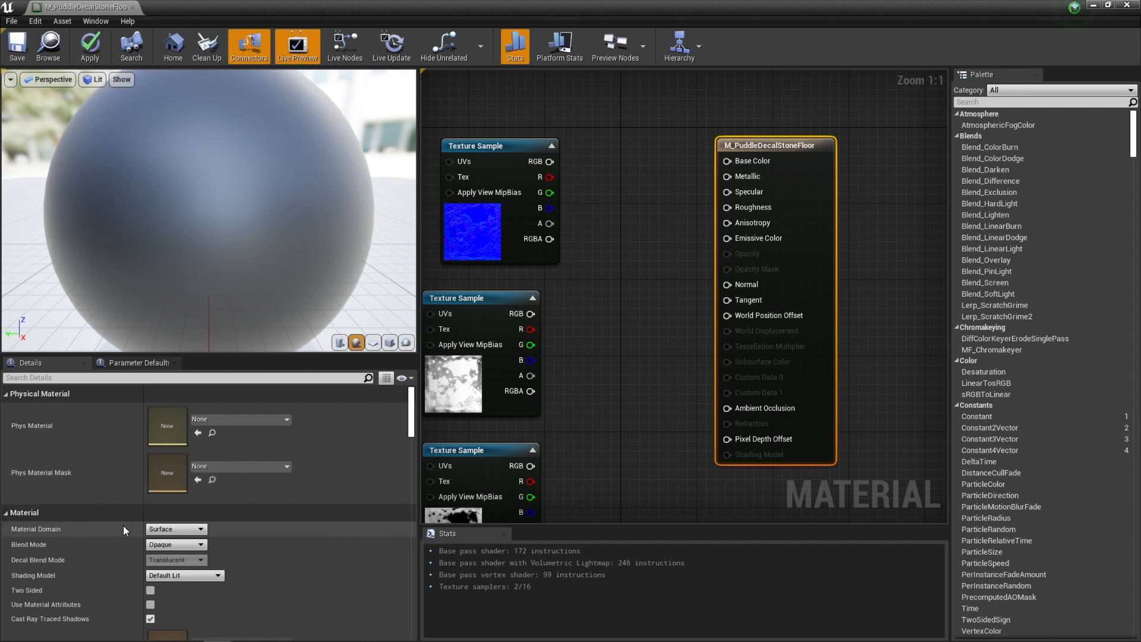
Step: Set Material Domain to Deferred Decal, Blend Mode to Translucent, and Decal Blend Mode to DBuffer Translucent Normal,Roughness
click(197, 529)
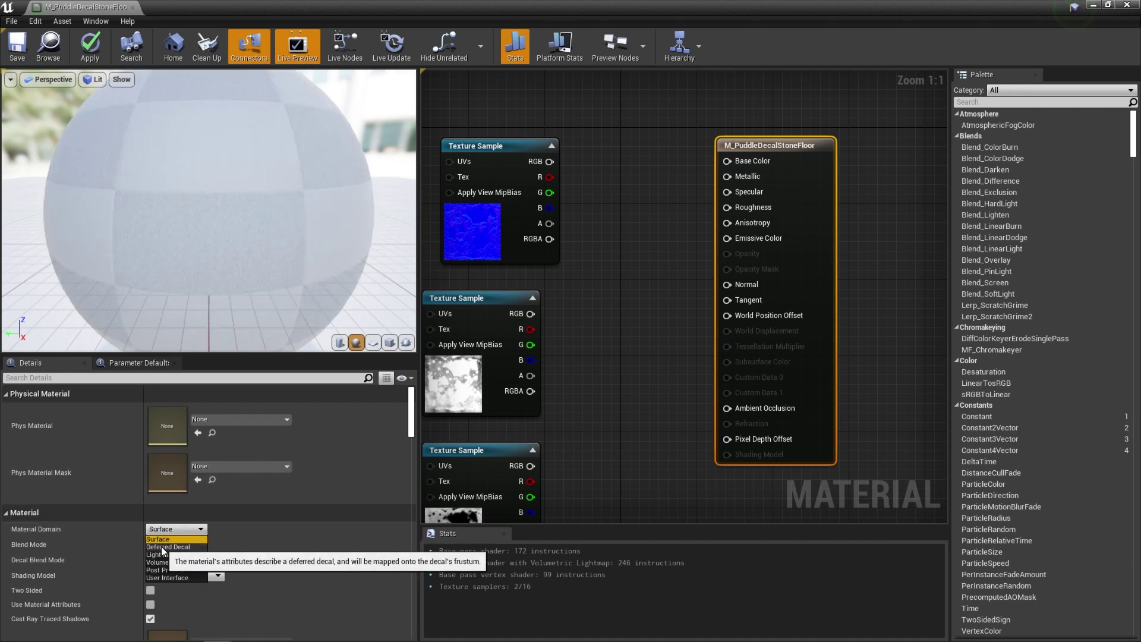
click(168, 547)
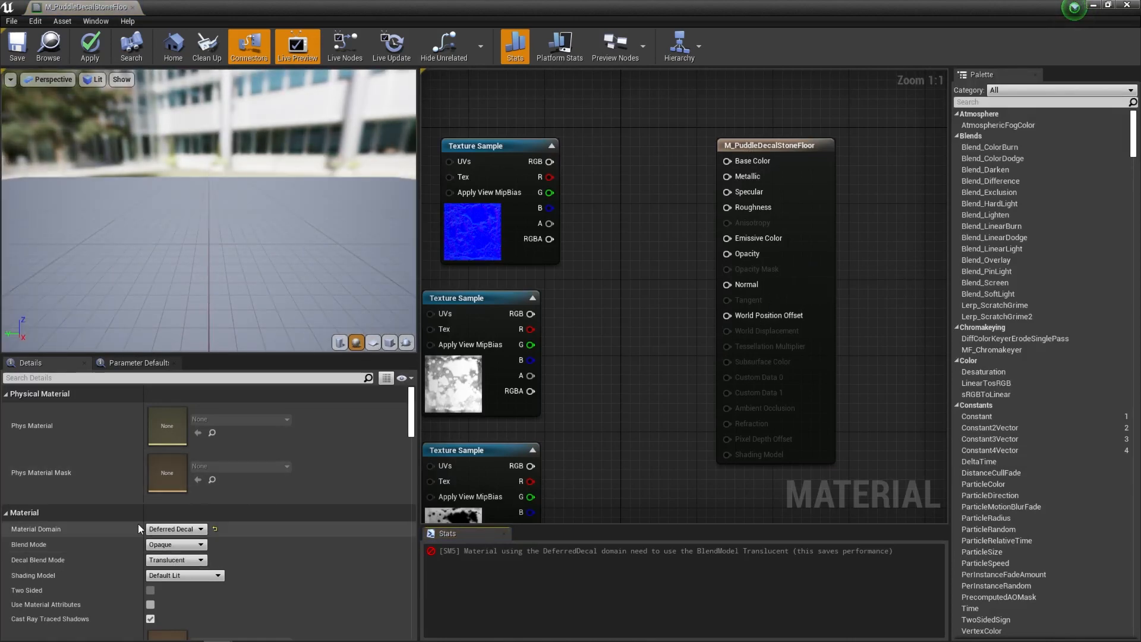
click(199, 544)
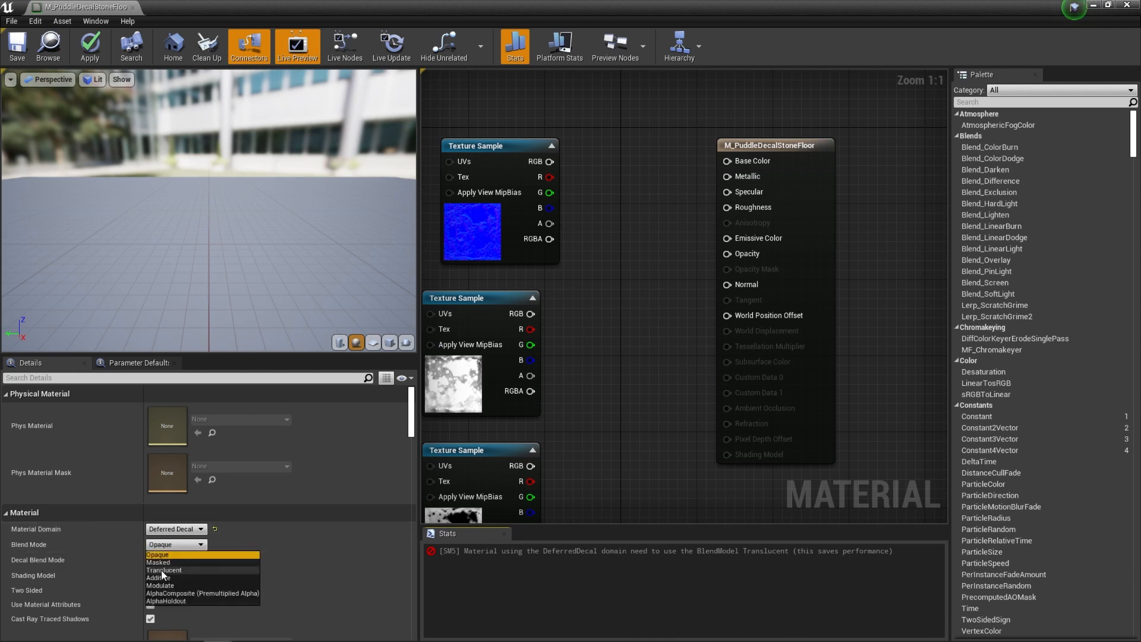
click(164, 570)
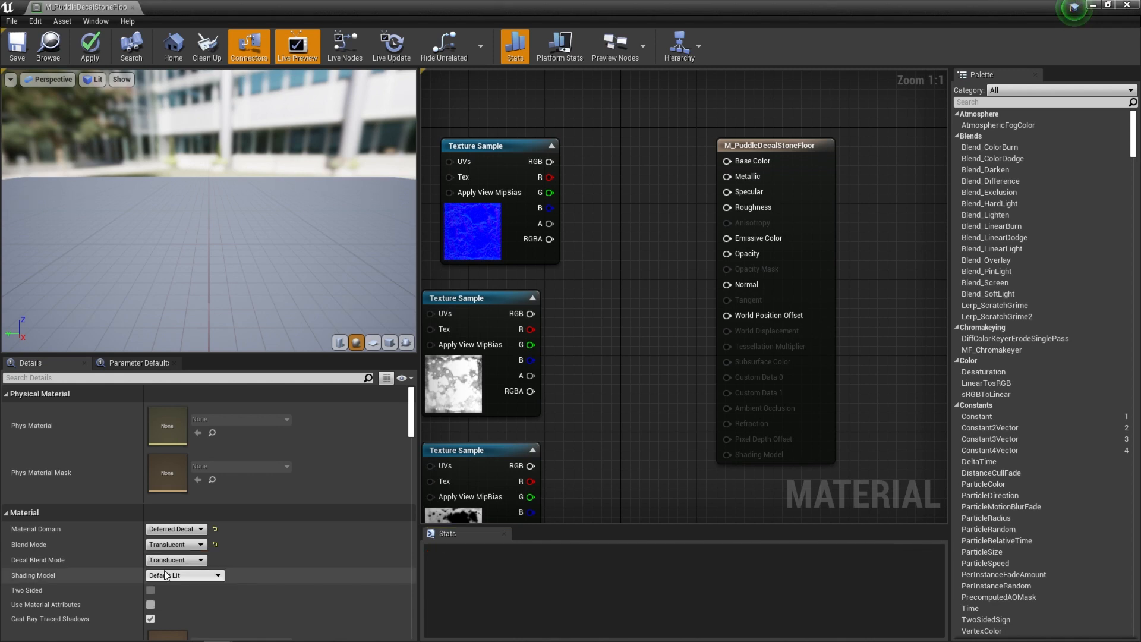
mouse_move(177, 545)
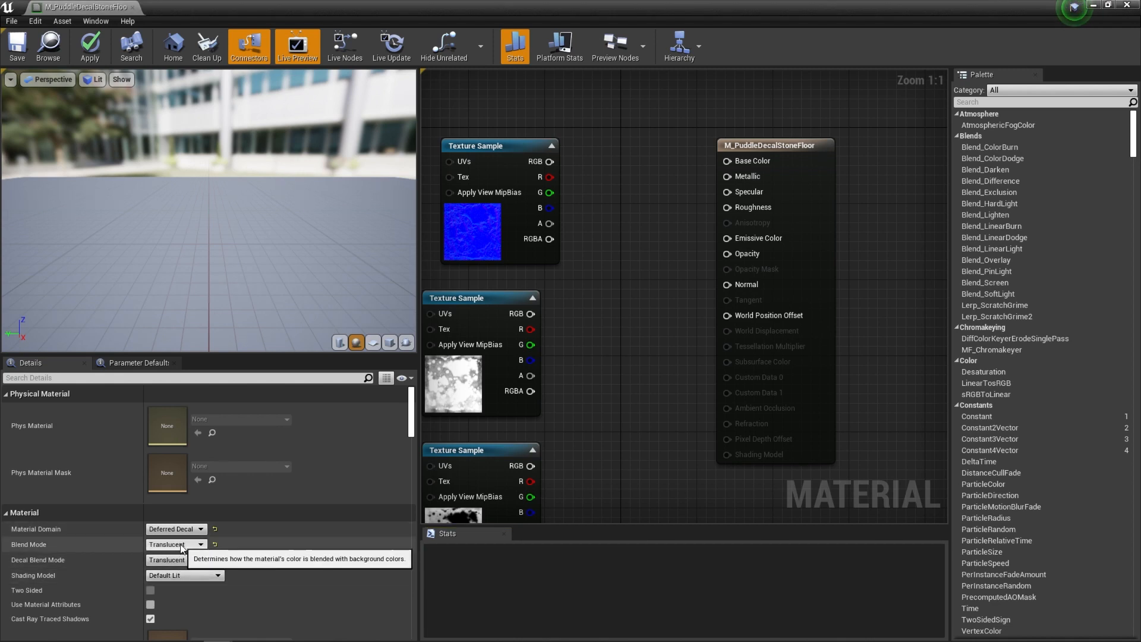
mouse_move(15, 567)
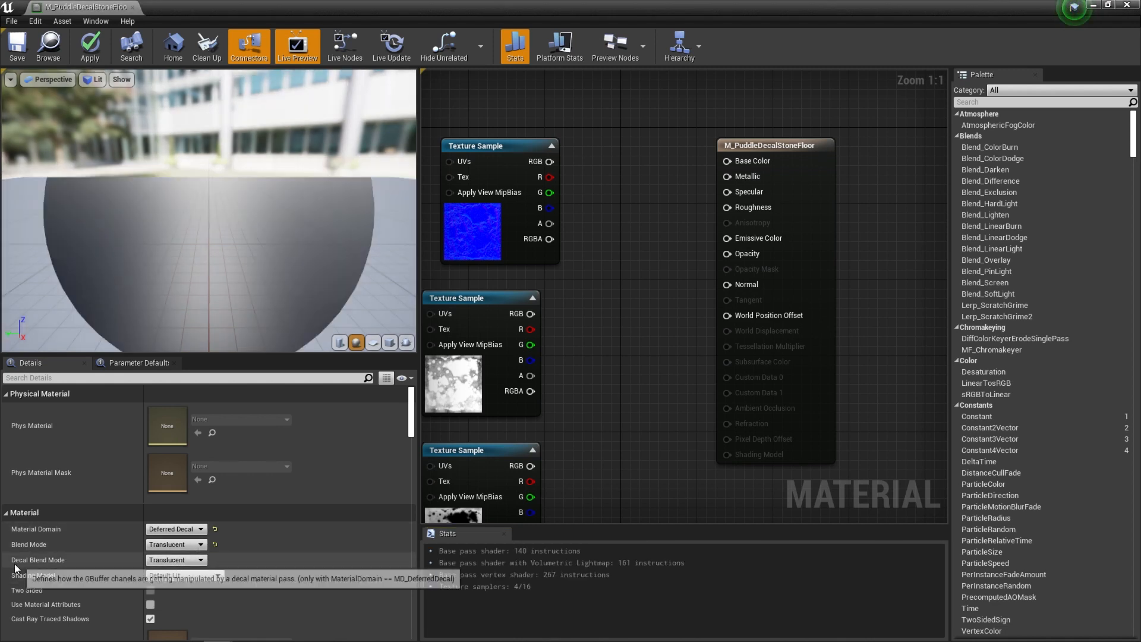
mouse_move(175, 560)
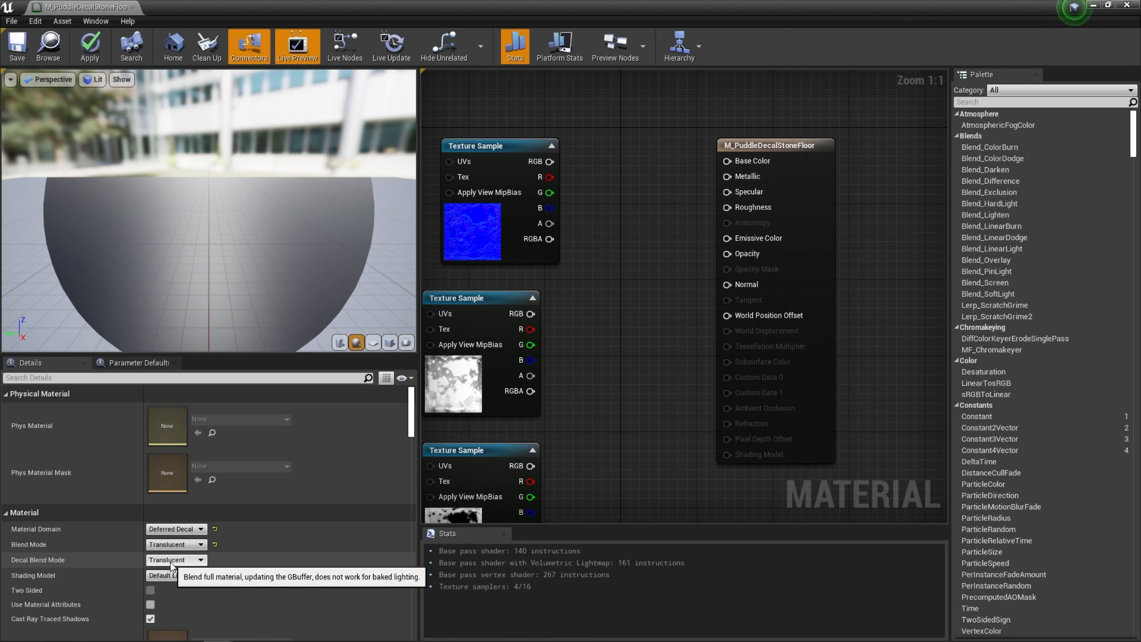
click(200, 560)
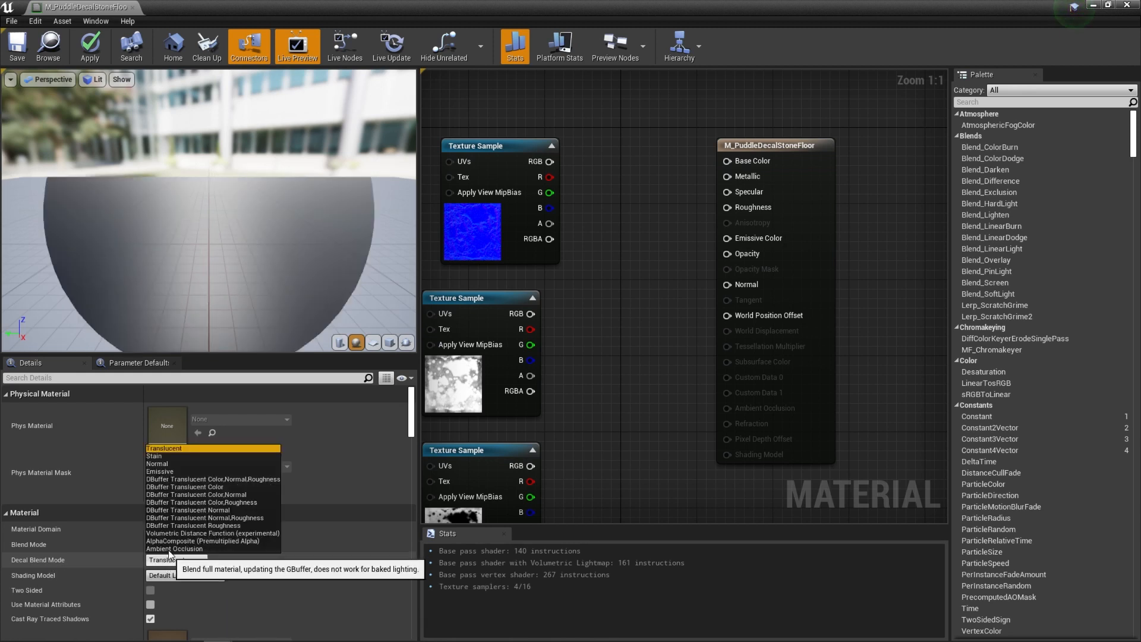
mouse_move(188, 522)
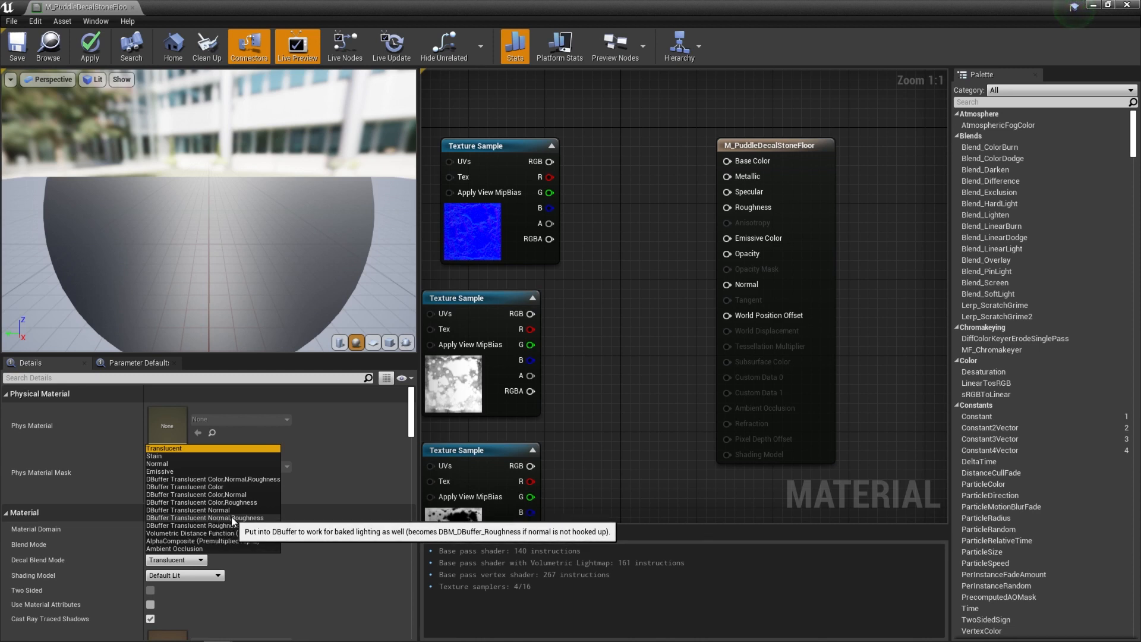
mouse_move(206, 518)
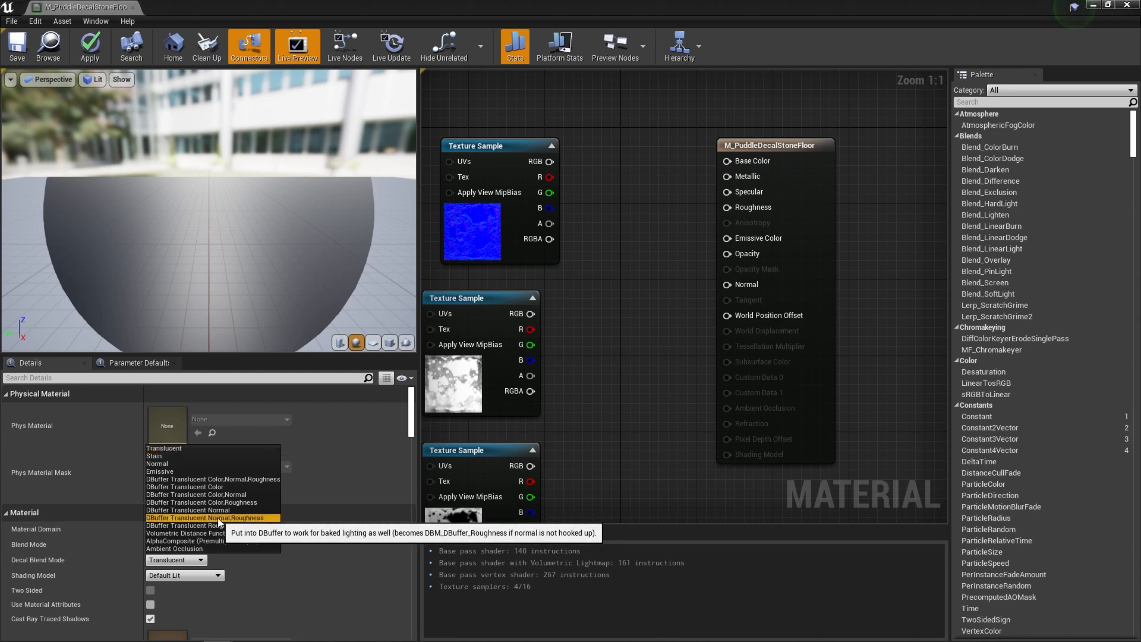
click(207, 517)
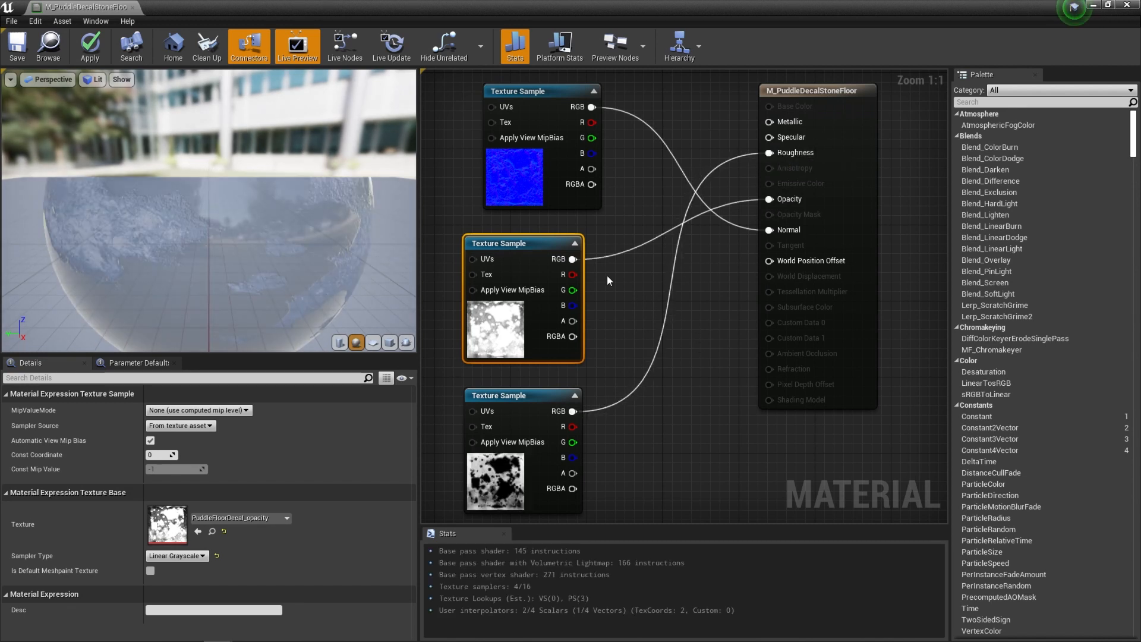
mouse_move(572, 305)
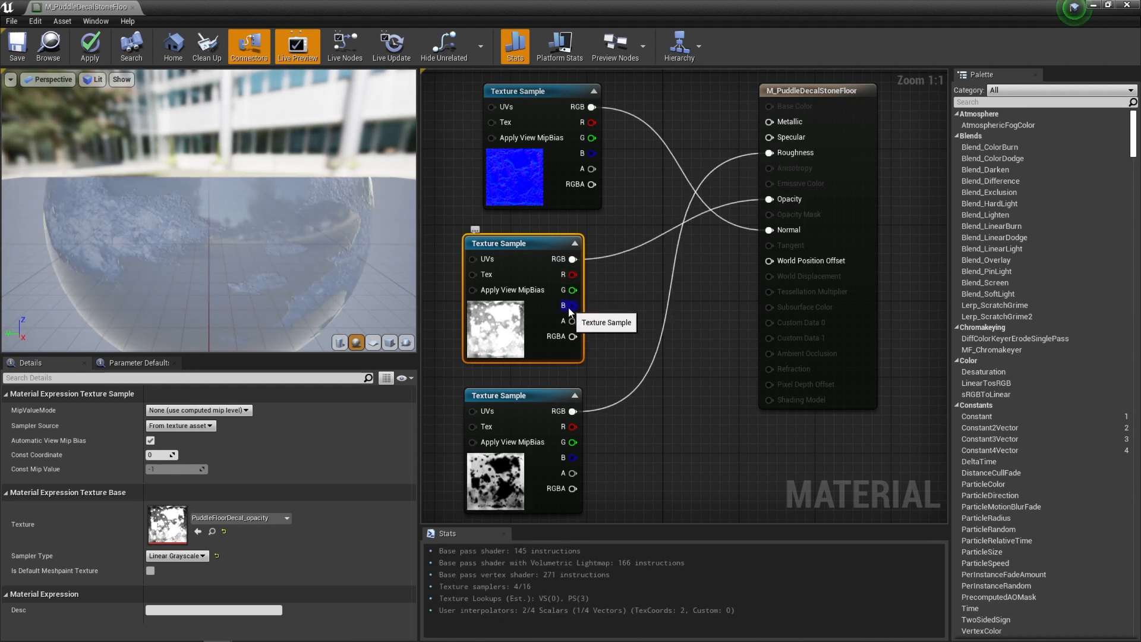
mouse_move(726, 244)
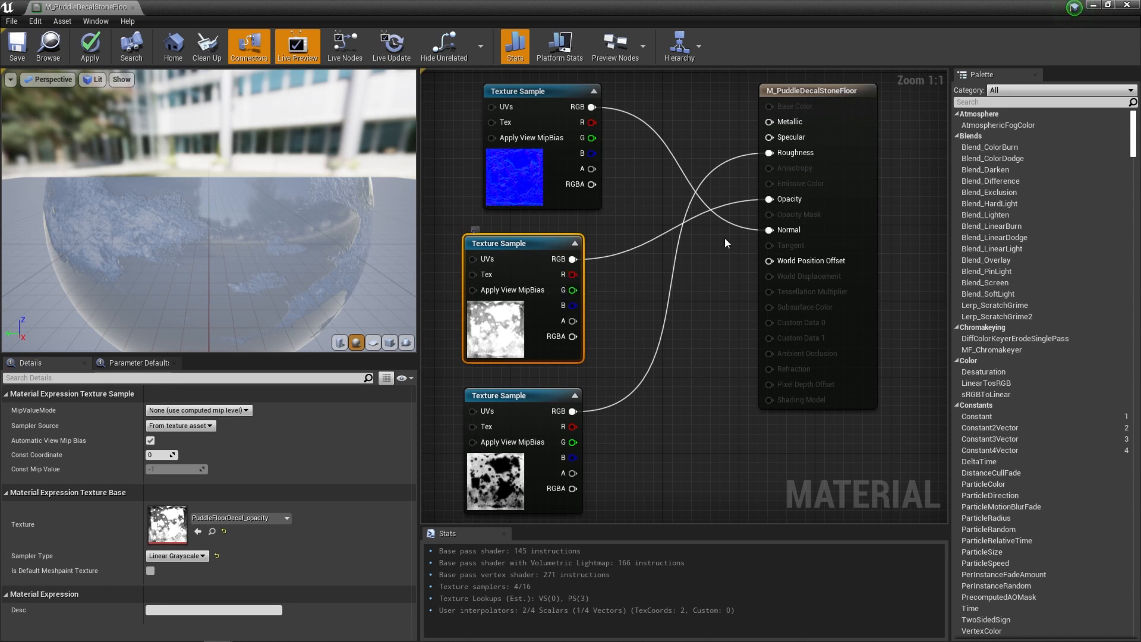
mouse_move(575, 284)
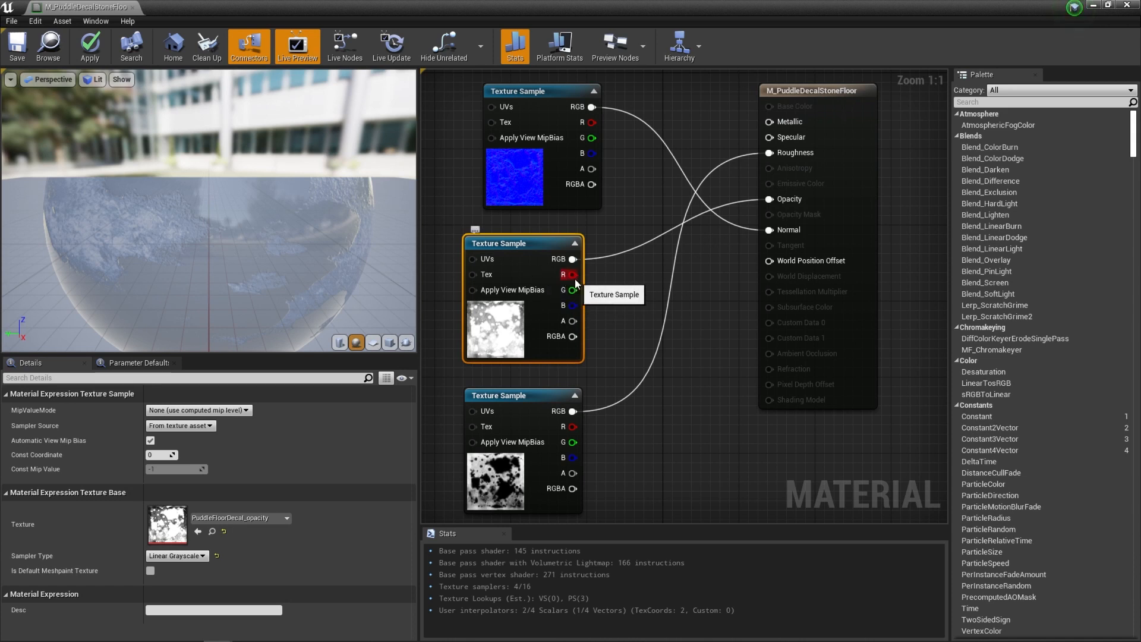
mouse_move(612, 282)
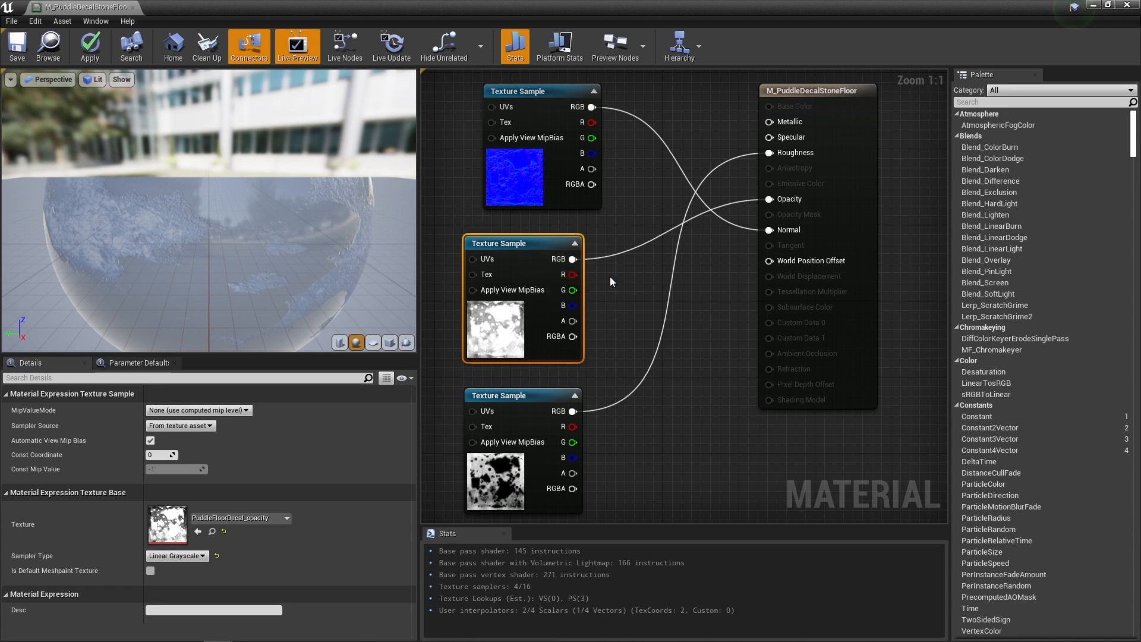
mouse_move(618, 283)
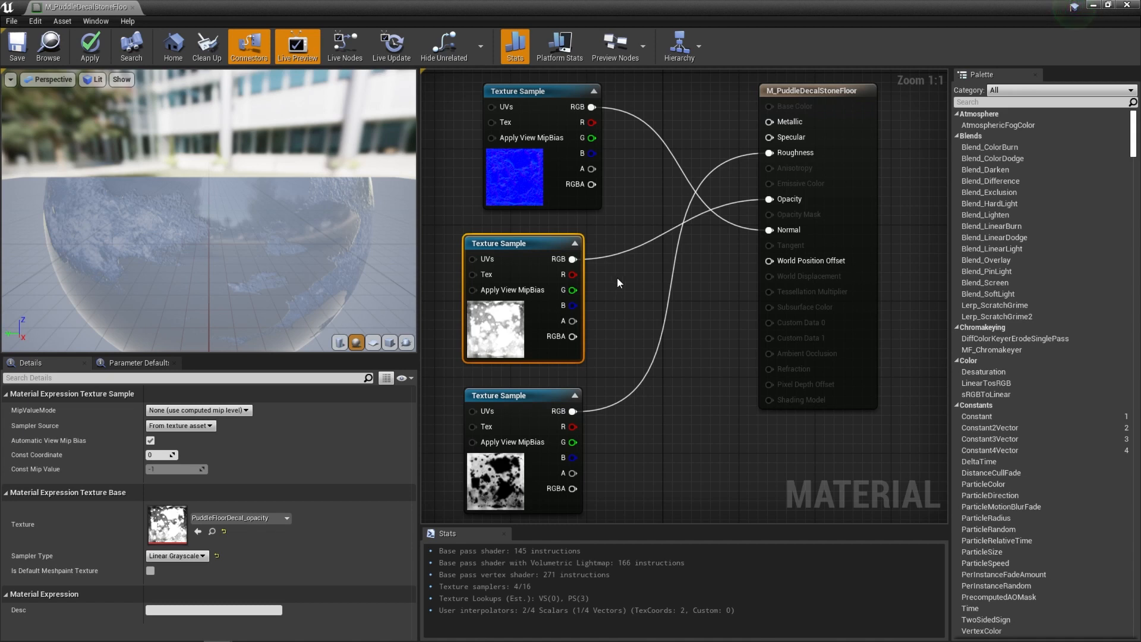
mouse_move(502, 331)
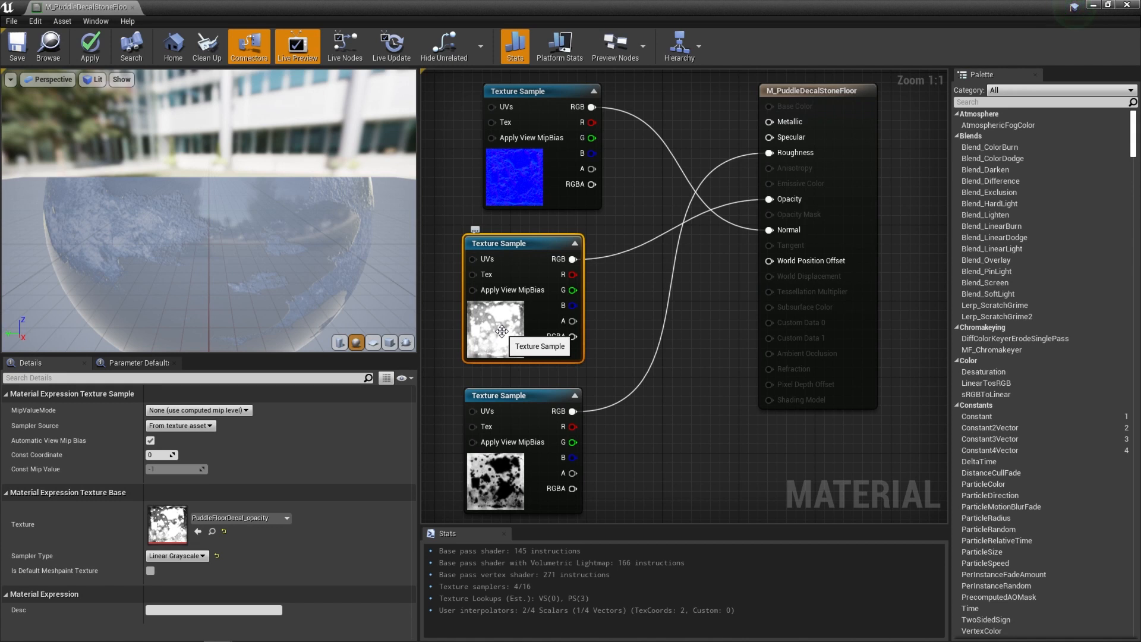
mouse_move(574, 305)
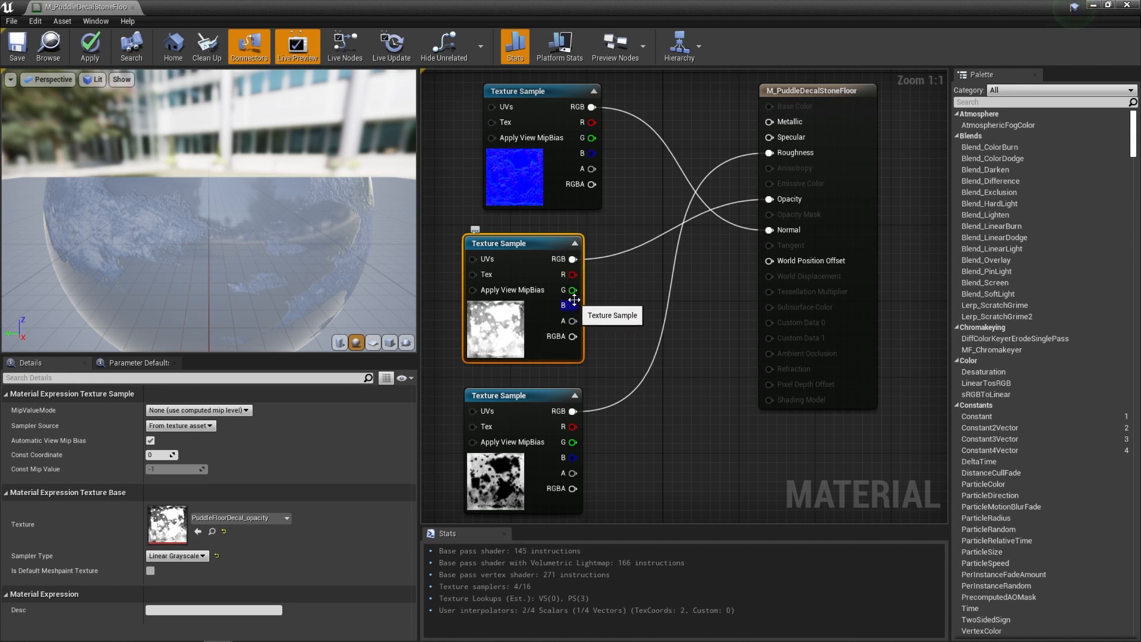
mouse_move(628, 322)
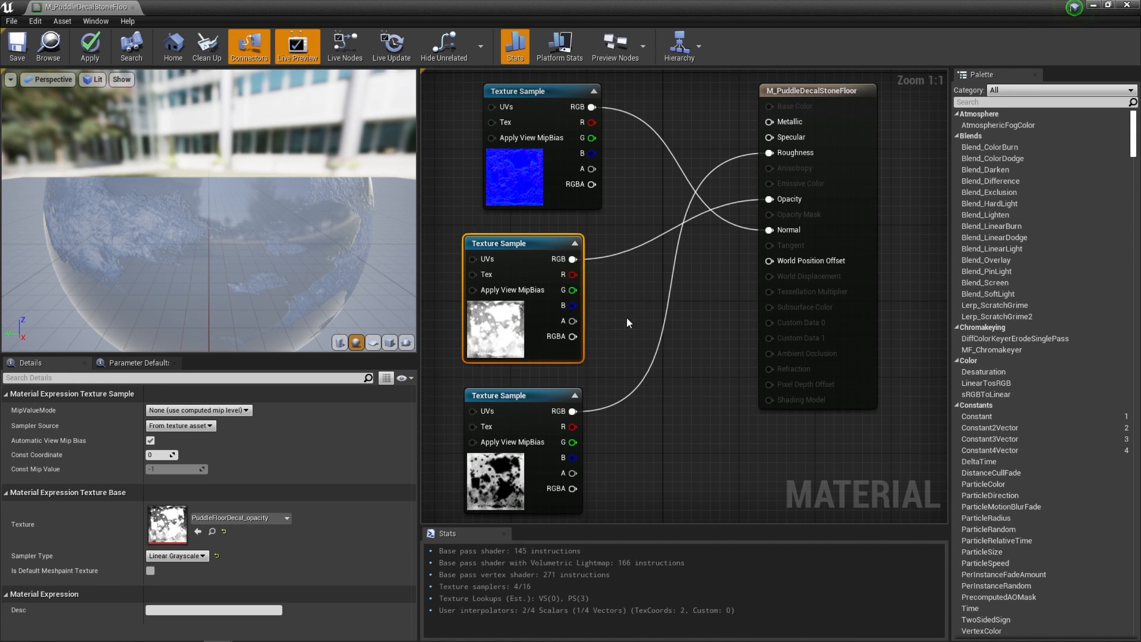
mouse_move(643, 240)
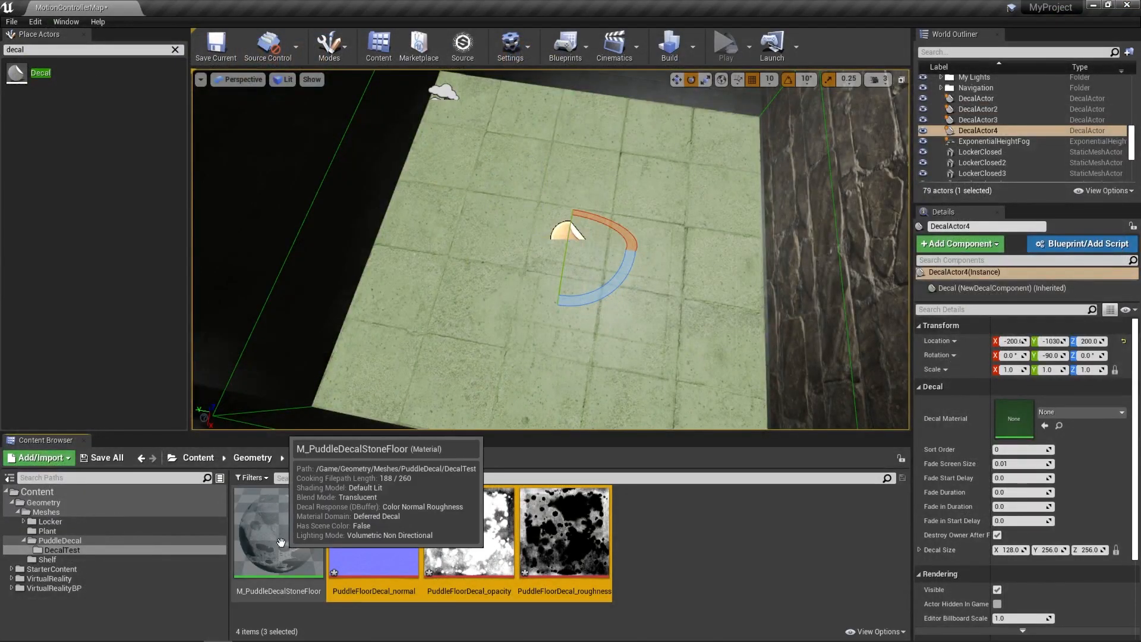
mouse_move(648, 566)
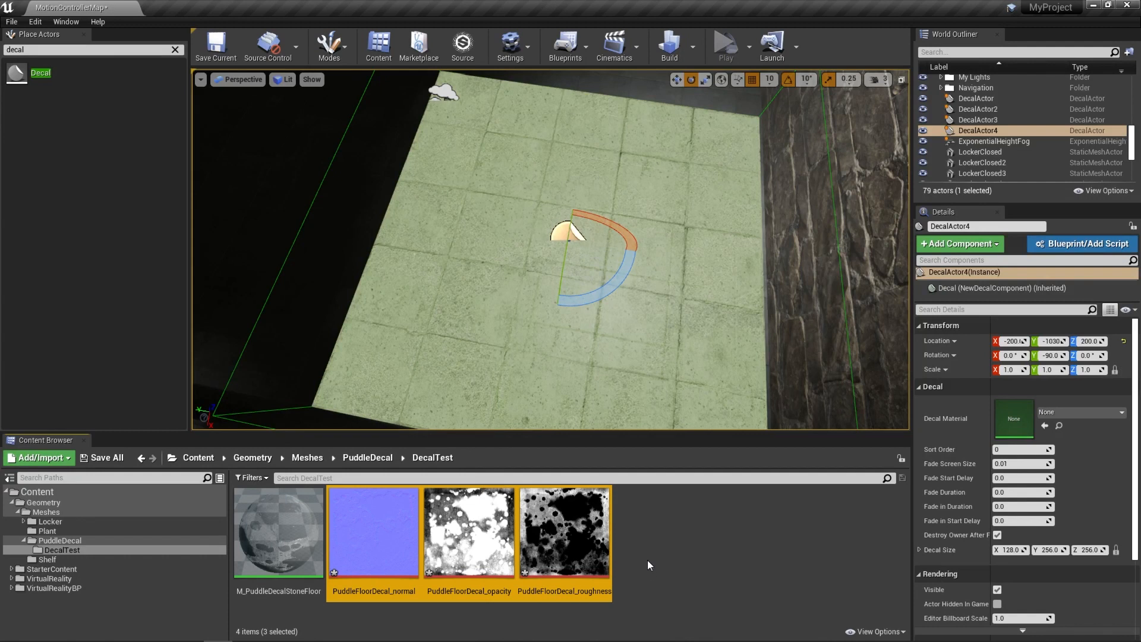
mouse_move(651, 294)
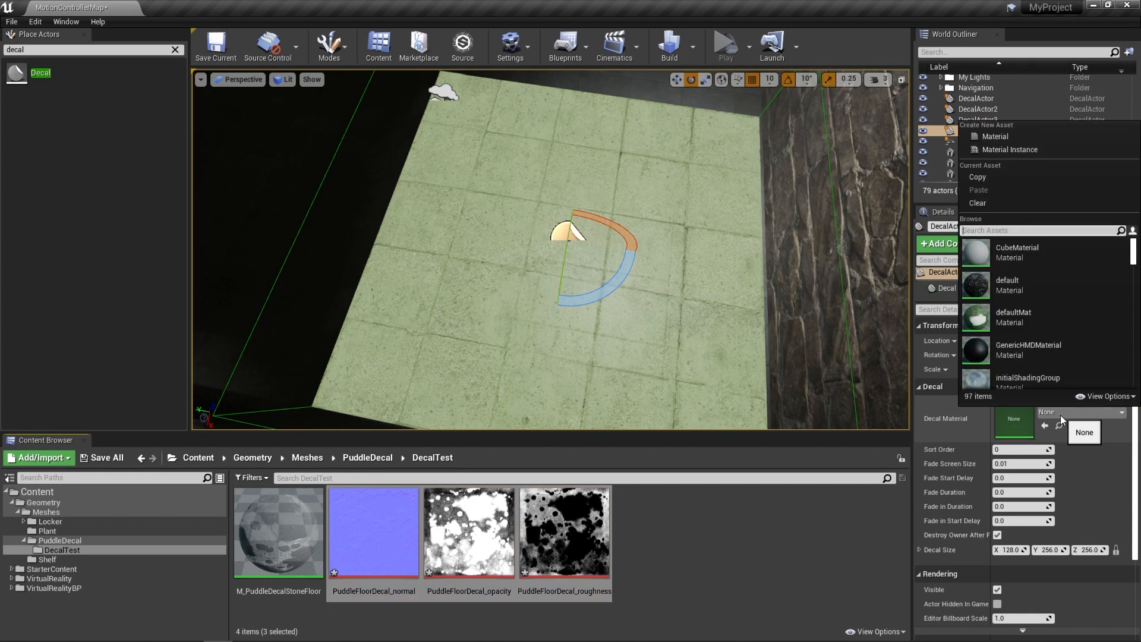
Step: Search 'M_p' and assign M_PuddleDecalStoneFloor to the decal actor, then switch to rotating it
text(M_puddledec)
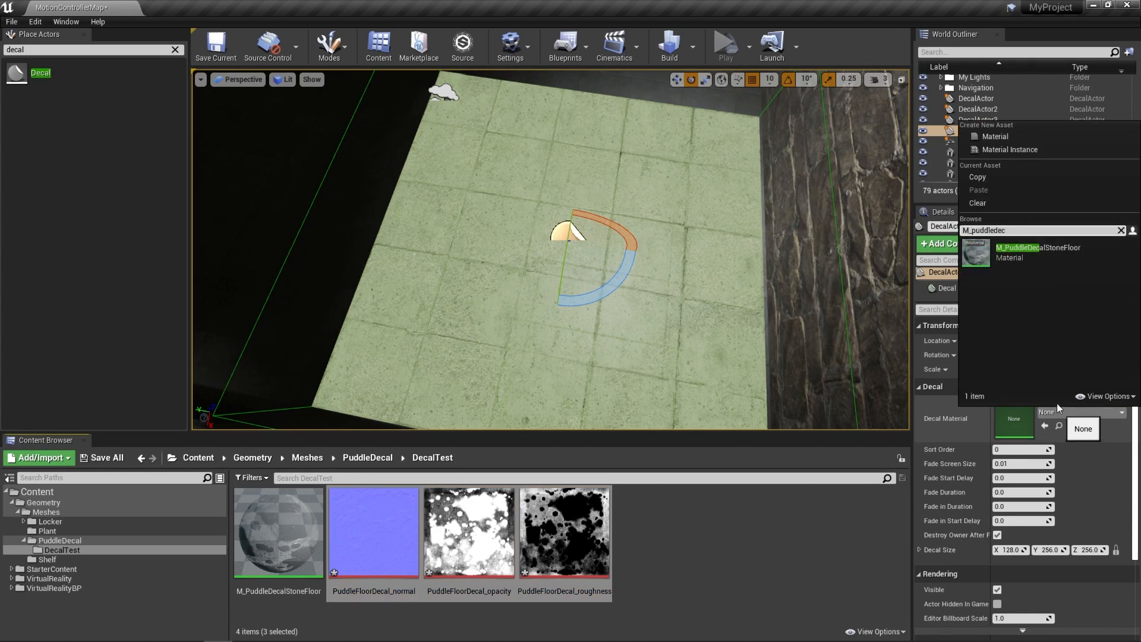
click(1038, 247)
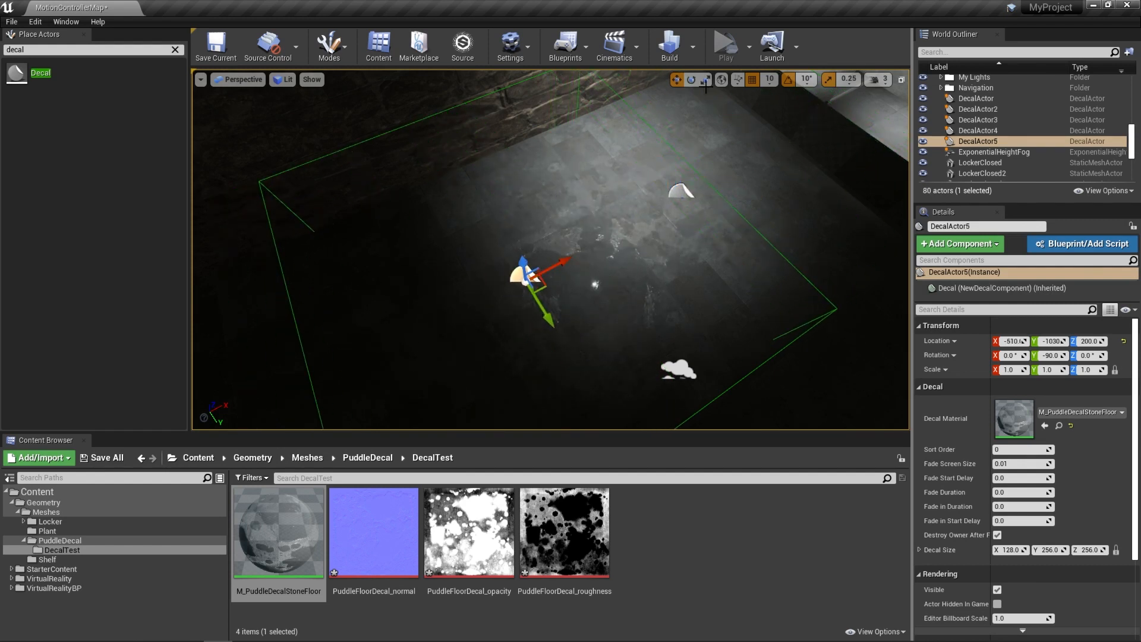
click(690, 80)
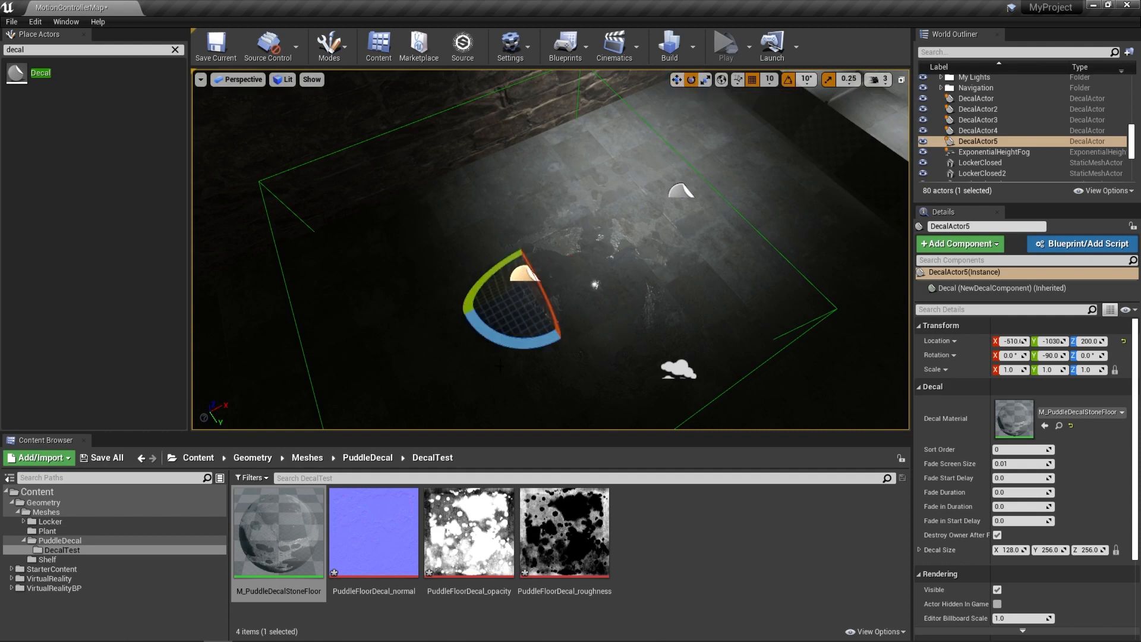